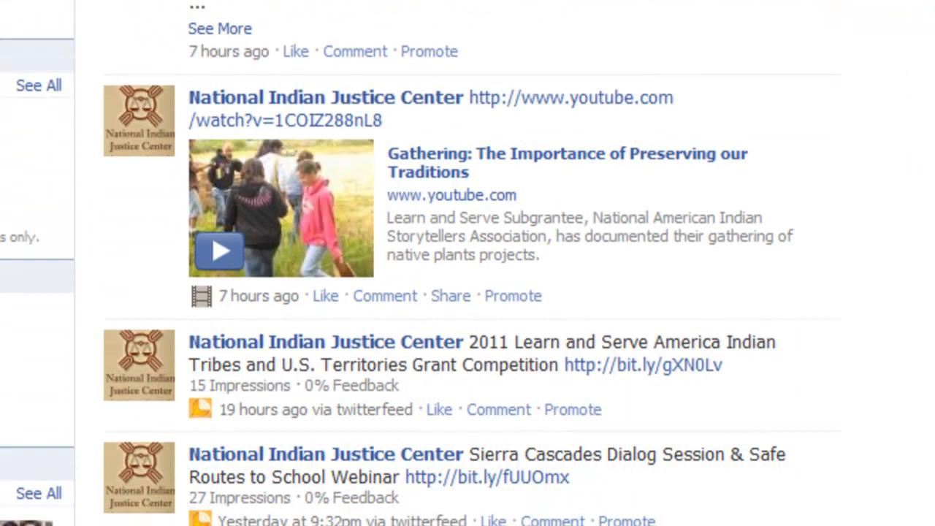
Look over the Sierra Cascades webinar link from the post before leaving for twitterfeed
{"action": "scroll", "scroll_direction": "down", "scroll_amount": 3}
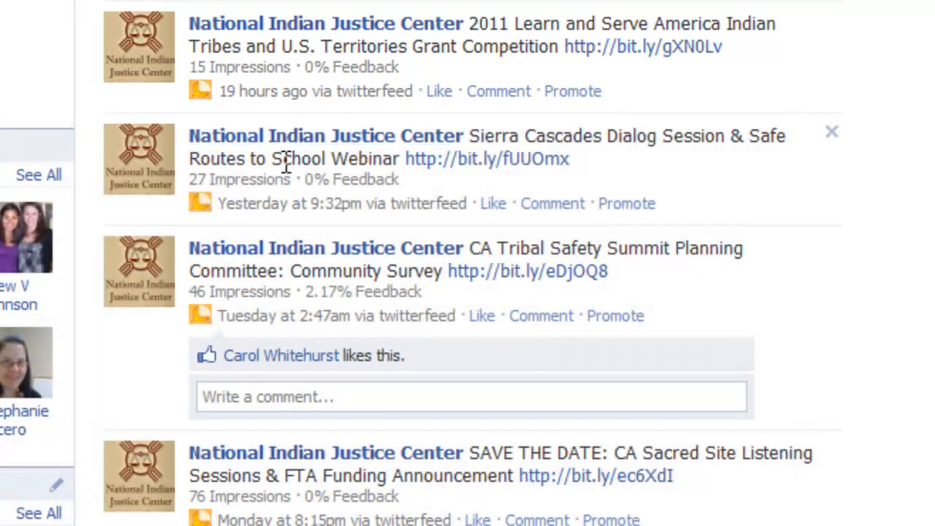
{"action": "mouse_move", "coordinate": [625, 207]}
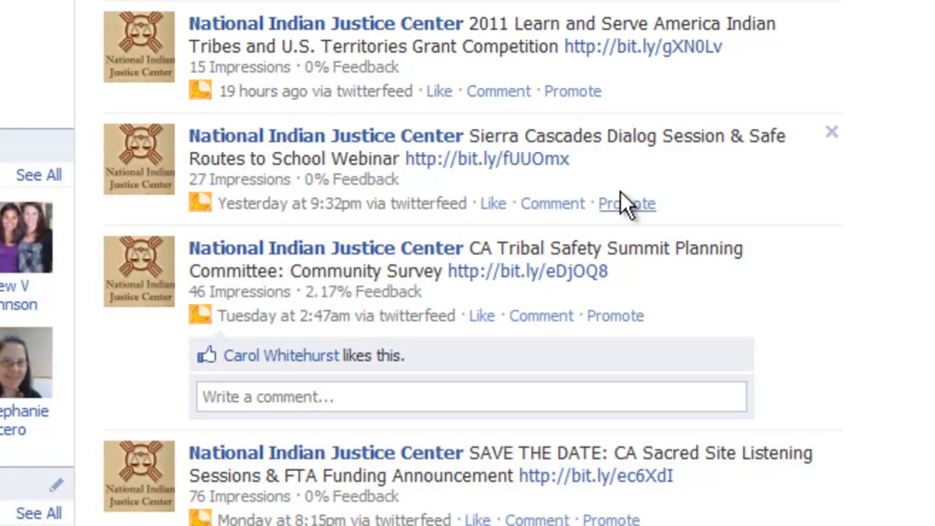
{"action": "mouse_move", "coordinate": [791, 207]}
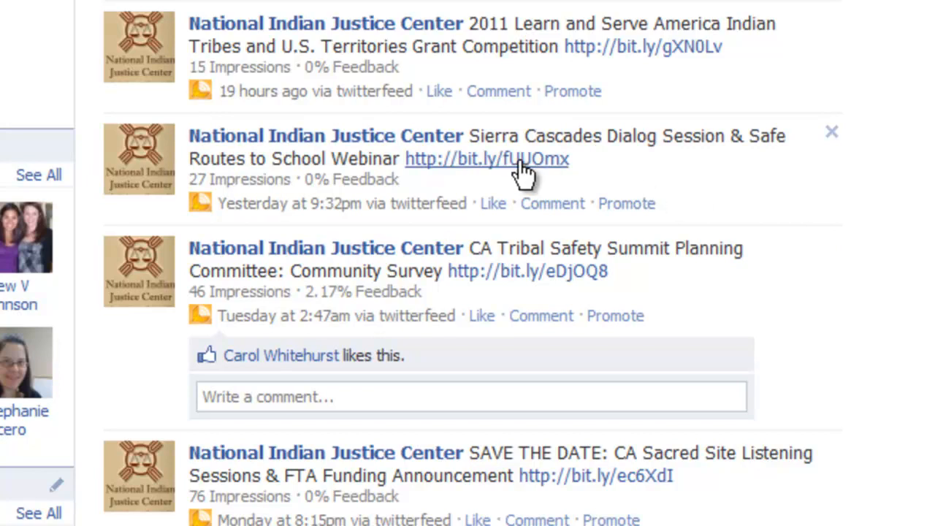
{"action": "left_click", "coordinate": [486, 158]}
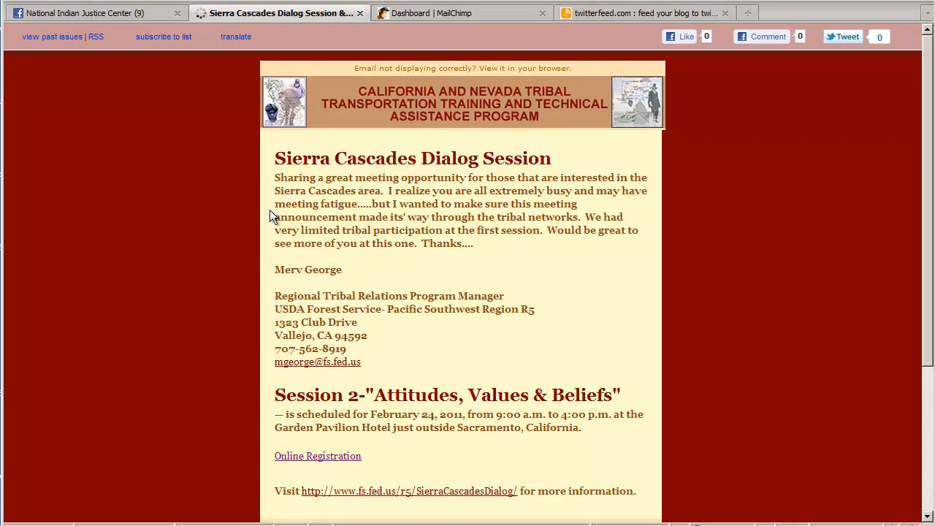
{"action": "scroll", "scroll_direction": "down", "scroll_amount": 3}
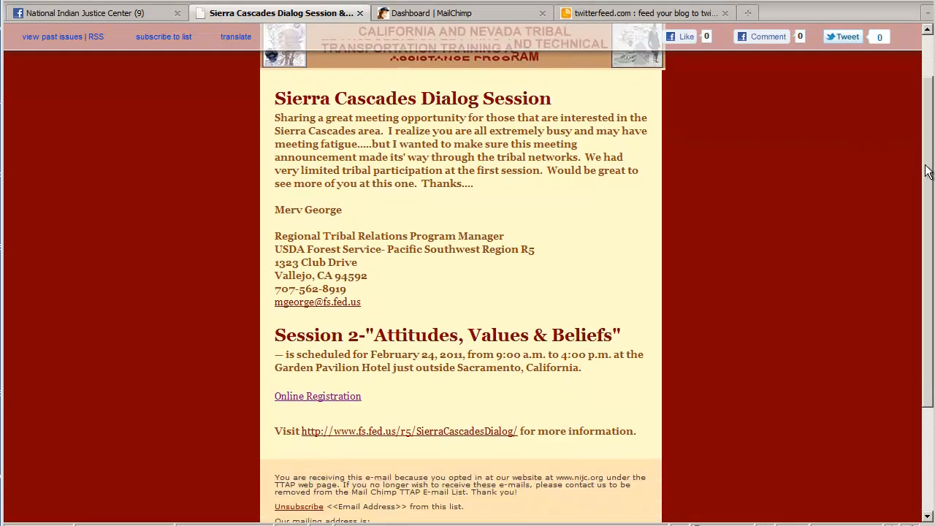
{"action": "scroll", "scroll_direction": "up", "scroll_amount": 3}
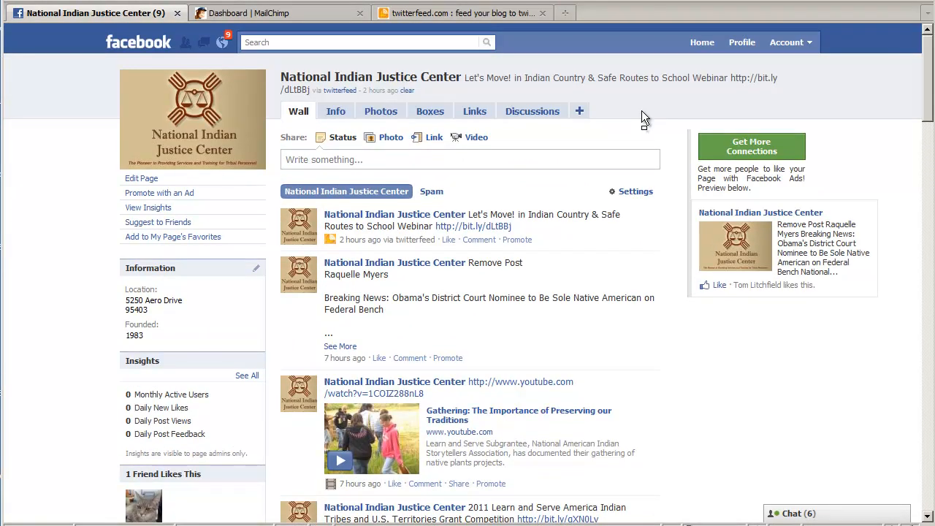
{"action": "mouse_move", "coordinate": [528, 27]}
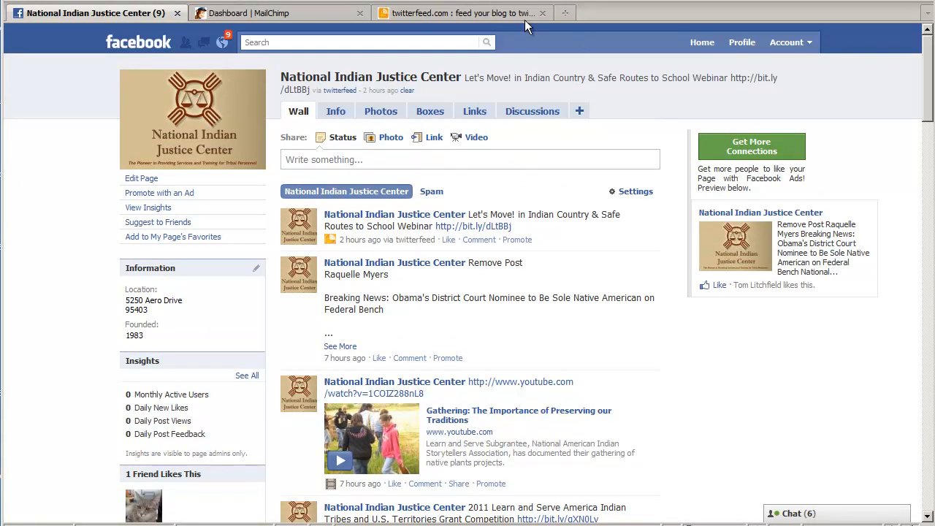
{"action": "left_click", "coordinate": [460, 12]}
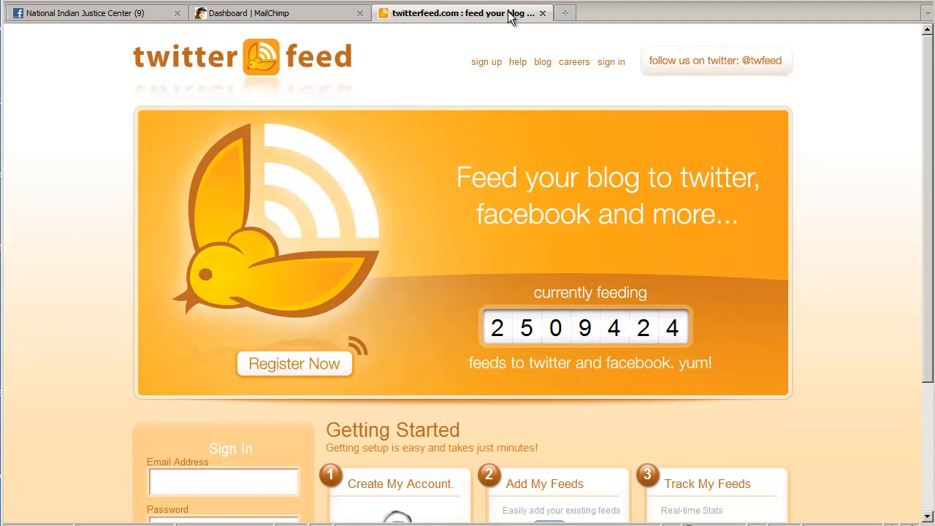
{"action": "mouse_move", "coordinate": [190, 456]}
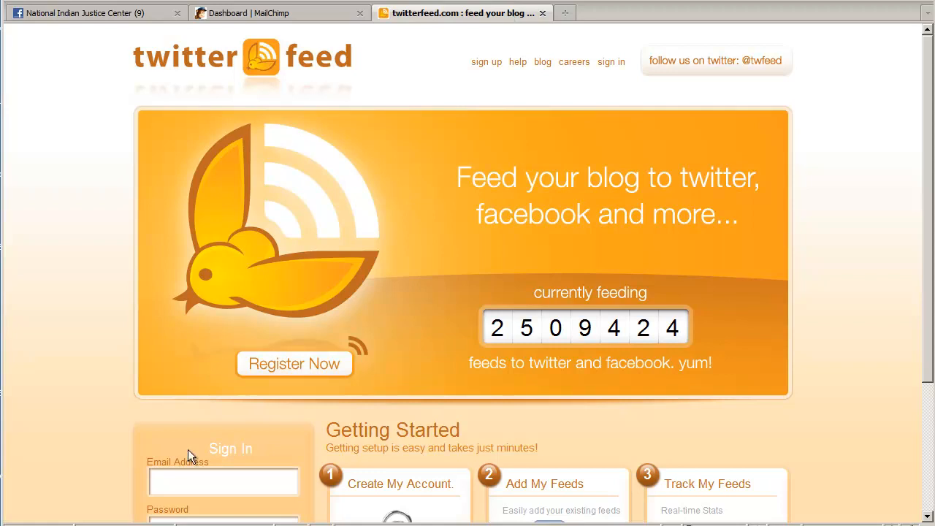
{"action": "mouse_move", "coordinate": [376, 420]}
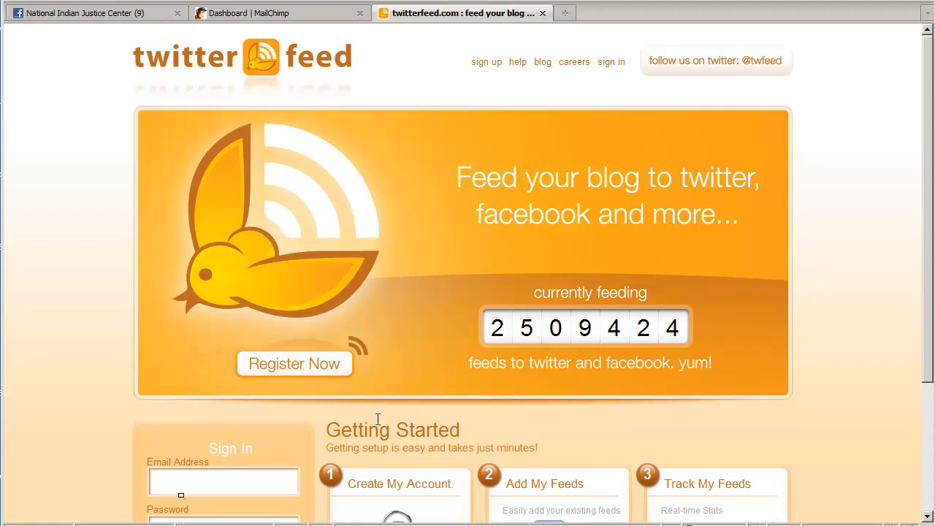
{"action": "scroll", "scroll_direction": "down", "scroll_amount": 3}
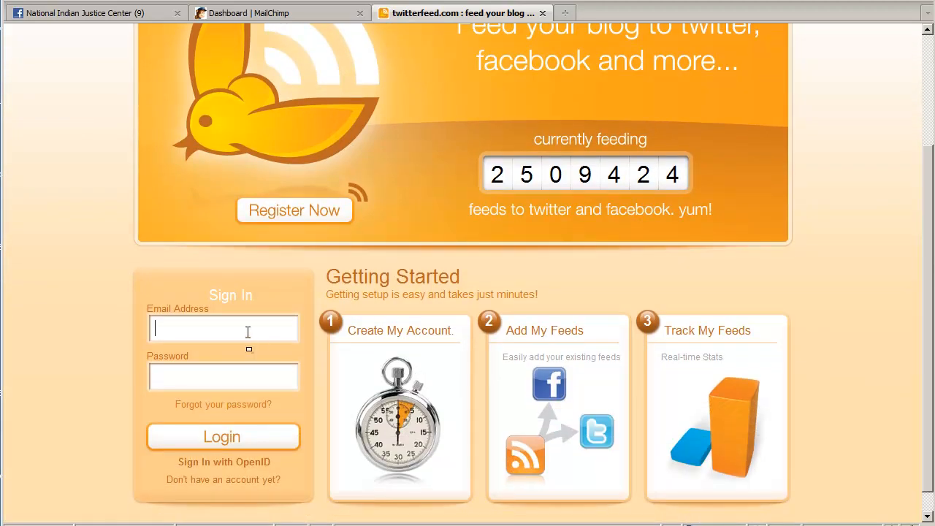
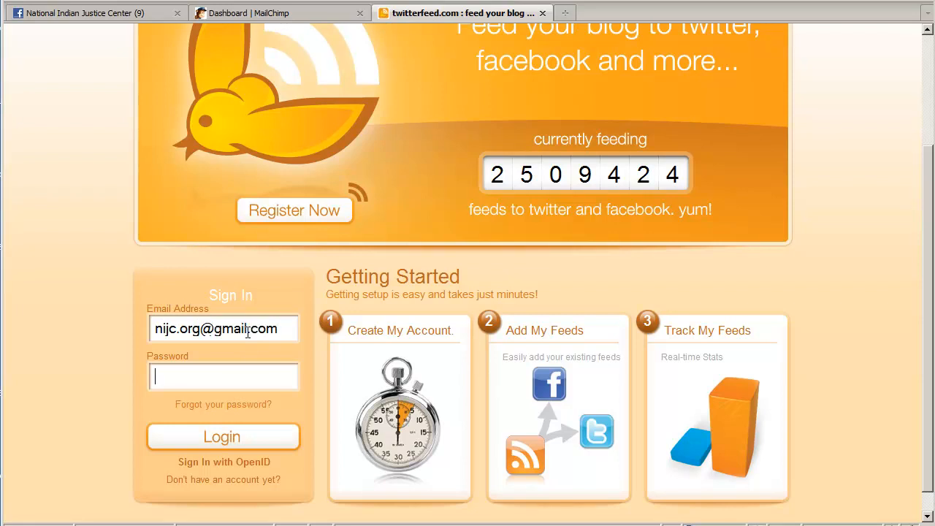
{"action": "left_click", "coordinate": [222, 436]}
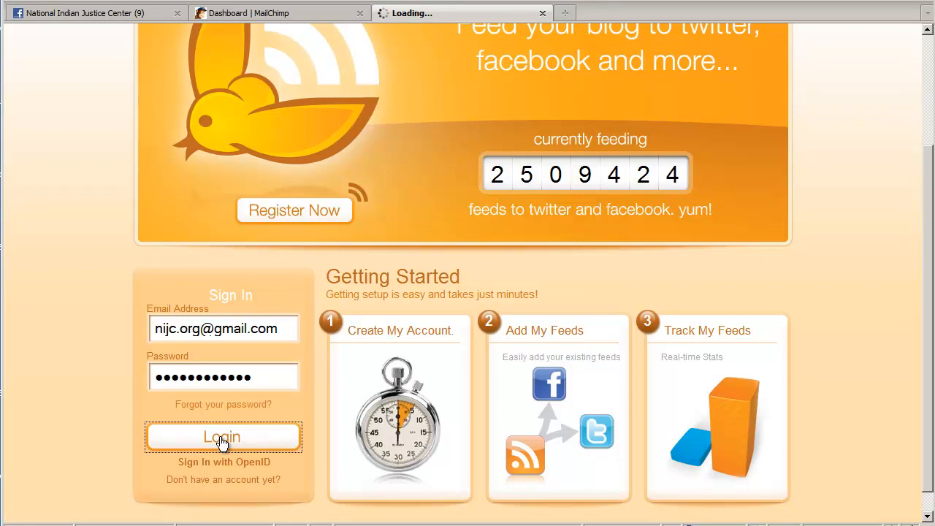
Submit the login and scroll through the Feed Dashboard's five feeds and their publishing destinations
{"action": "left_click", "coordinate": [222, 436]}
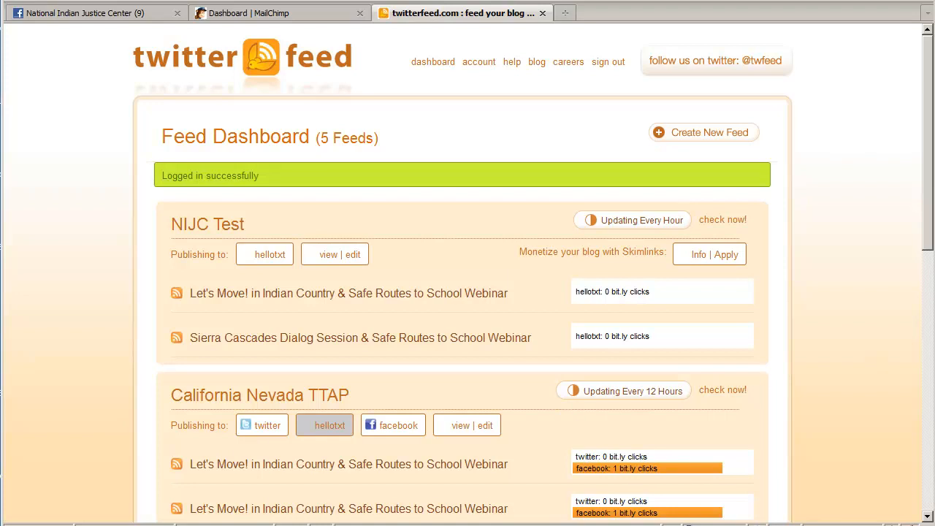
{"action": "scroll", "scroll_direction": "down", "scroll_amount": 3}
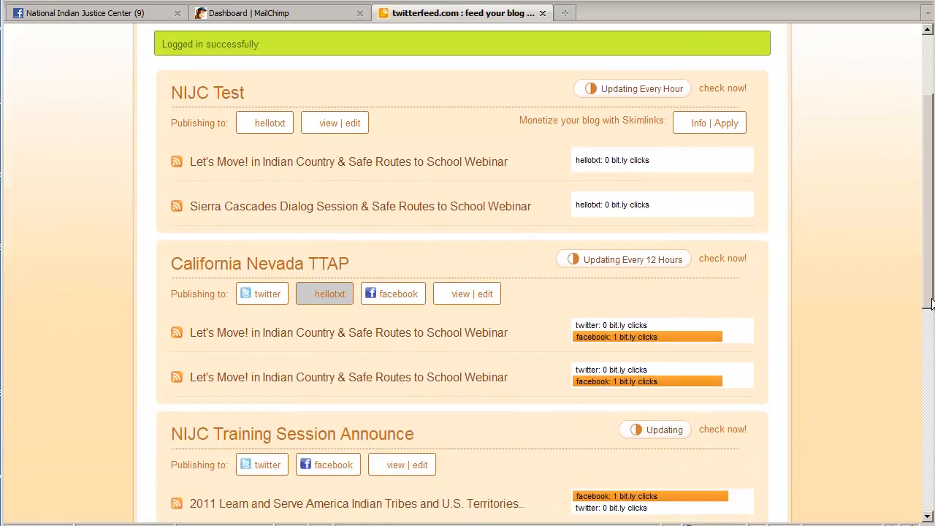
{"action": "scroll", "scroll_direction": "down", "scroll_amount": 3}
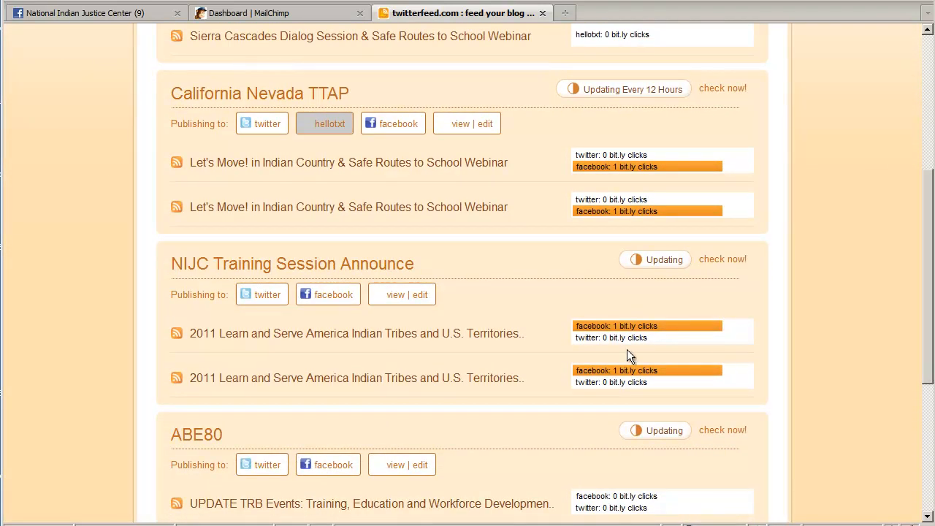
{"action": "mouse_move", "coordinate": [262, 138]}
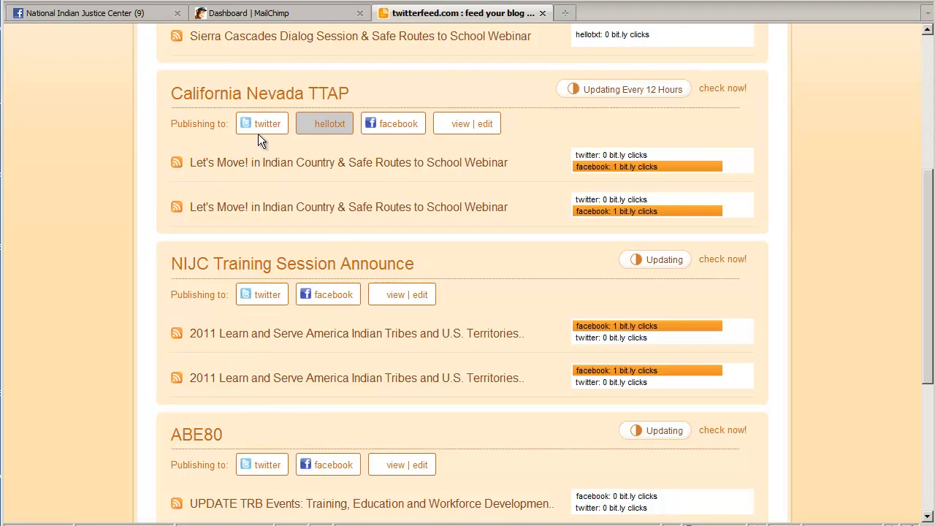
{"action": "mouse_move", "coordinate": [354, 149]}
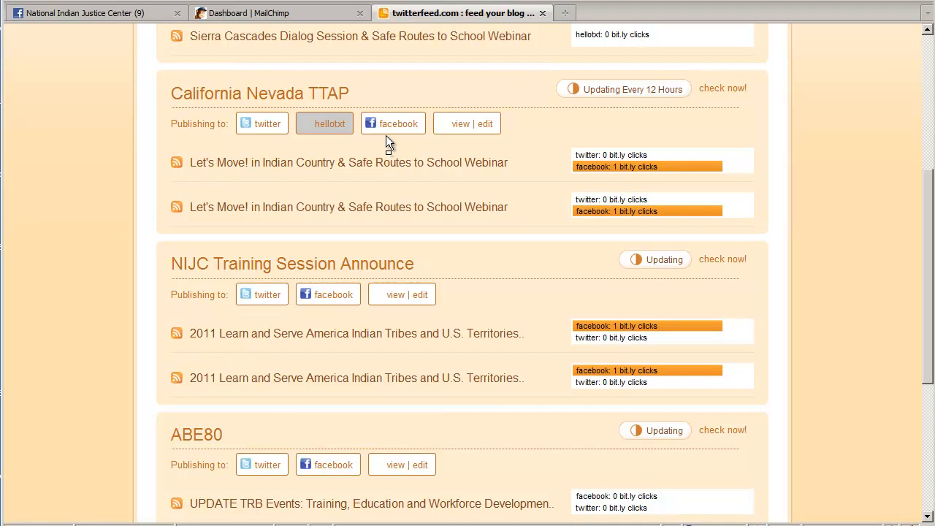
{"action": "mouse_move", "coordinate": [932, 227]}
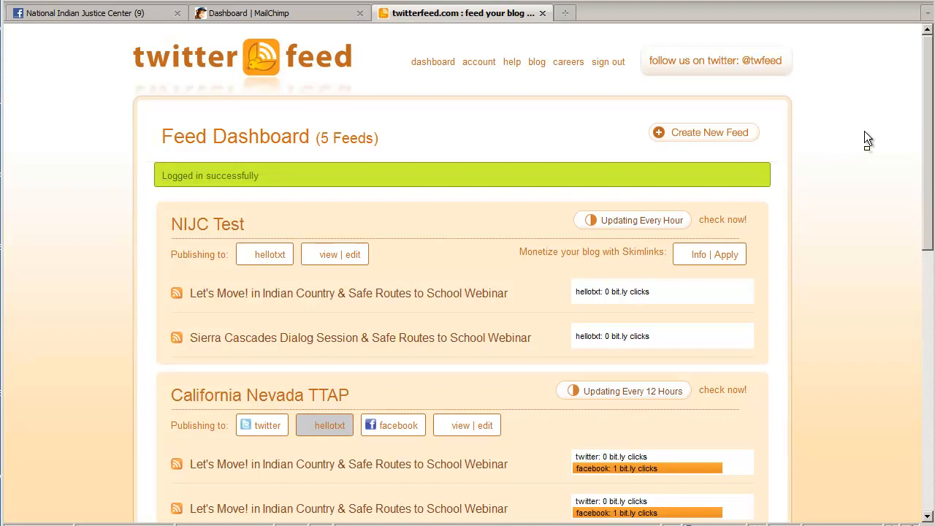
From MailChimp's Campaigns list, bring up the Sierra Cascades Dialog Session campaign sent to Cal EPA
{"action": "left_click", "coordinate": [281, 12]}
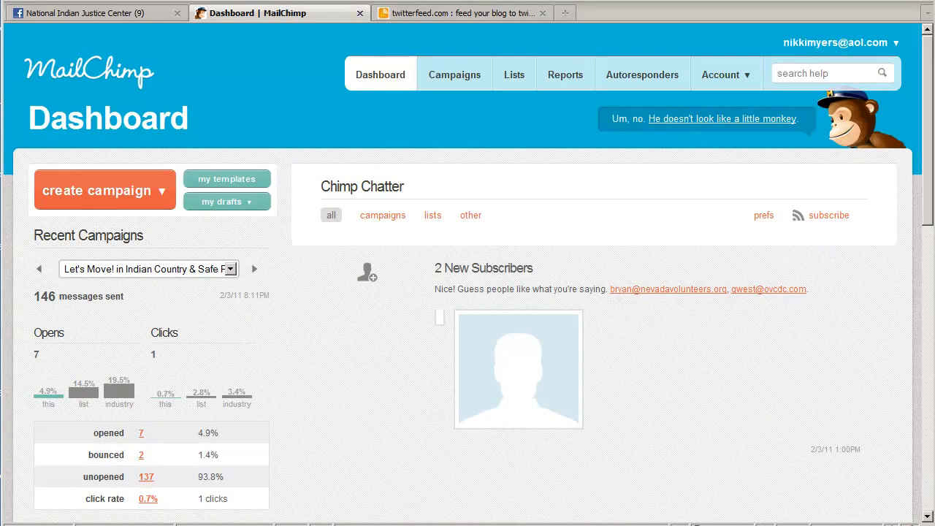
{"action": "mouse_move", "coordinate": [523, 38]}
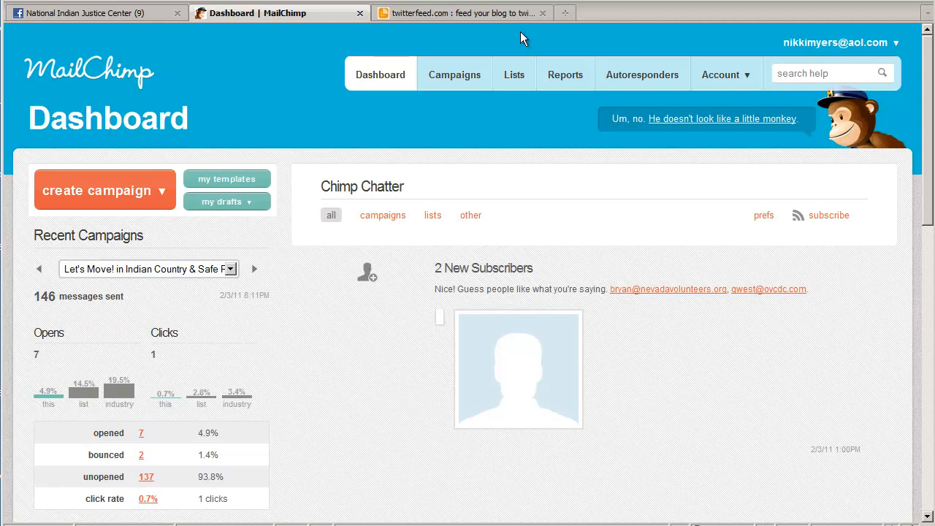
{"action": "left_click", "coordinate": [454, 74]}
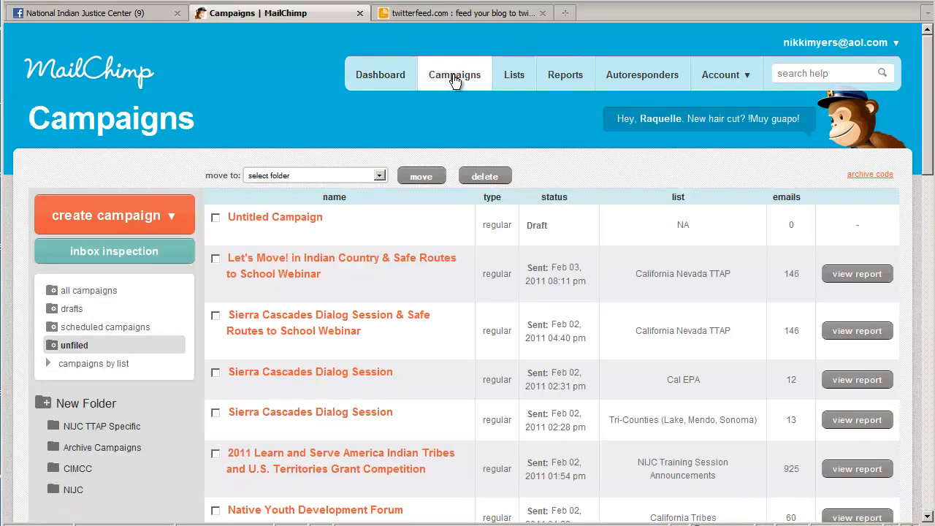
{"action": "mouse_move", "coordinate": [547, 246]}
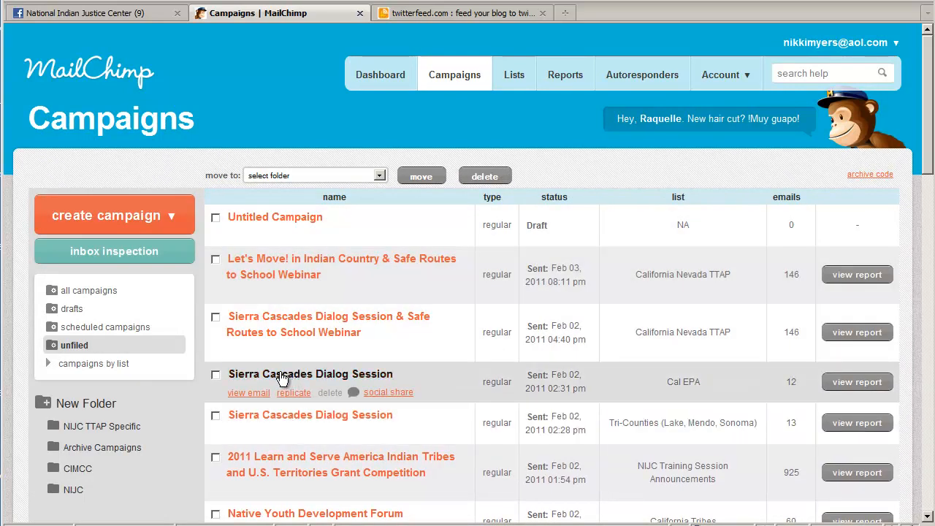
{"action": "left_click", "coordinate": [310, 374]}
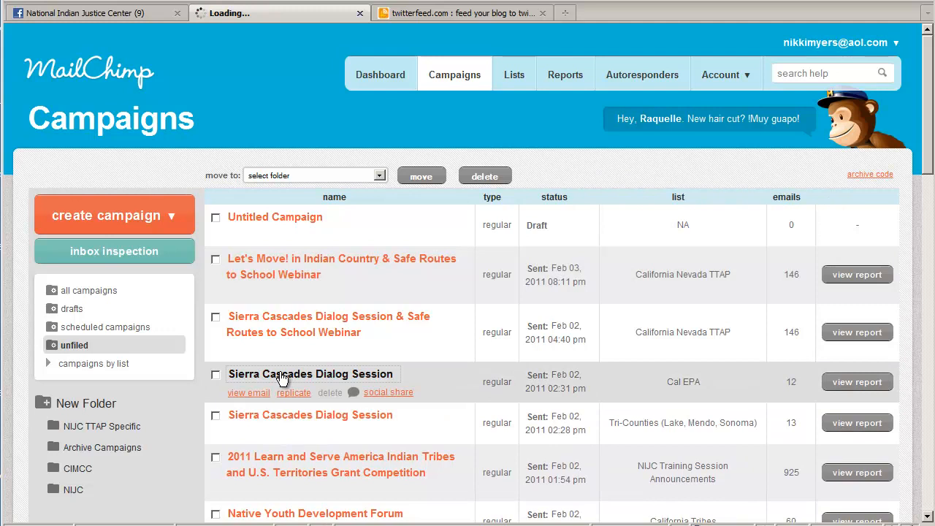
{"action": "left_click", "coordinate": [309, 374]}
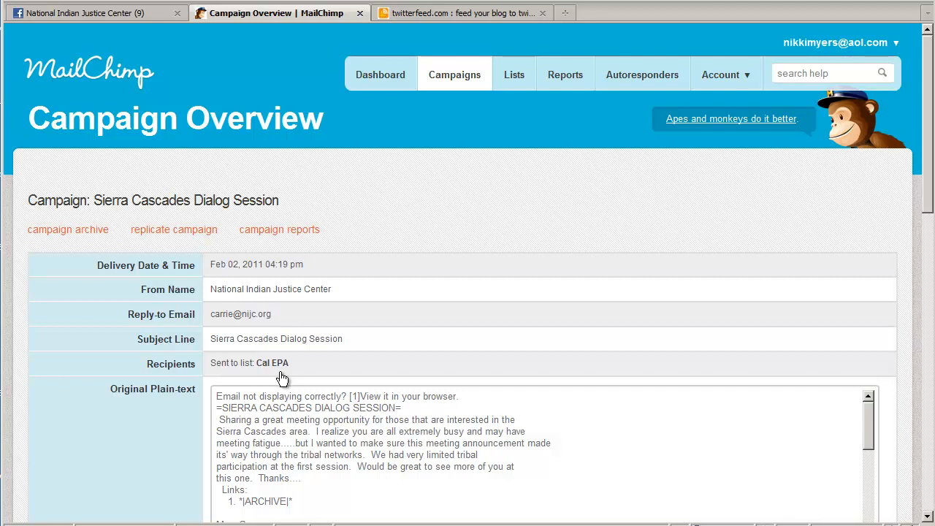
{"action": "mouse_move", "coordinate": [91, 255]}
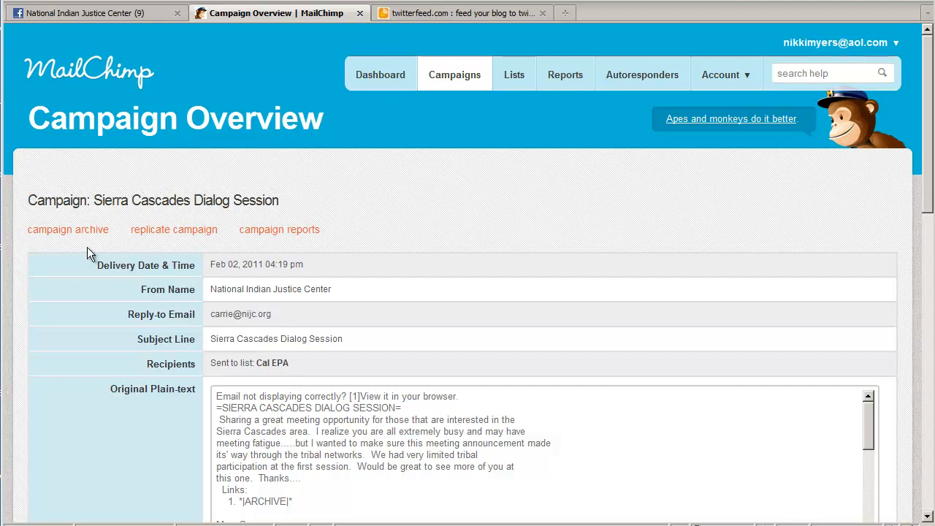
{"action": "mouse_move", "coordinate": [61, 246]}
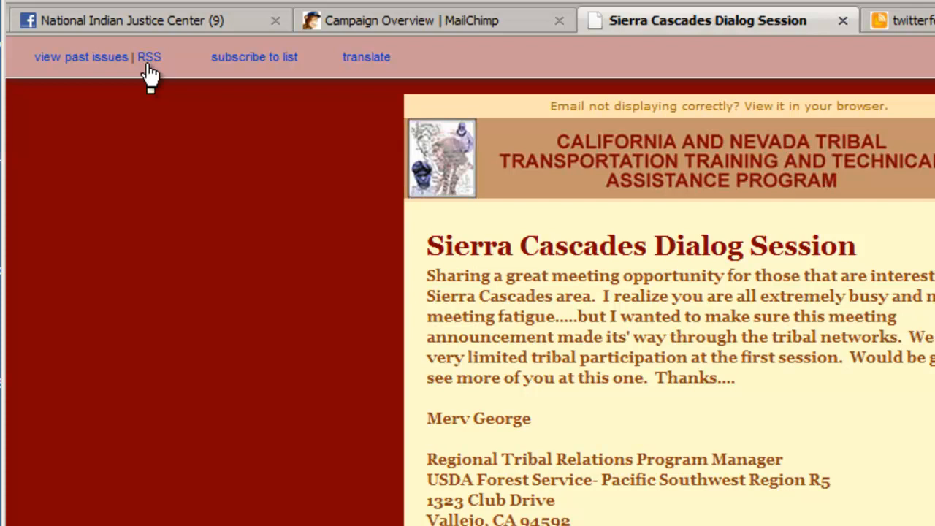
Copy the archive RSS link, view the Cal EPA Archive Feed, and copy its web address
{"action": "right_click", "coordinate": [149, 57]}
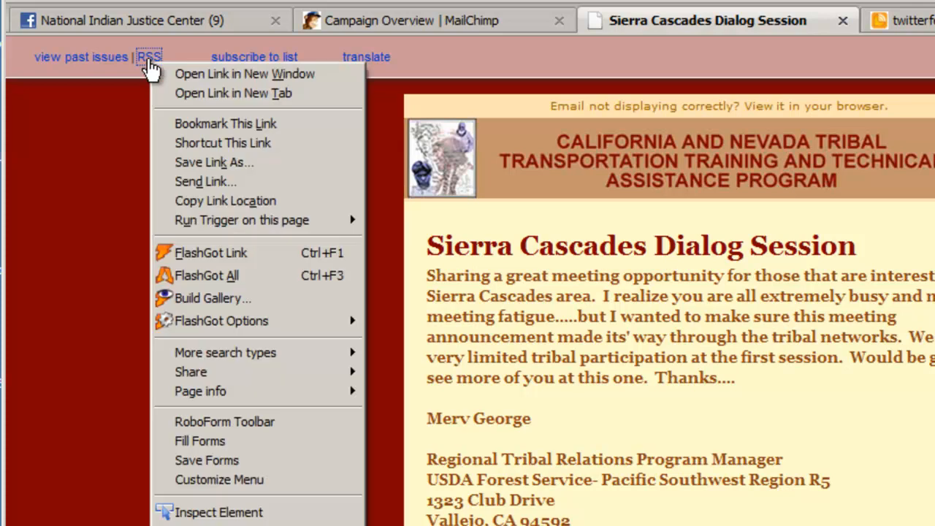
{"action": "mouse_move", "coordinate": [225, 202]}
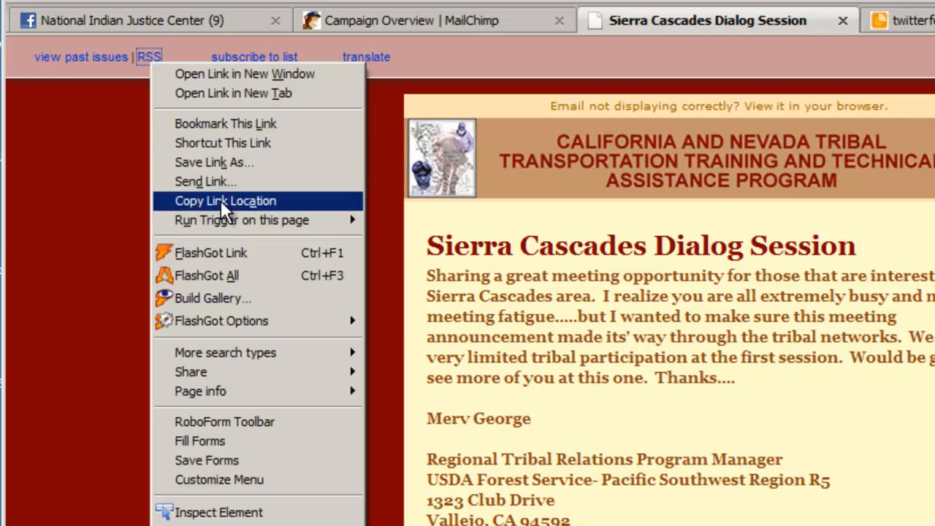
{"action": "mouse_move", "coordinate": [234, 219]}
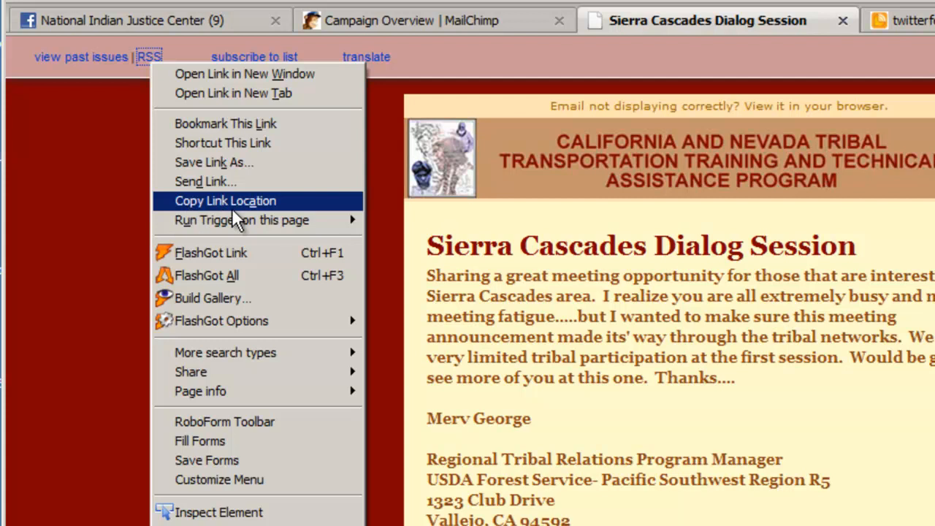
{"action": "left_click", "coordinate": [225, 200]}
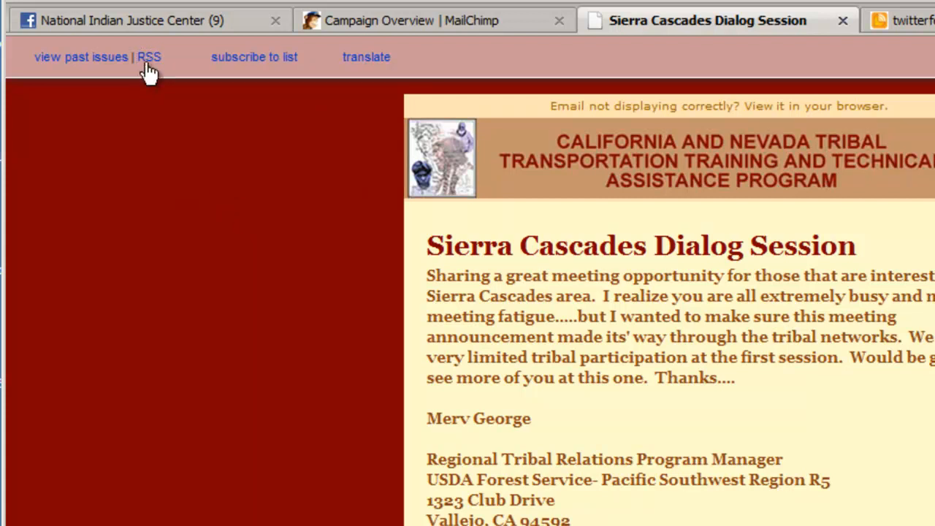
{"action": "left_click", "coordinate": [149, 57]}
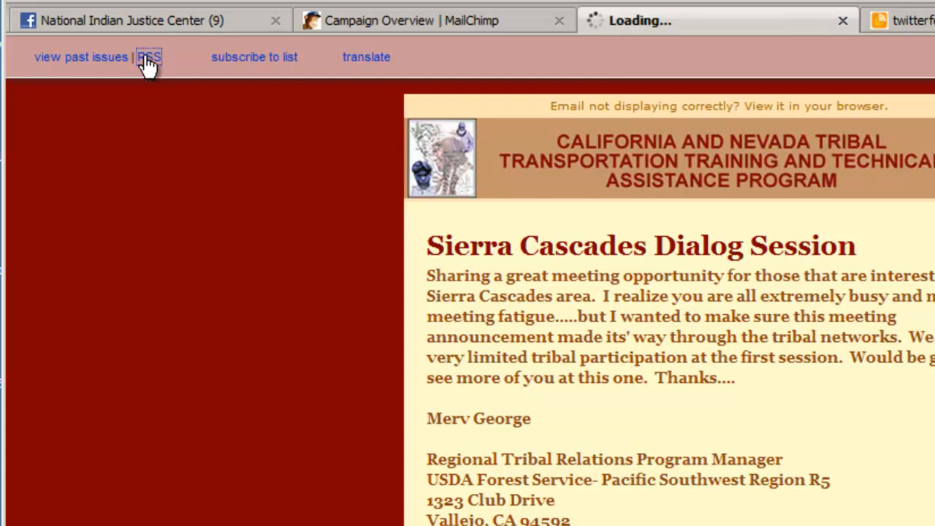
{"action": "left_click", "coordinate": [149, 57]}
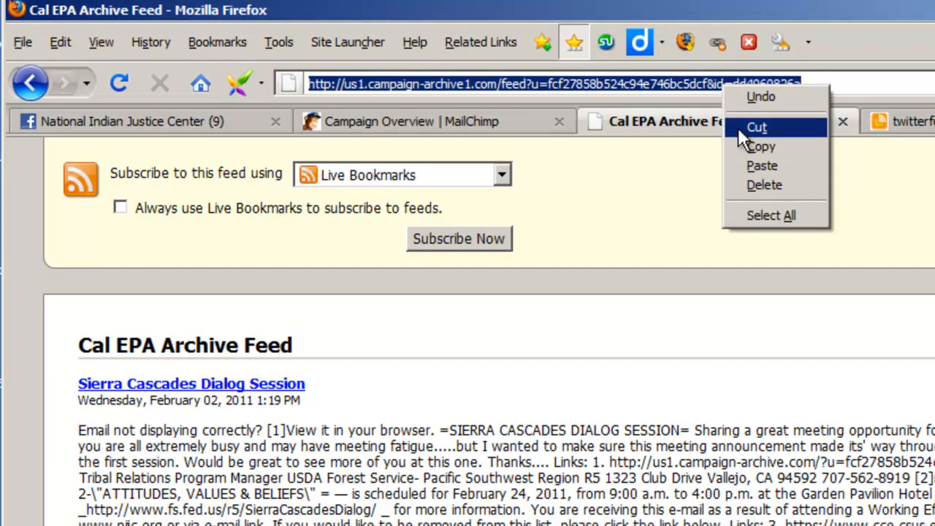
{"action": "left_click", "coordinate": [761, 146]}
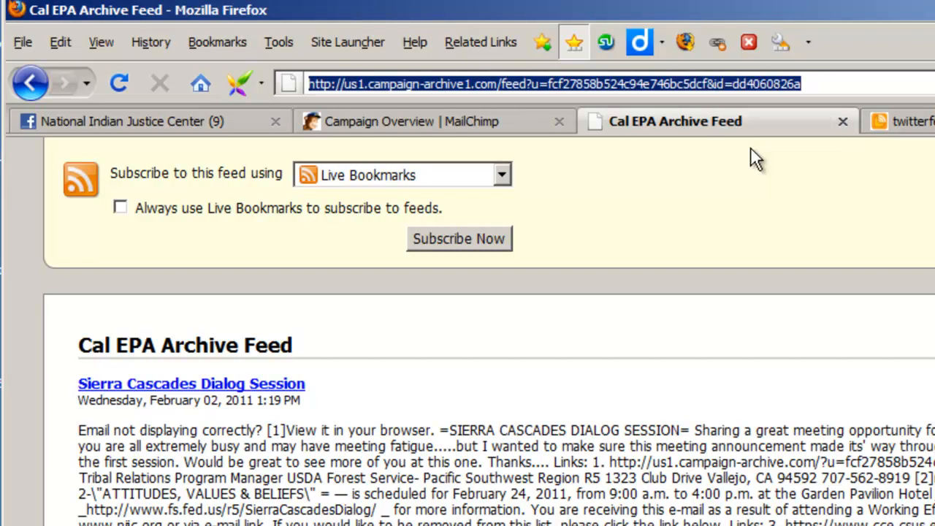
{"action": "mouse_move", "coordinate": [830, 6]}
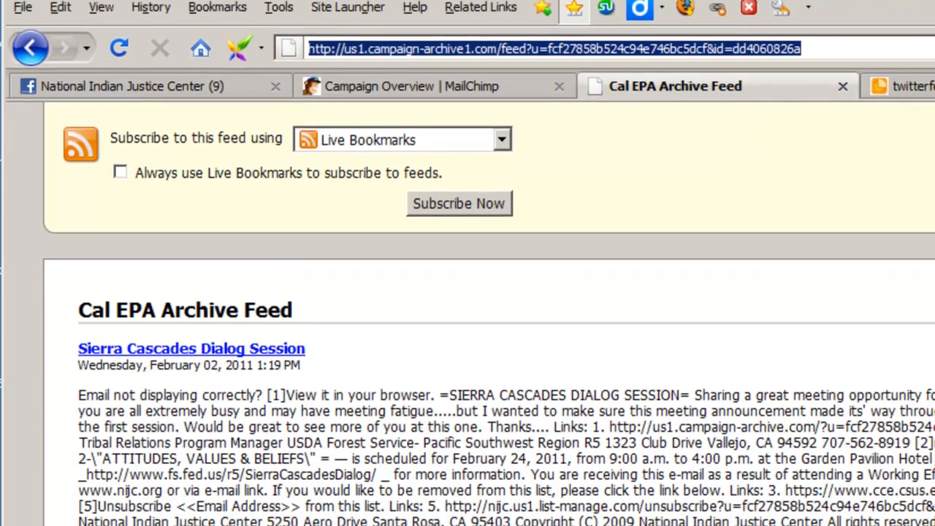
{"action": "scroll", "scroll_direction": "down", "scroll_amount": 3}
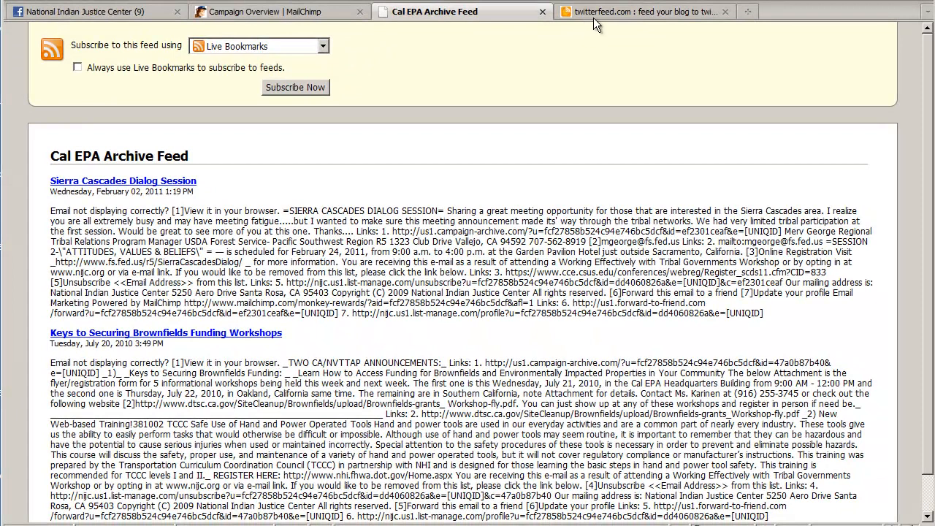
Back in twitterfeed, begin creating a new feed ready for its source address
{"action": "left_click", "coordinate": [643, 11]}
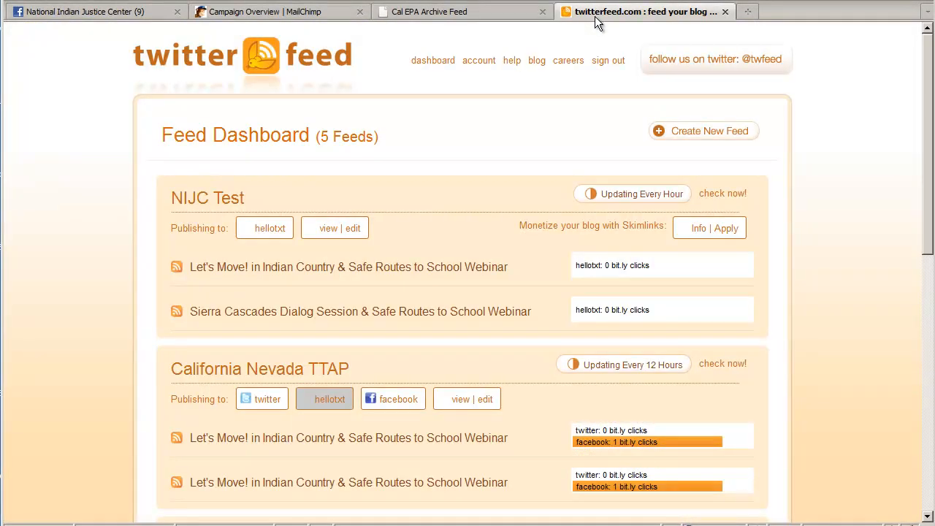
{"action": "mouse_move", "coordinate": [719, 169]}
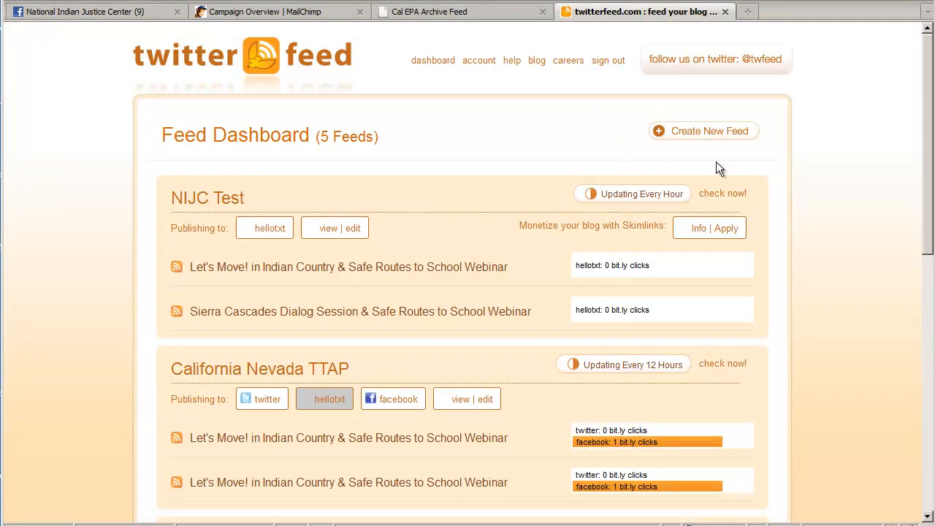
{"action": "left_click", "coordinate": [704, 132]}
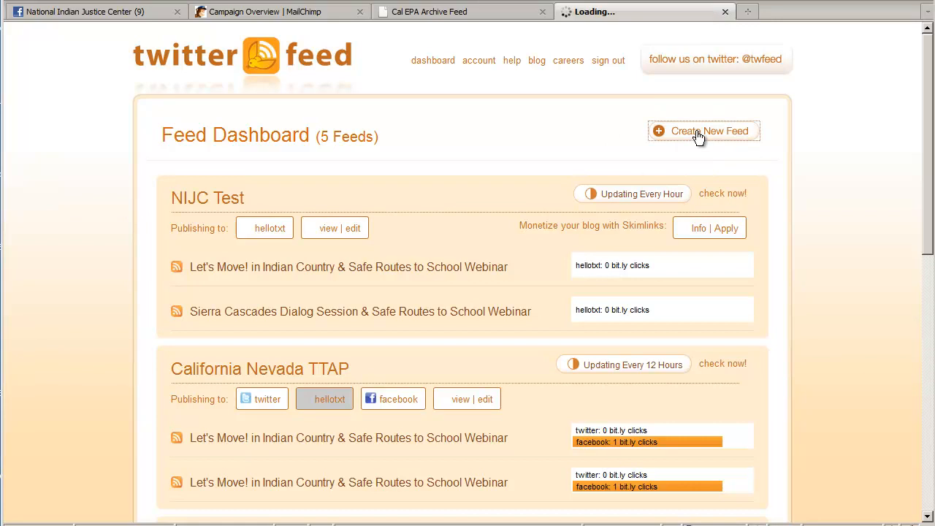
{"action": "left_click", "coordinate": [702, 132]}
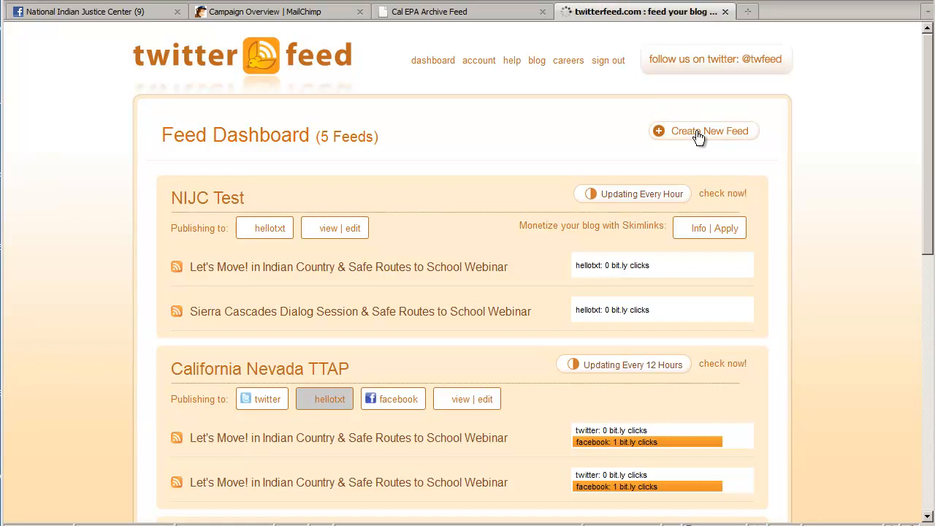
{"action": "left_click", "coordinate": [704, 132]}
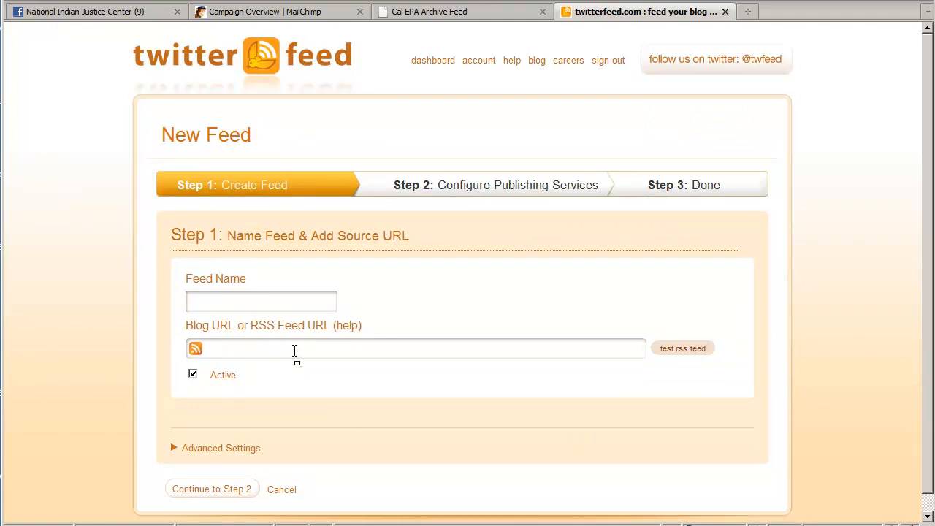
Paste the campaign archive feed address as the source and test it, reported as parsed OK
{"action": "right_click", "coordinate": [292, 348]}
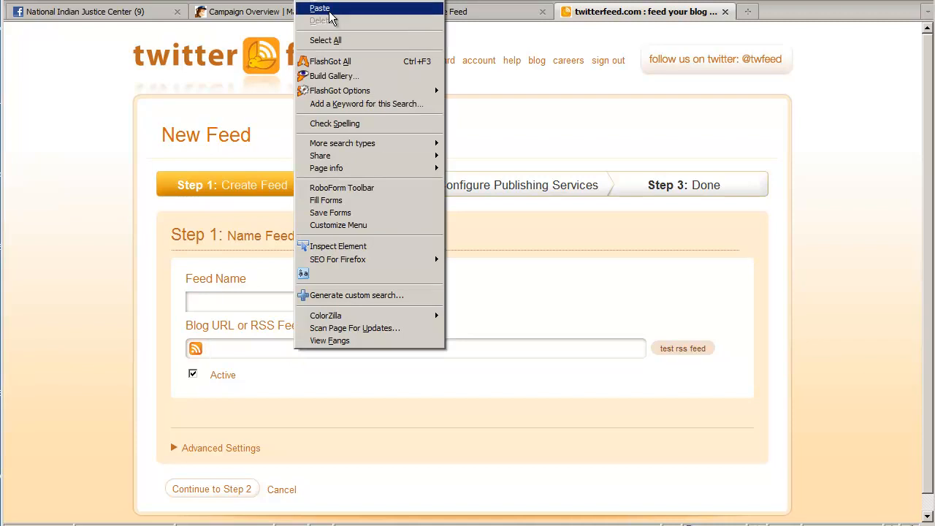
{"action": "left_click", "coordinate": [319, 9]}
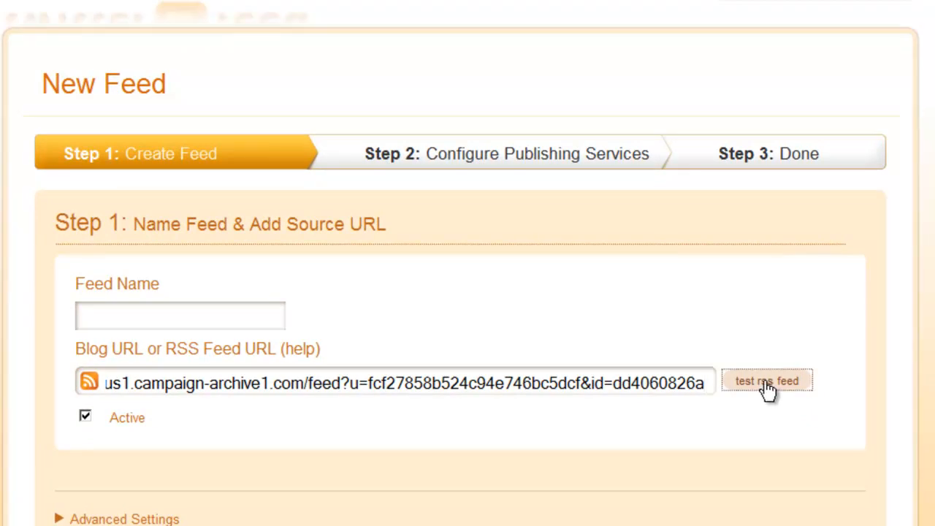
{"action": "left_click", "coordinate": [765, 379]}
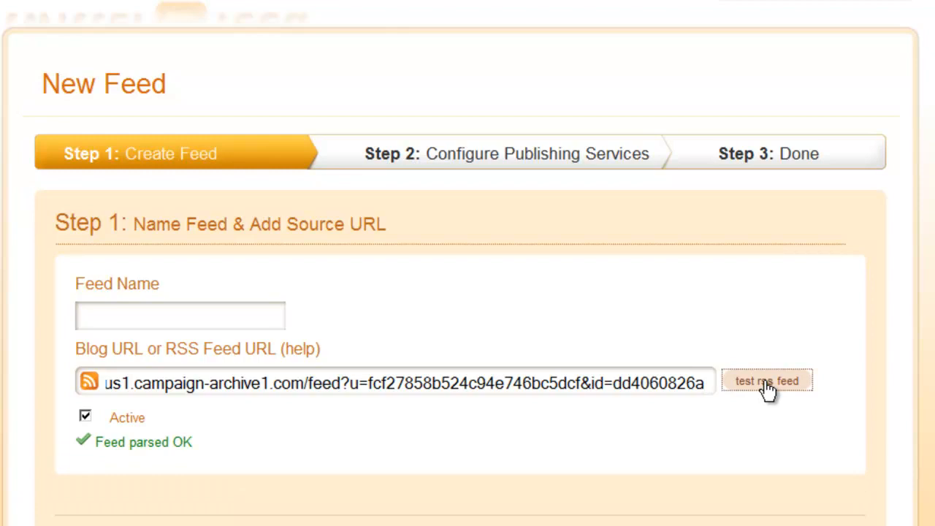
{"action": "mouse_move", "coordinate": [135, 467]}
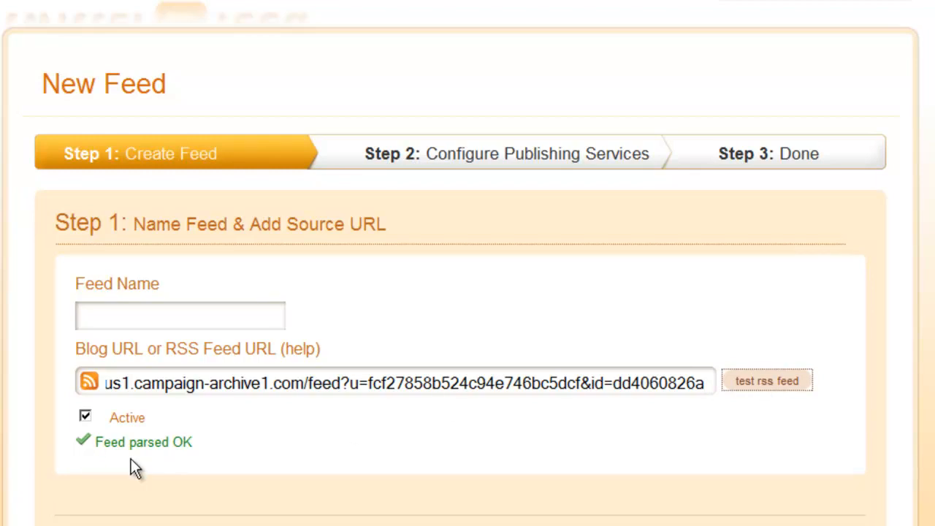
{"action": "mouse_move", "coordinate": [187, 464]}
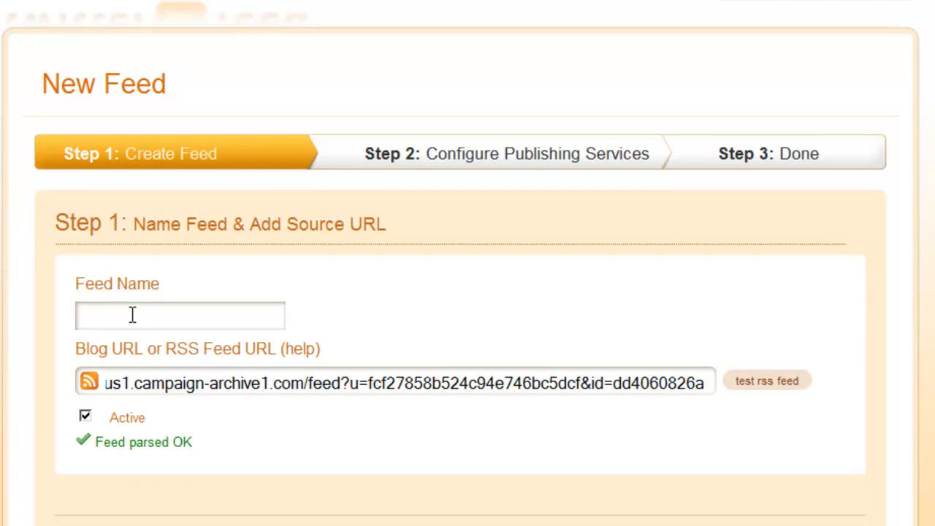
{"action": "mouse_move", "coordinate": [179, 321]}
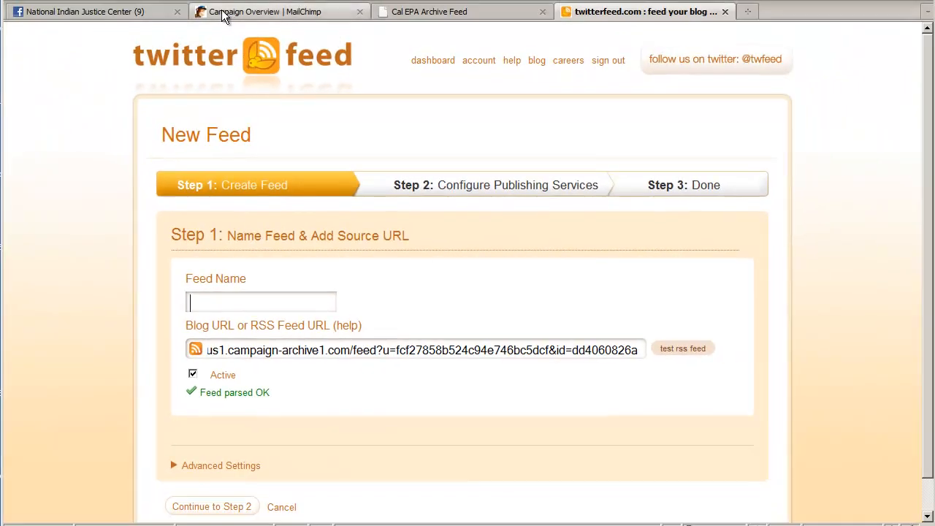
Copy the campaign name from MailChimp and paste it as the Feed Name 'Sierra Cascades Dialog Session'
{"action": "left_click", "coordinate": [264, 12]}
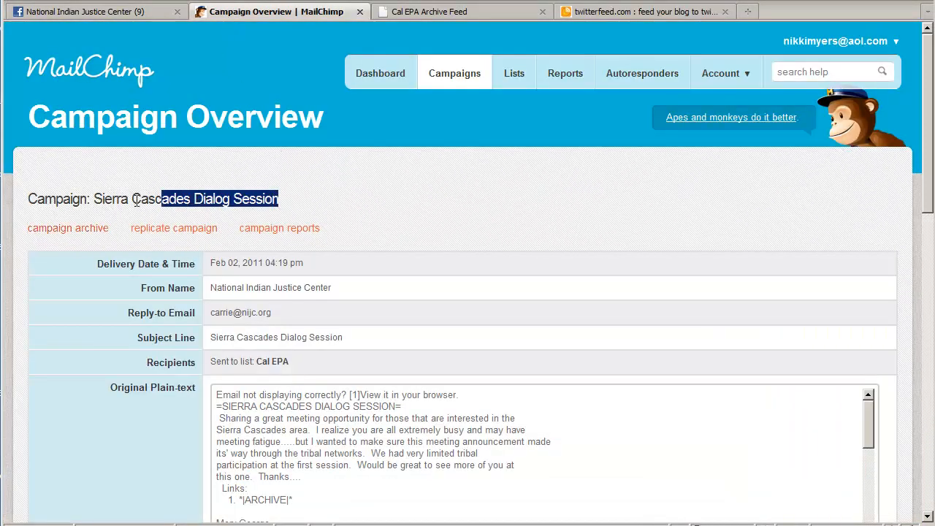
{"action": "right_click", "coordinate": [186, 198]}
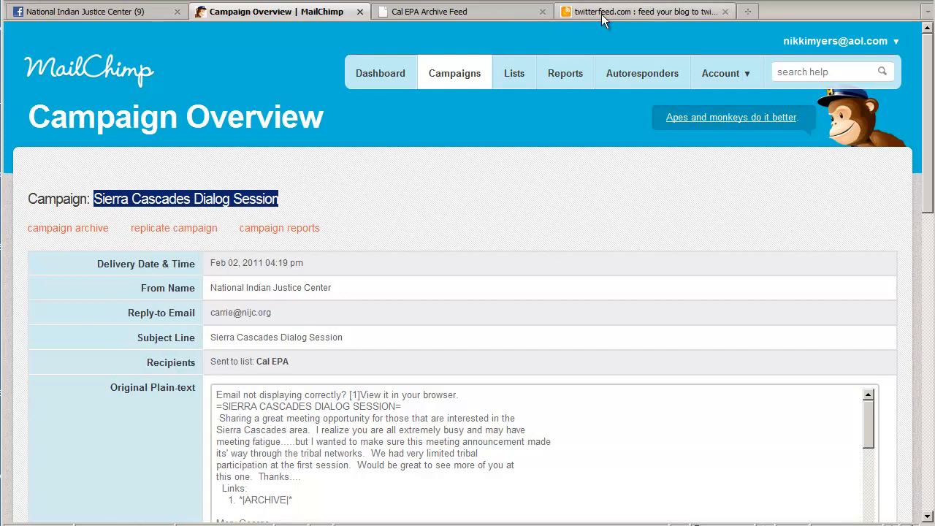
{"action": "left_click", "coordinate": [642, 11]}
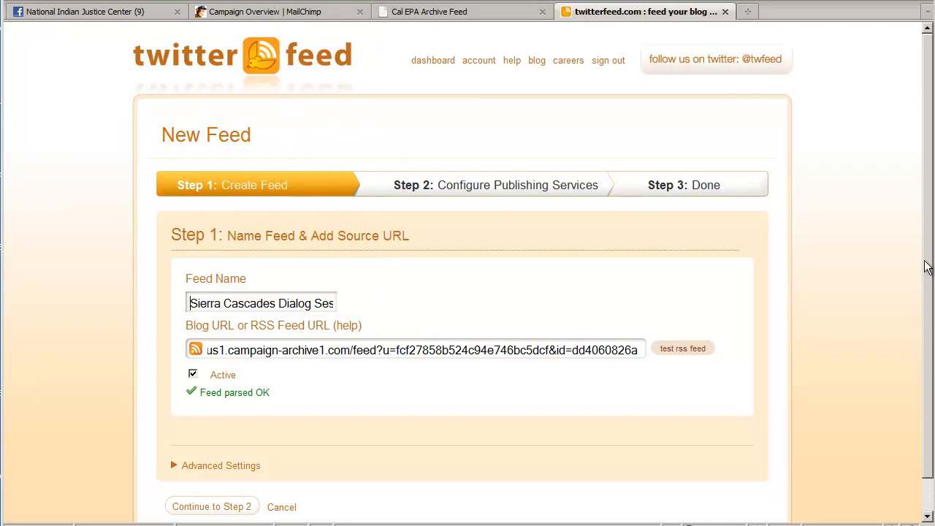
{"action": "scroll", "scroll_direction": "down", "scroll_amount": 3}
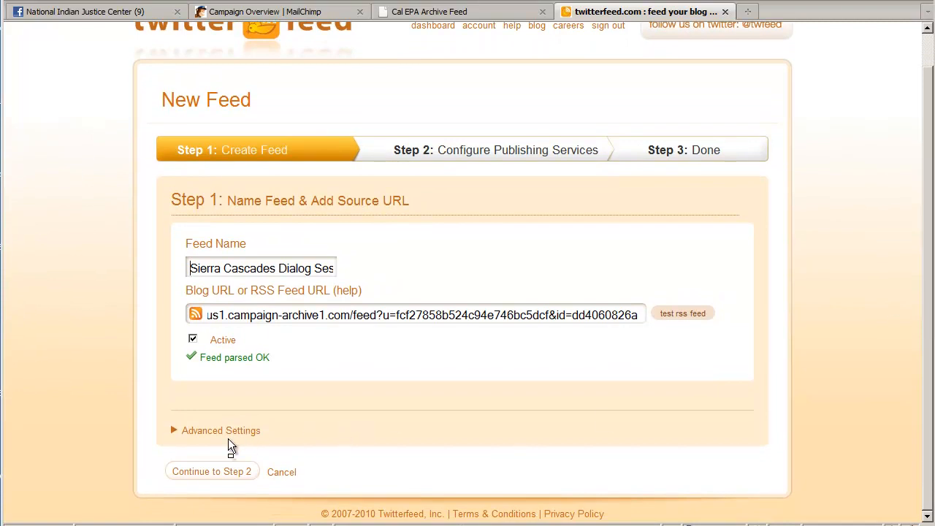
{"action": "mouse_move", "coordinate": [229, 441]}
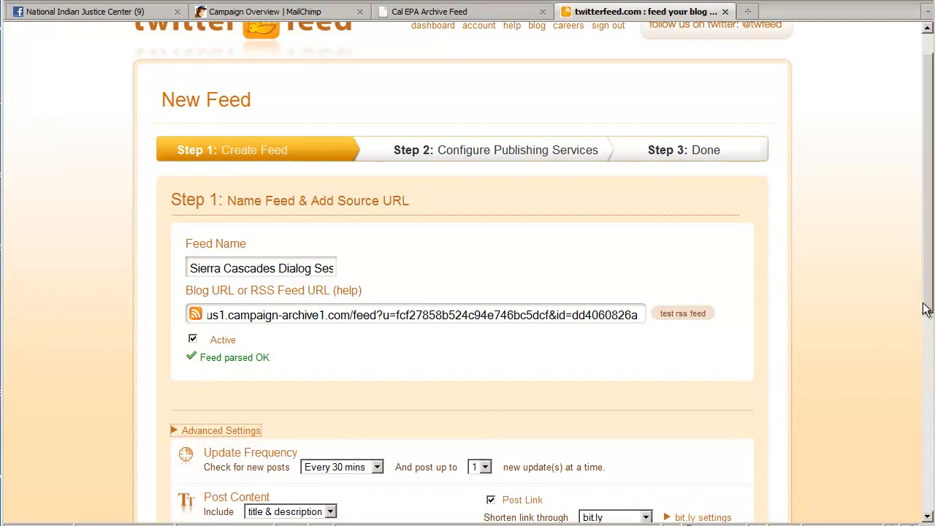
In Advanced Settings, set Update Frequency to every 24 hours and keep posting up to 1 update at a time
{"action": "scroll", "scroll_direction": "down", "scroll_amount": 3}
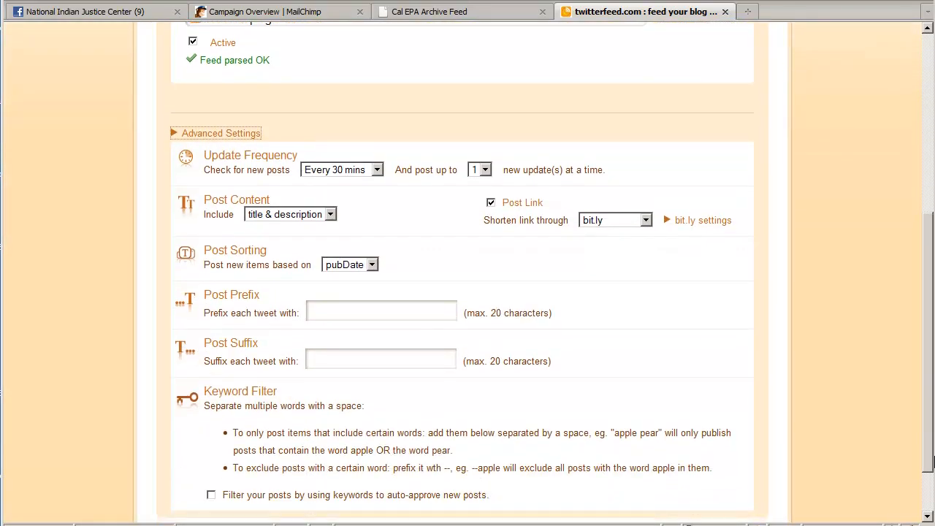
{"action": "scroll", "scroll_direction": "down", "scroll_amount": 3}
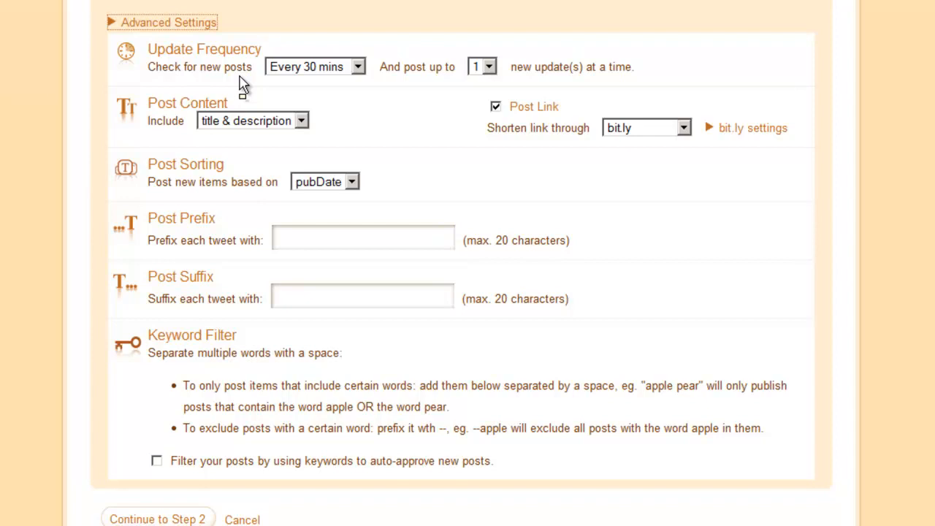
{"action": "mouse_move", "coordinate": [243, 83]}
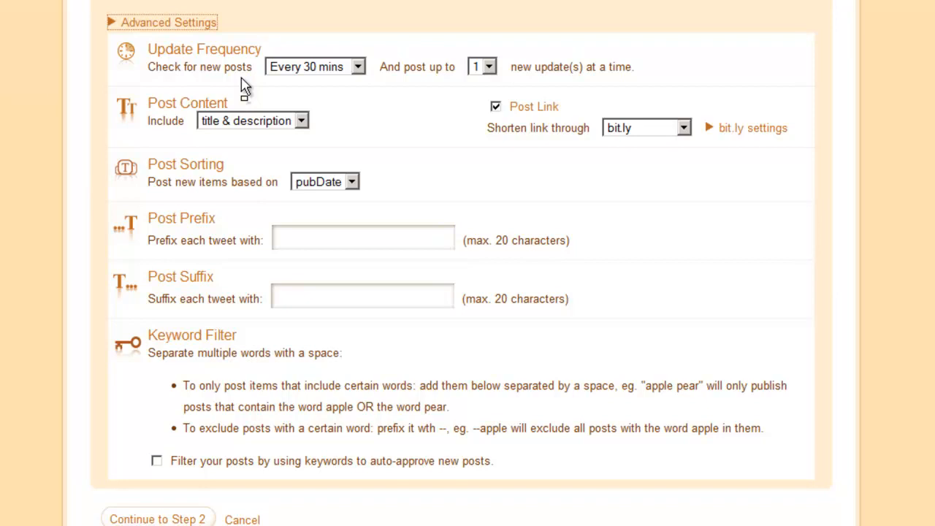
{"action": "mouse_move", "coordinate": [356, 73]}
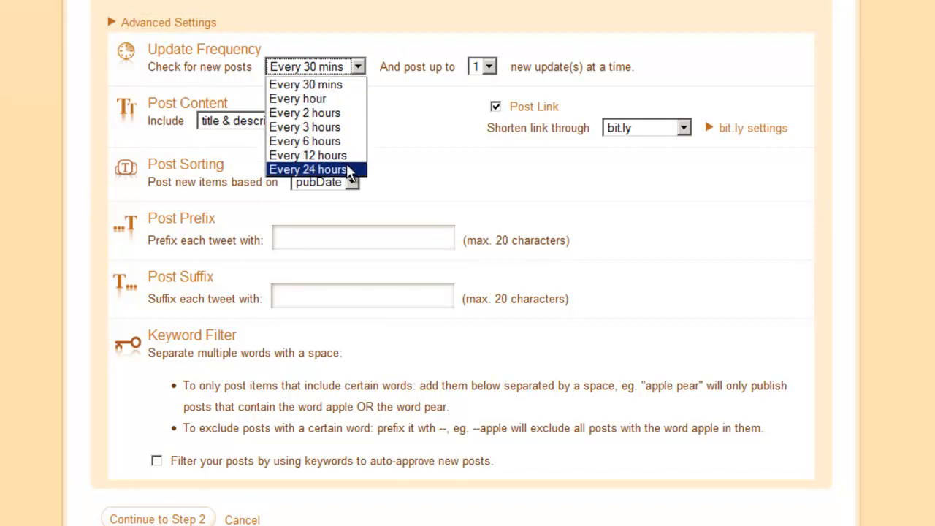
{"action": "left_click", "coordinate": [307, 170]}
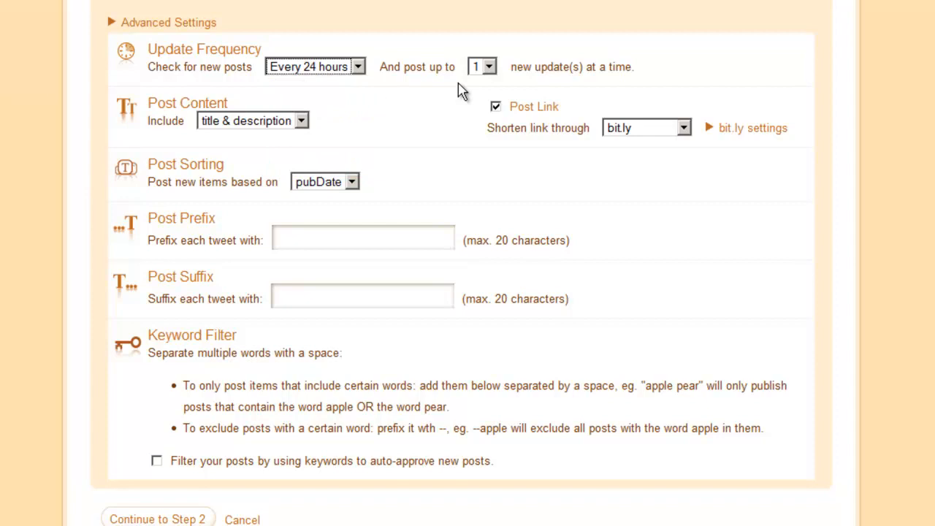
{"action": "mouse_move", "coordinate": [489, 87]}
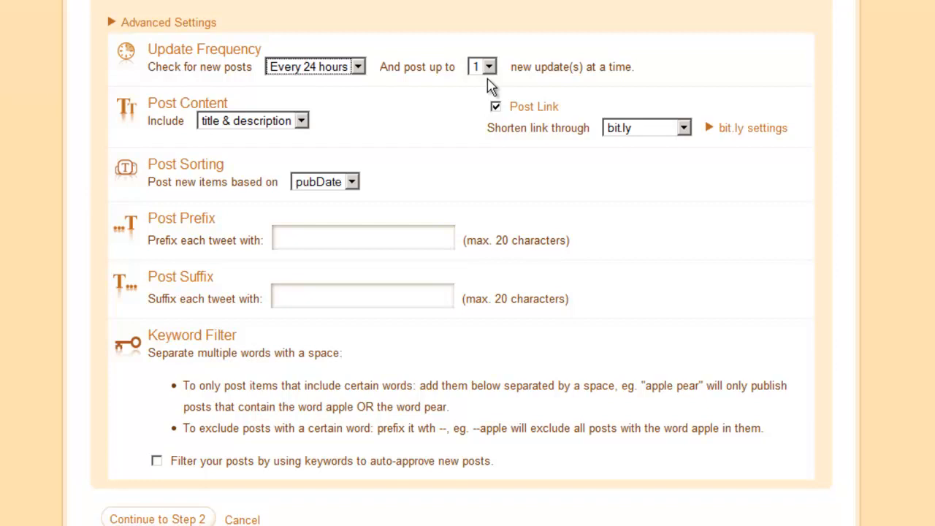
{"action": "left_click", "coordinate": [482, 68]}
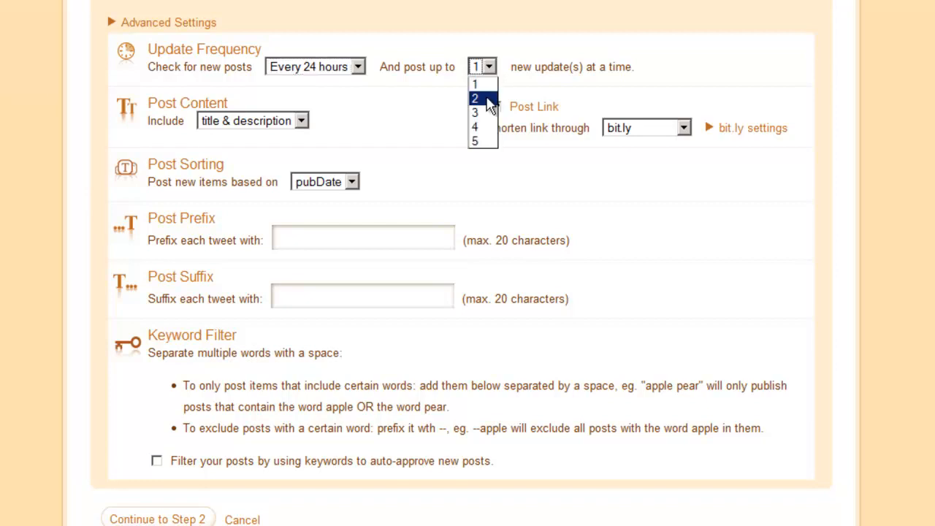
{"action": "mouse_move", "coordinate": [479, 112]}
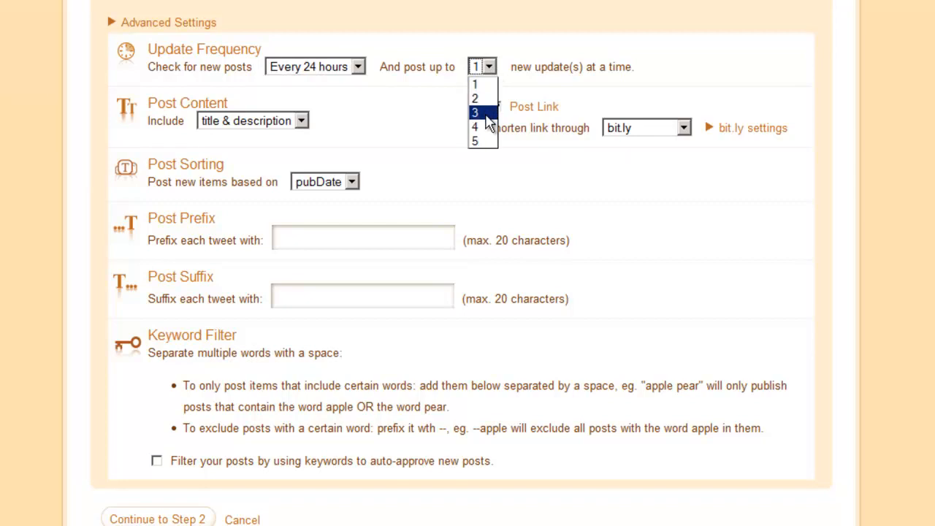
{"action": "mouse_move", "coordinate": [475, 83]}
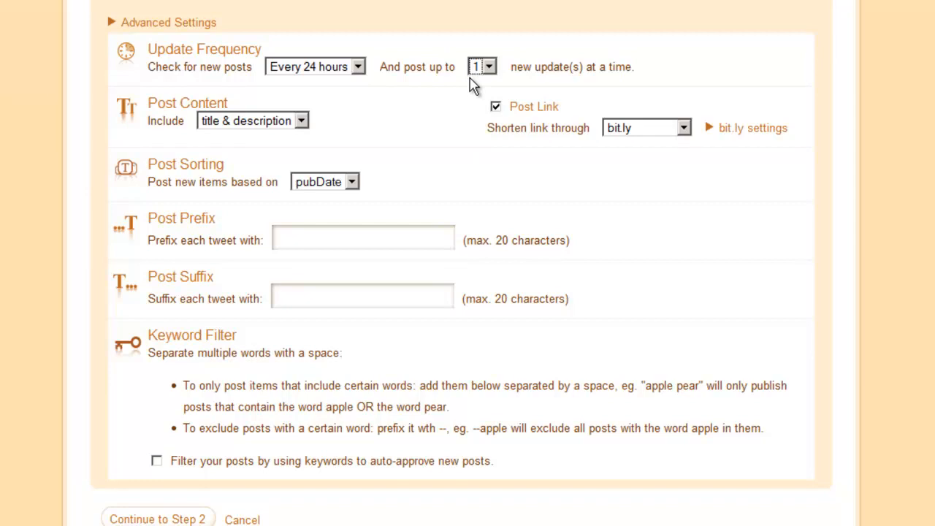
{"action": "mouse_move", "coordinate": [242, 132]}
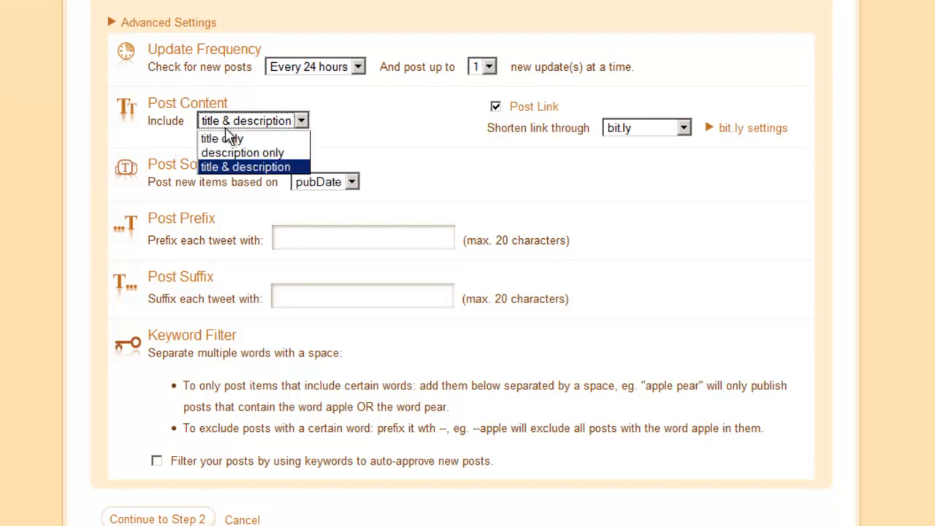
{"action": "mouse_move", "coordinate": [222, 138]}
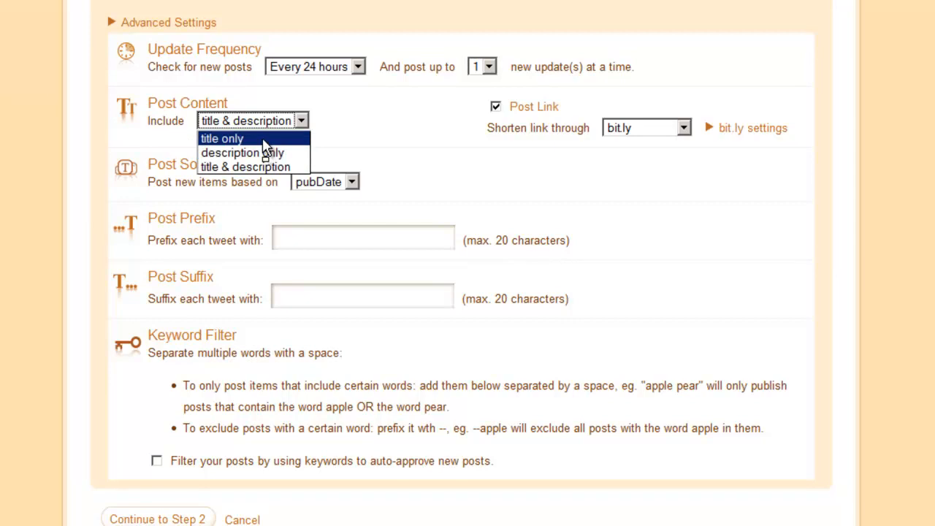
Set Post Content to include the item title only
{"action": "left_click", "coordinate": [222, 137]}
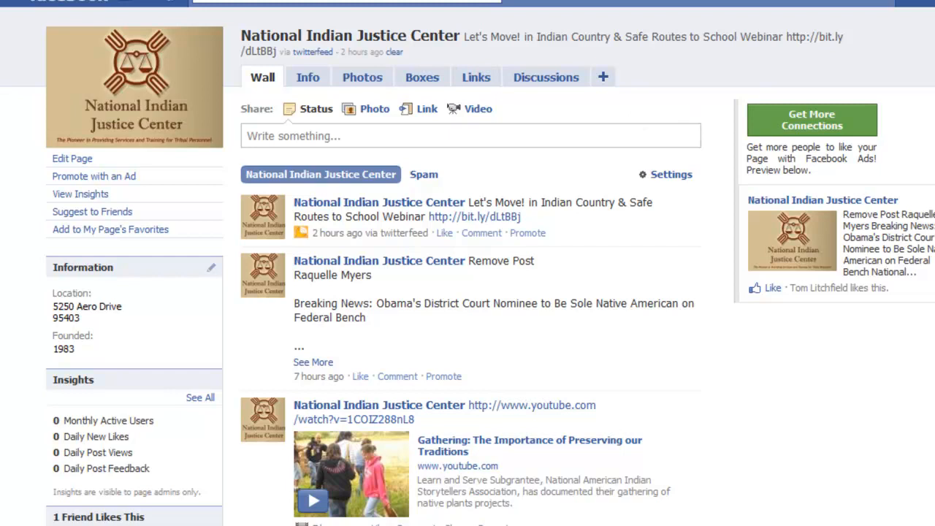
{"action": "scroll", "scroll_direction": "down", "scroll_amount": 3}
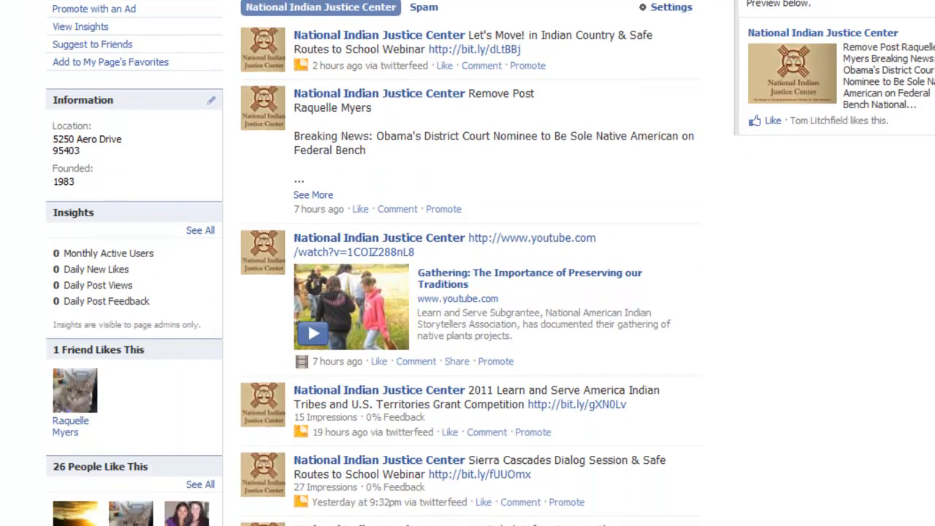
{"action": "scroll", "scroll_direction": "down", "scroll_amount": 3}
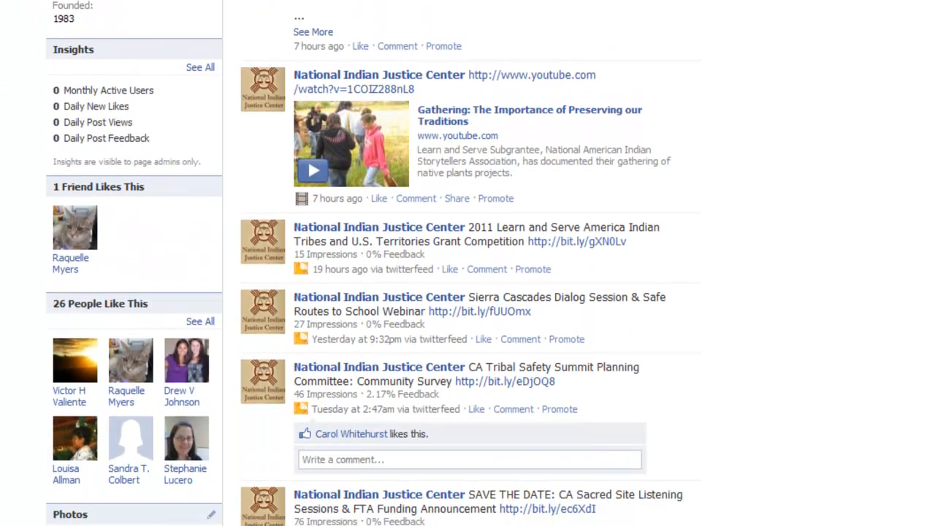
{"action": "scroll", "scroll_direction": "down", "scroll_amount": 3}
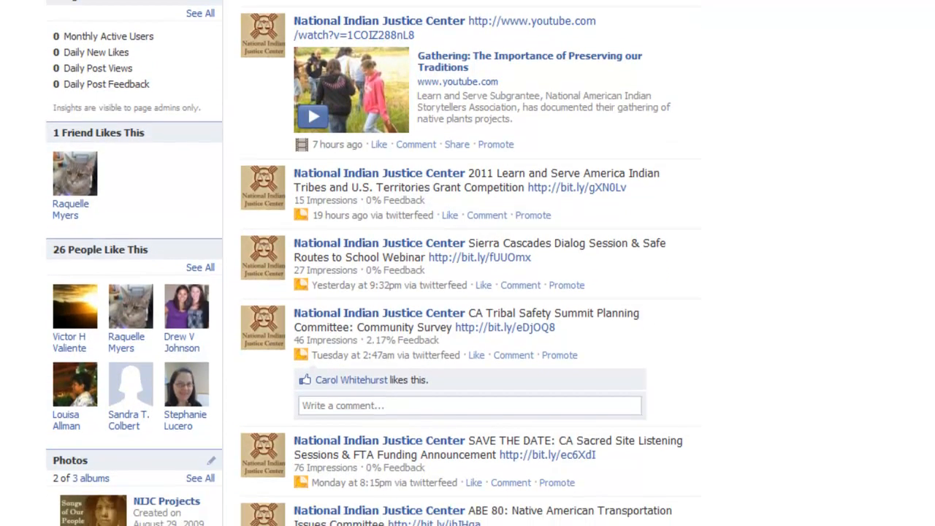
{"action": "scroll", "scroll_direction": "down", "scroll_amount": 3}
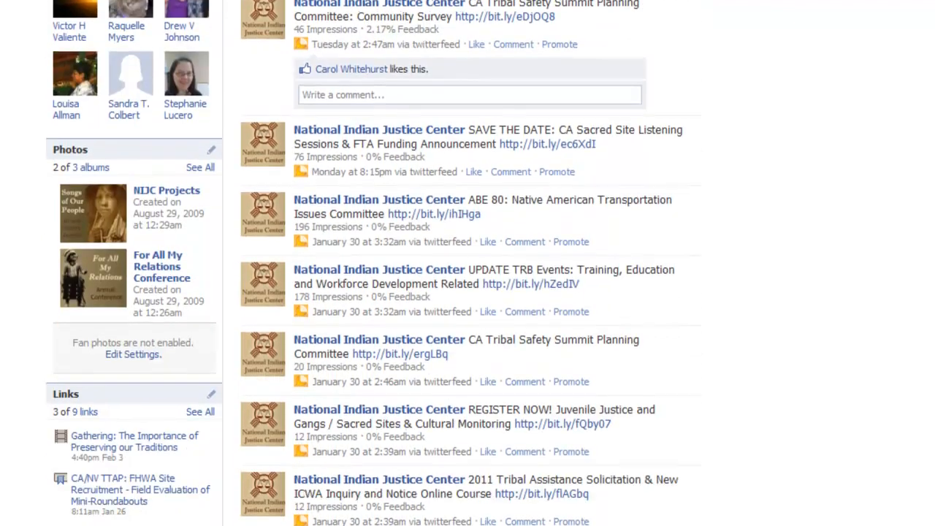
{"action": "scroll", "scroll_direction": "down", "scroll_amount": 3}
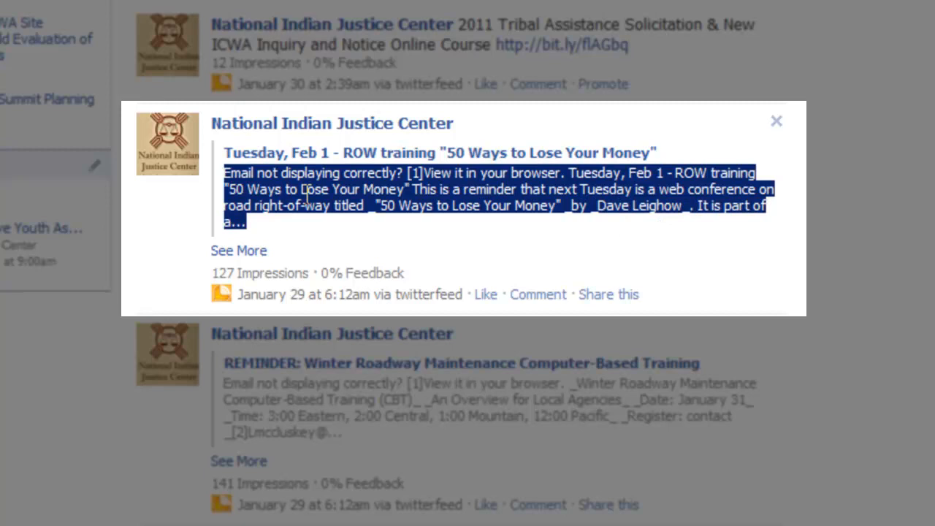
{"action": "mouse_move", "coordinate": [509, 234]}
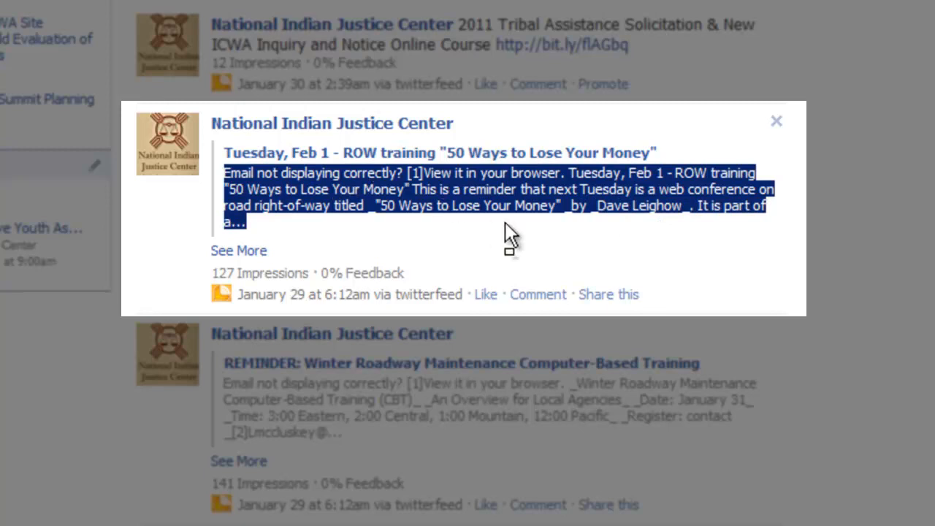
{"action": "mouse_move", "coordinate": [592, 237]}
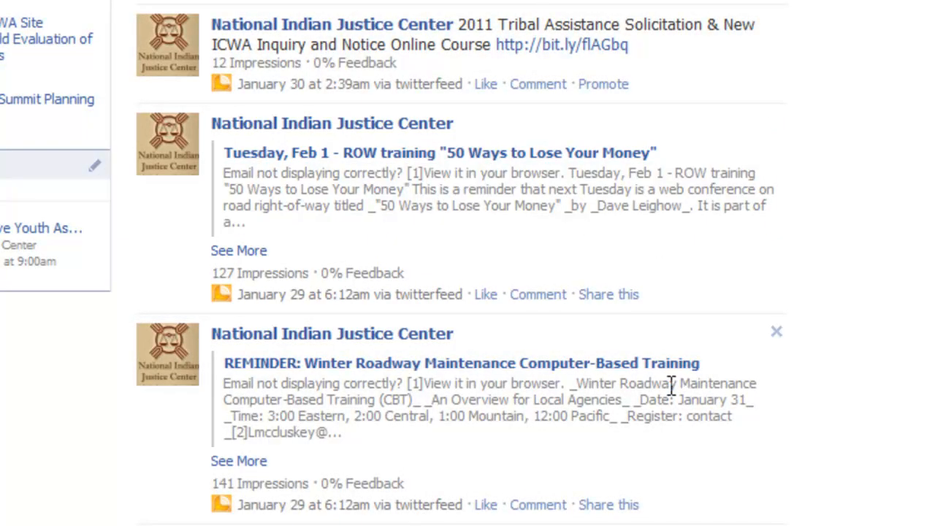
{"action": "mouse_move", "coordinate": [558, 445]}
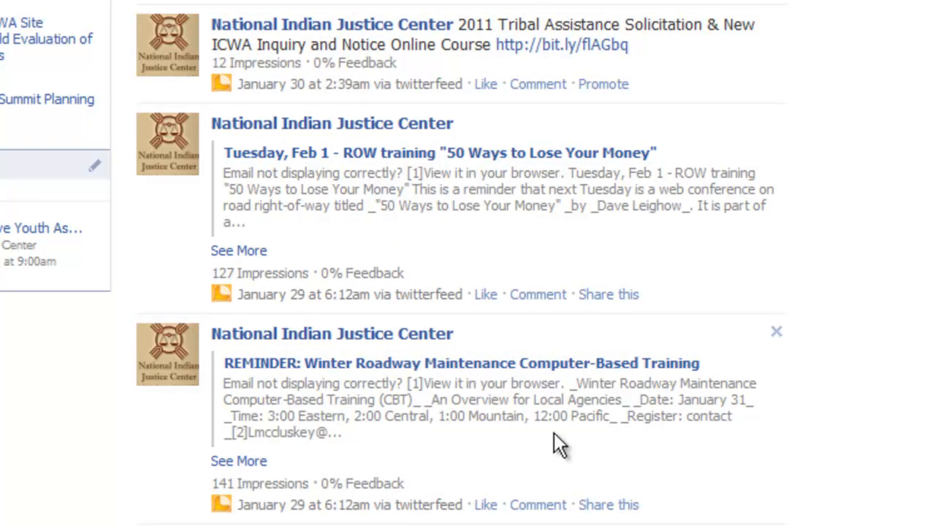
{"action": "mouse_move", "coordinate": [558, 450]}
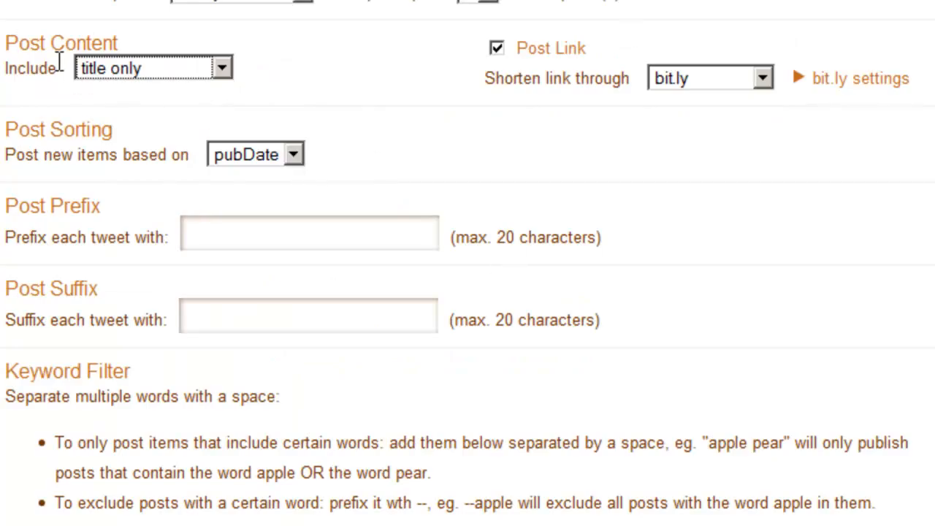
{"action": "left_click", "coordinate": [152, 67]}
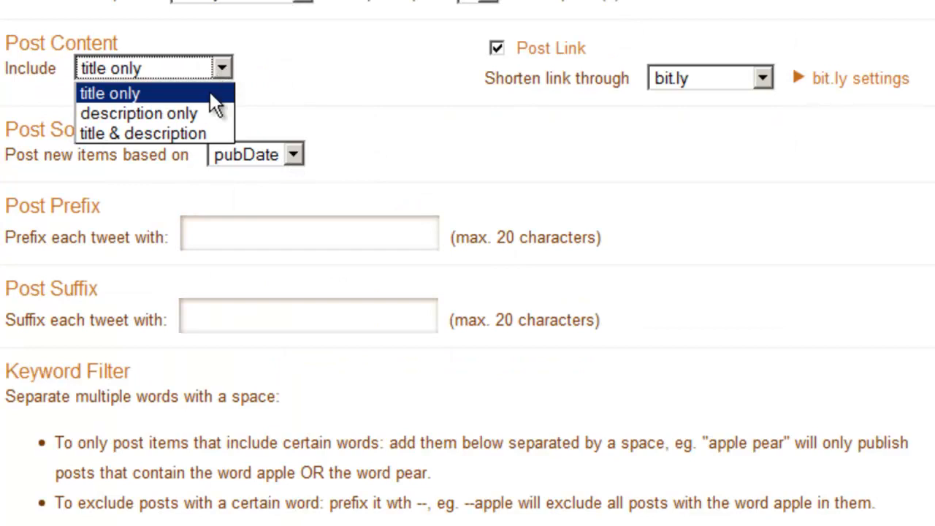
{"action": "mouse_move", "coordinate": [117, 100]}
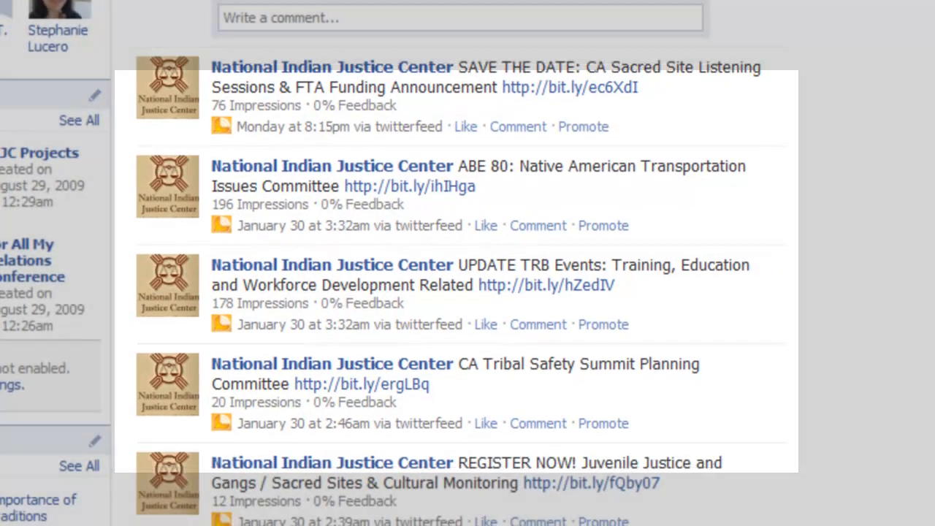
{"action": "scroll", "scroll_direction": "down", "scroll_amount": 3}
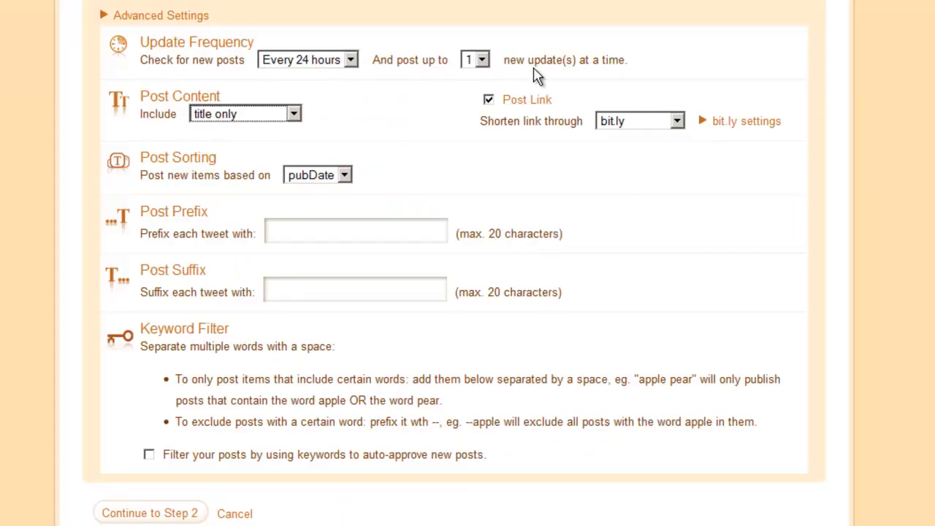
{"action": "mouse_move", "coordinate": [220, 130]}
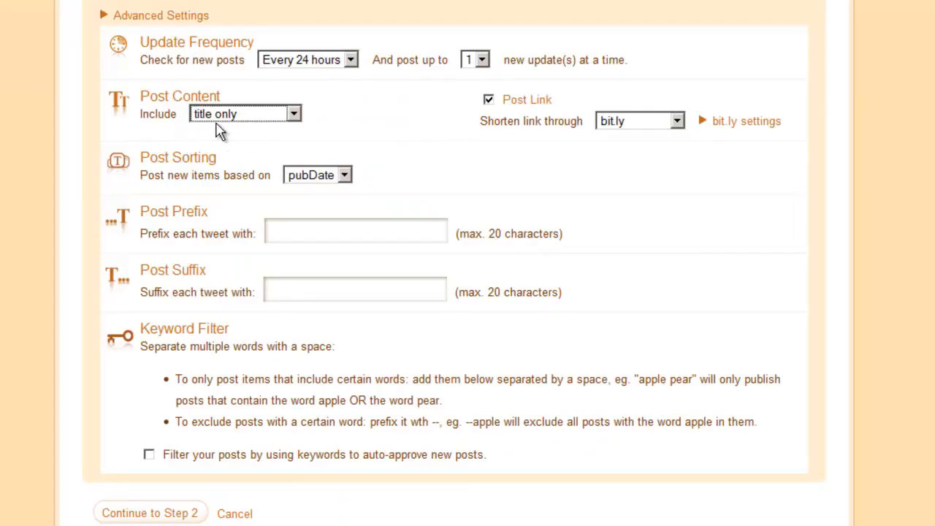
{"action": "mouse_move", "coordinate": [231, 139]}
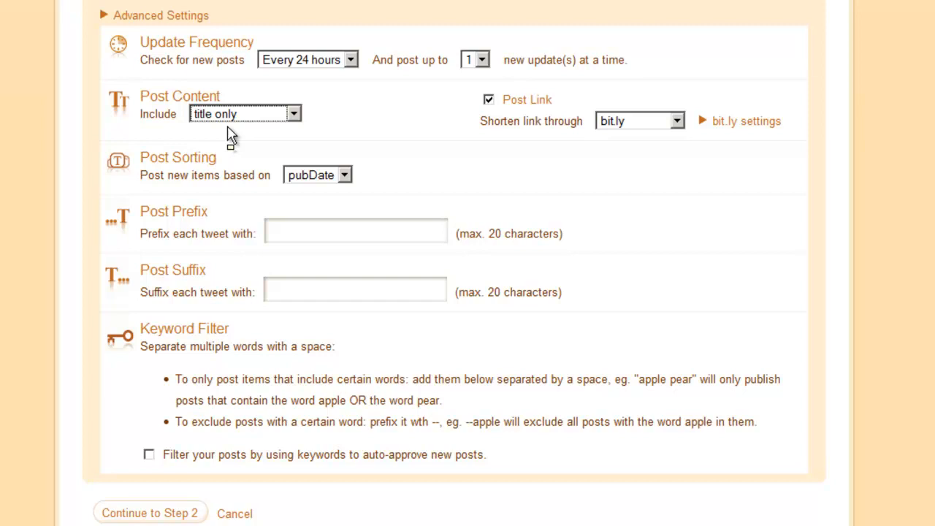
{"action": "mouse_move", "coordinate": [427, 192]}
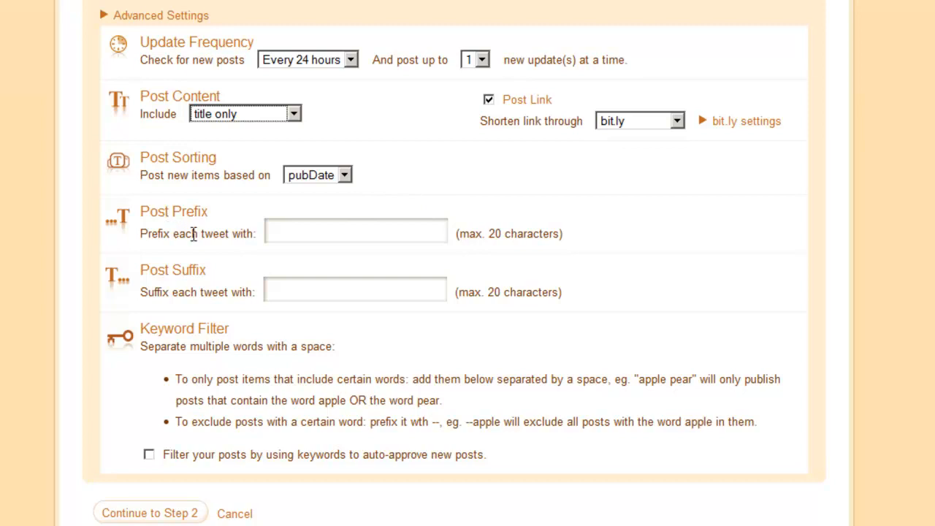
{"action": "mouse_move", "coordinate": [222, 296]}
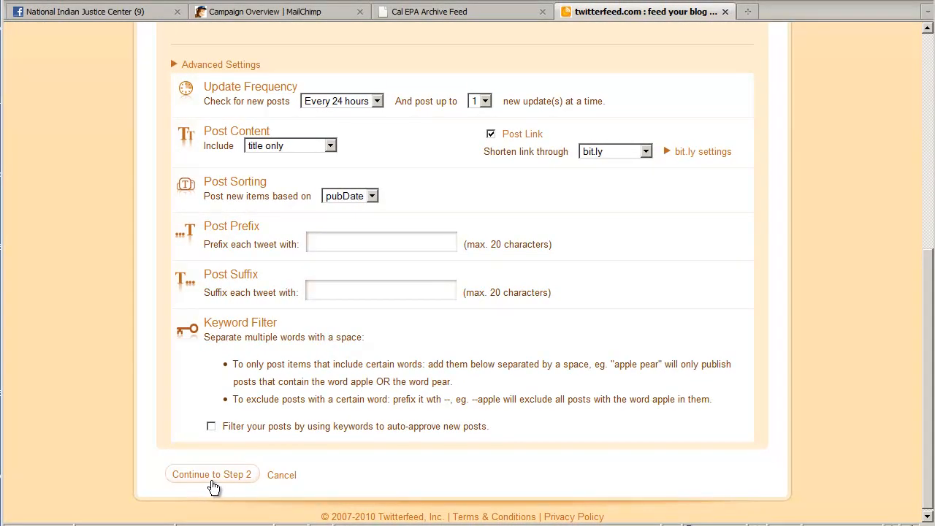
Continue to Step 2 to create the feed, then choose Facebook under Available Services
{"action": "left_click", "coordinate": [211, 473]}
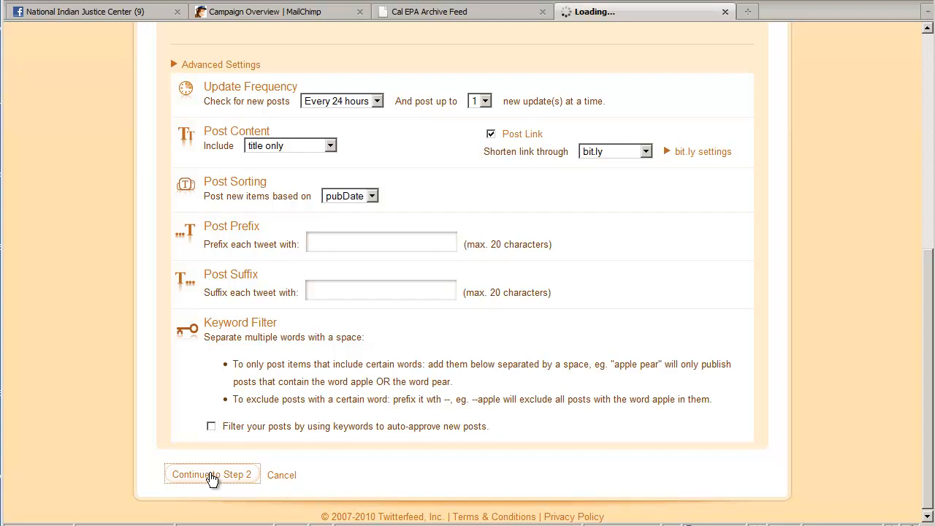
{"action": "left_click", "coordinate": [211, 475]}
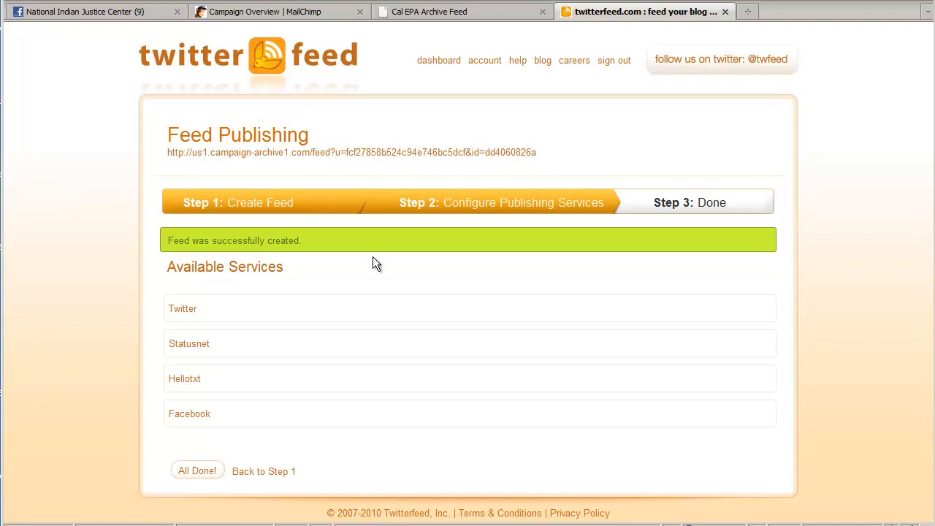
{"action": "mouse_move", "coordinate": [222, 393]}
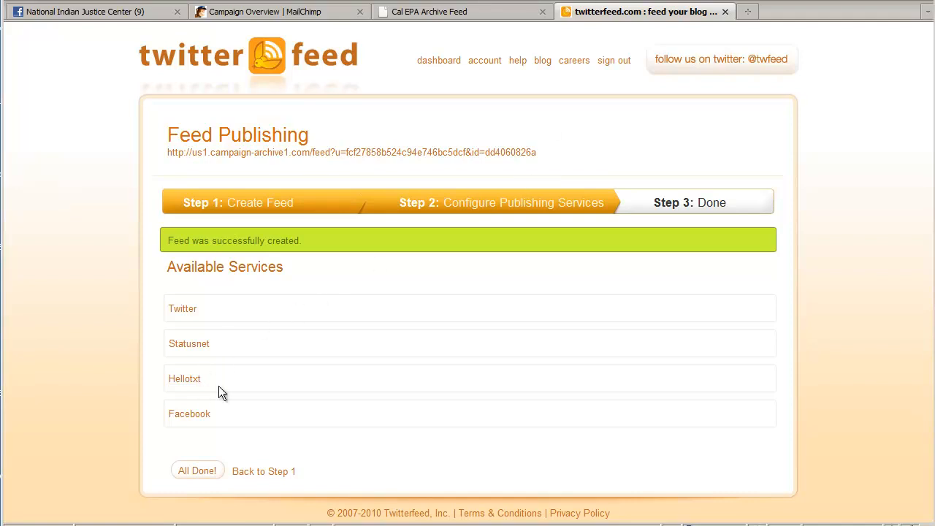
{"action": "mouse_move", "coordinate": [225, 406]}
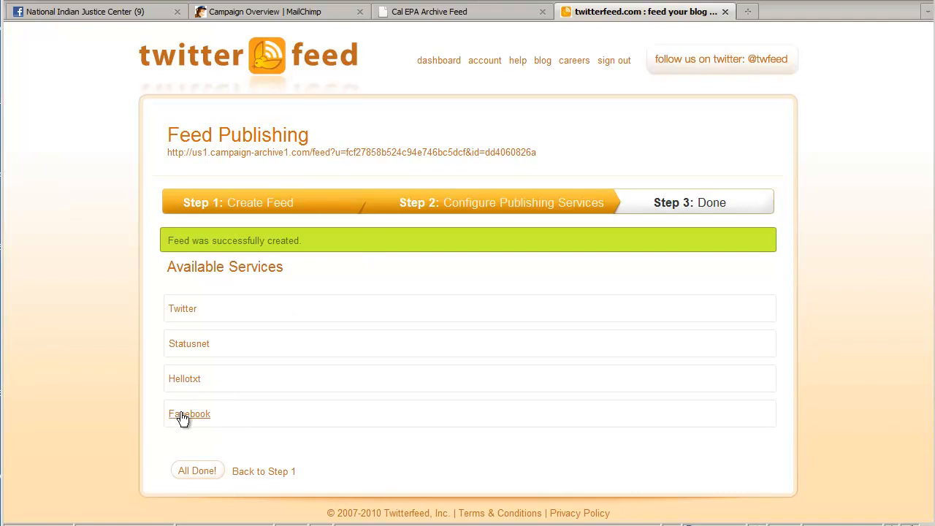
{"action": "left_click", "coordinate": [190, 413]}
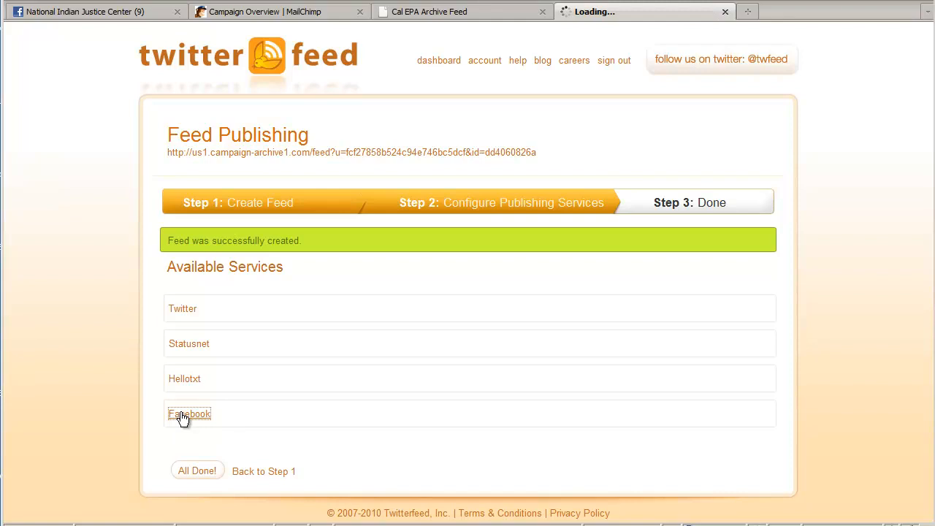
{"action": "left_click", "coordinate": [189, 413]}
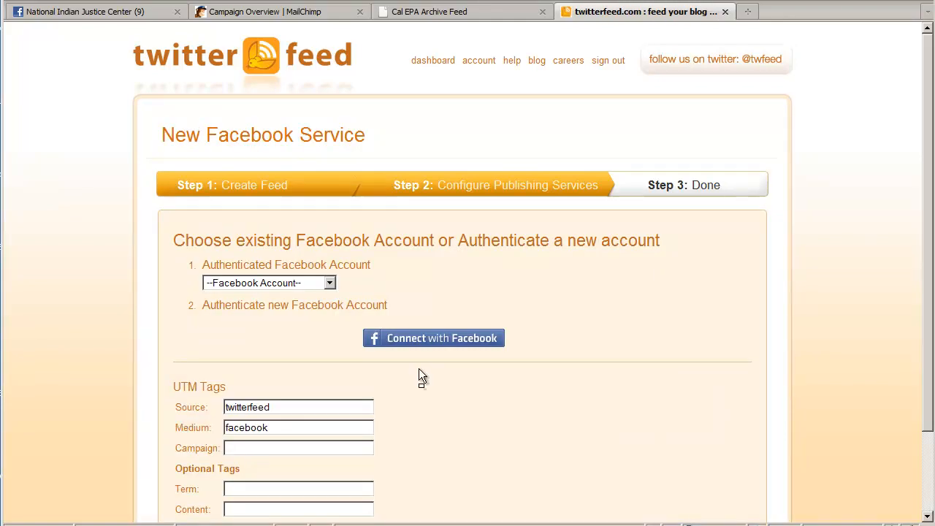
{"action": "mouse_move", "coordinate": [420, 345]}
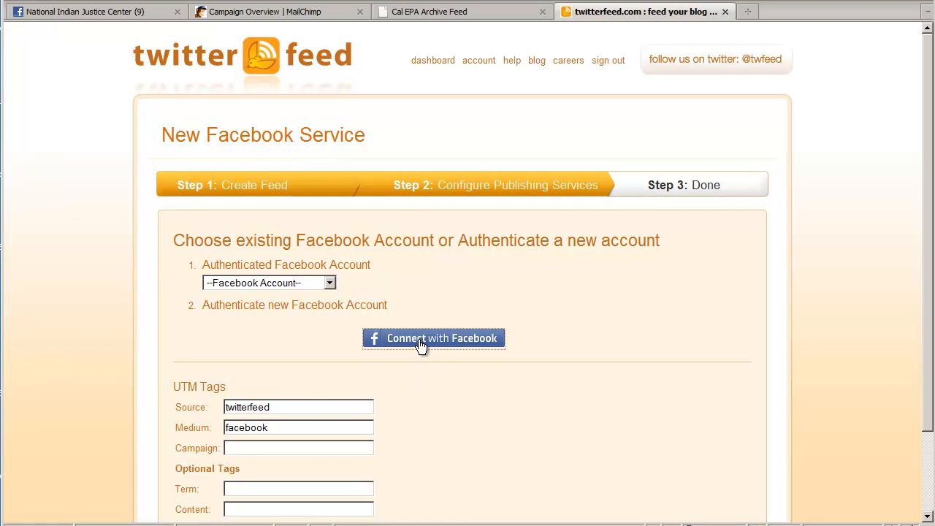
{"action": "left_click", "coordinate": [432, 339]}
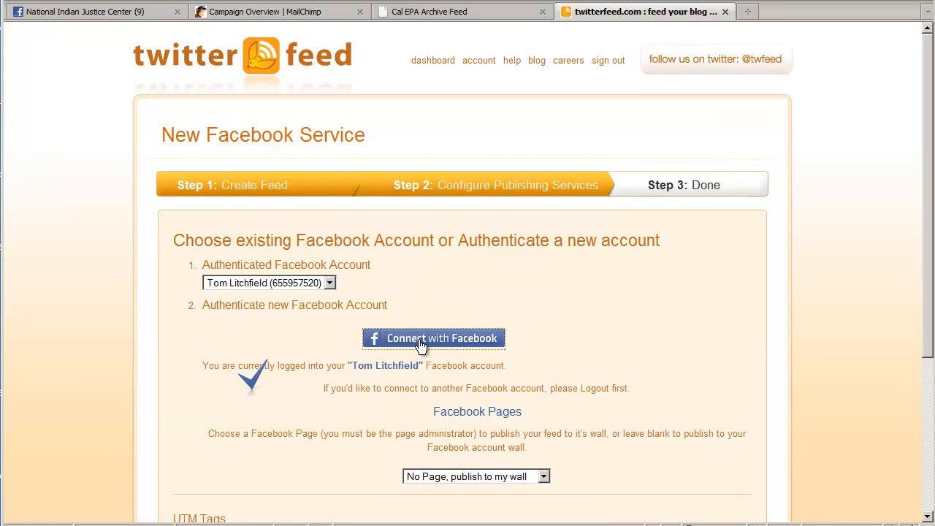
{"action": "mouse_move", "coordinate": [400, 383]}
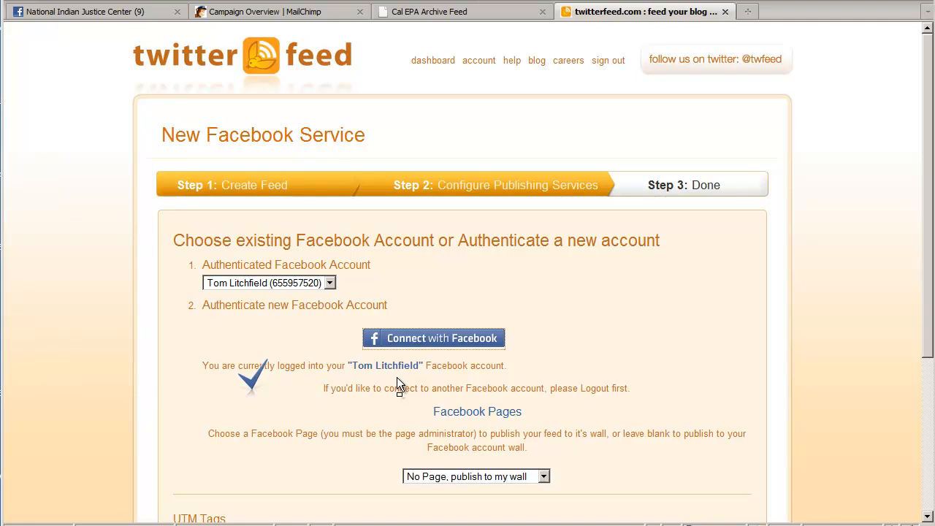
{"action": "mouse_move", "coordinate": [572, 386]}
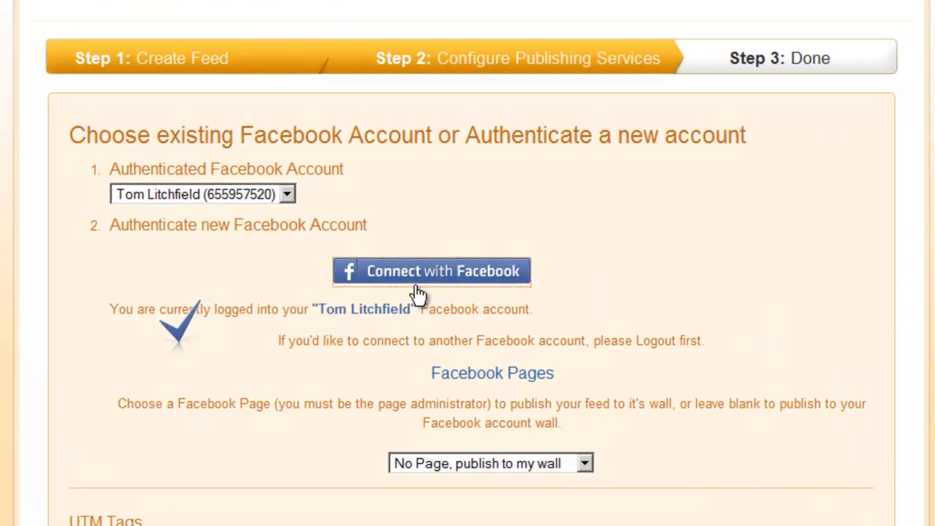
{"action": "mouse_move", "coordinate": [169, 216]}
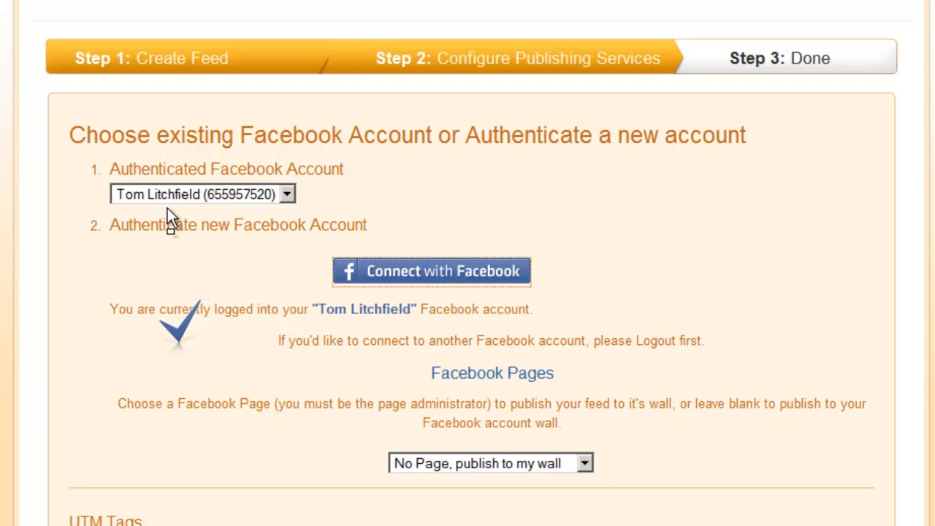
{"action": "mouse_move", "coordinate": [806, 397]}
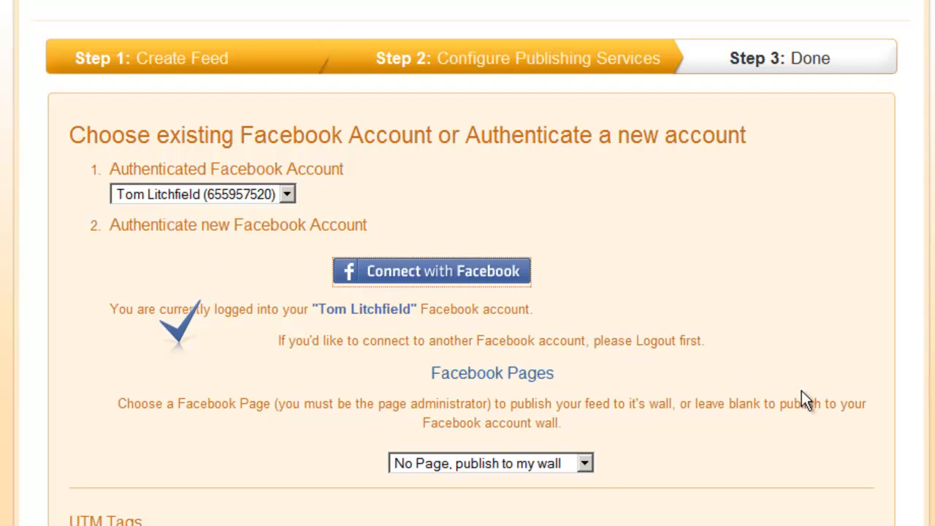
{"action": "scroll", "scroll_direction": "down", "scroll_amount": 3}
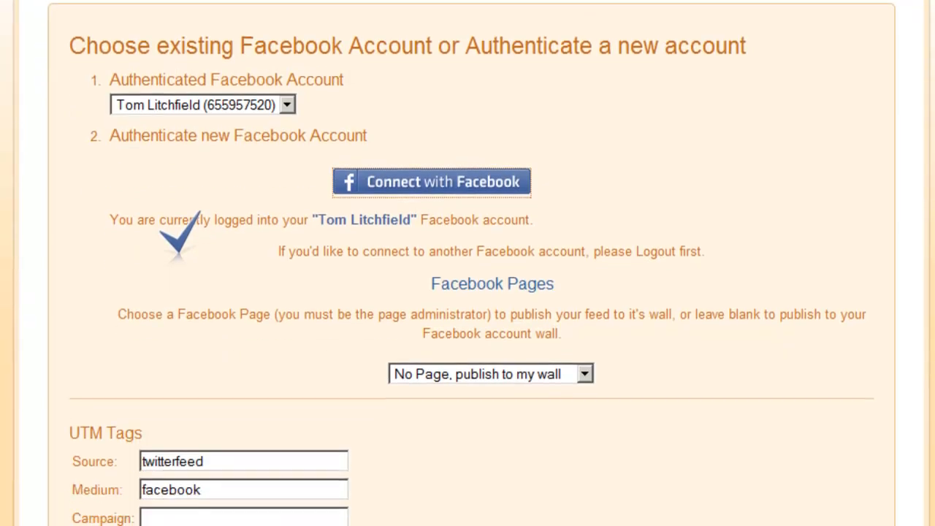
{"action": "scroll", "scroll_direction": "down", "scroll_amount": 3}
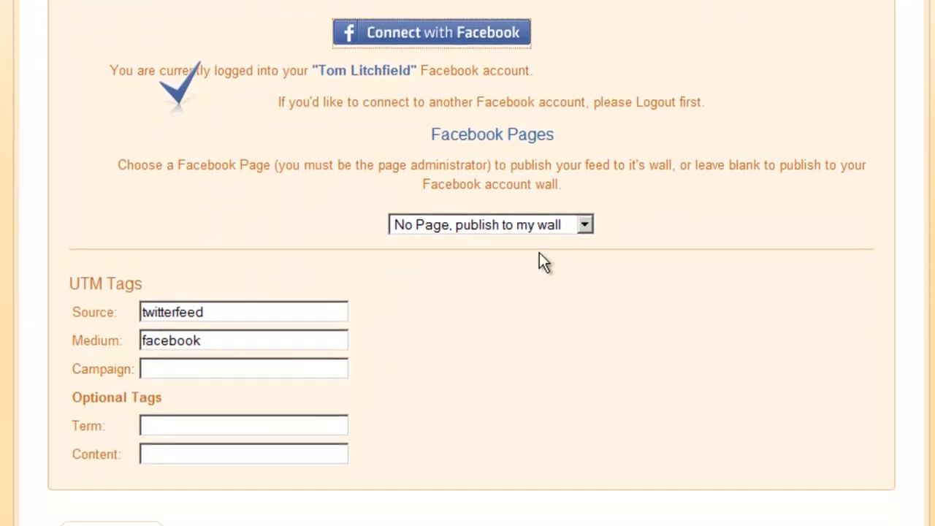
{"action": "mouse_move", "coordinate": [470, 245]}
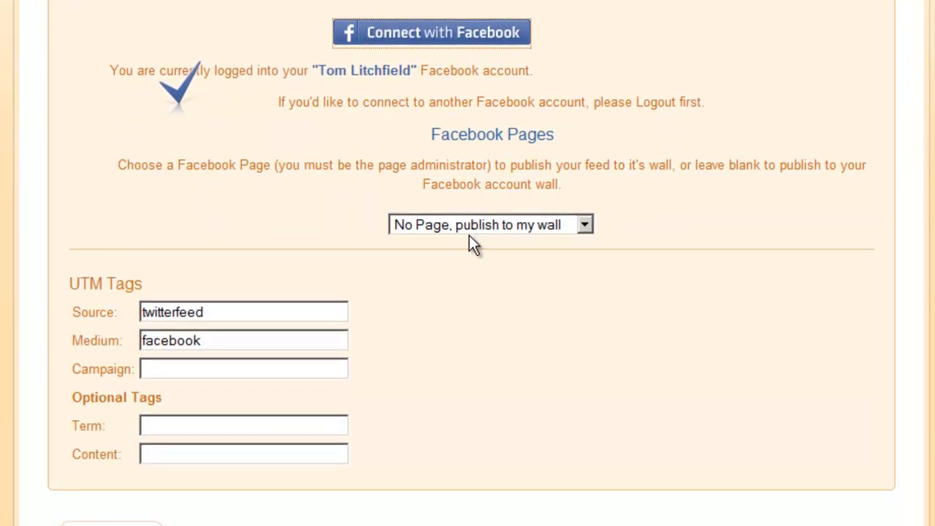
{"action": "mouse_move", "coordinate": [409, 245]}
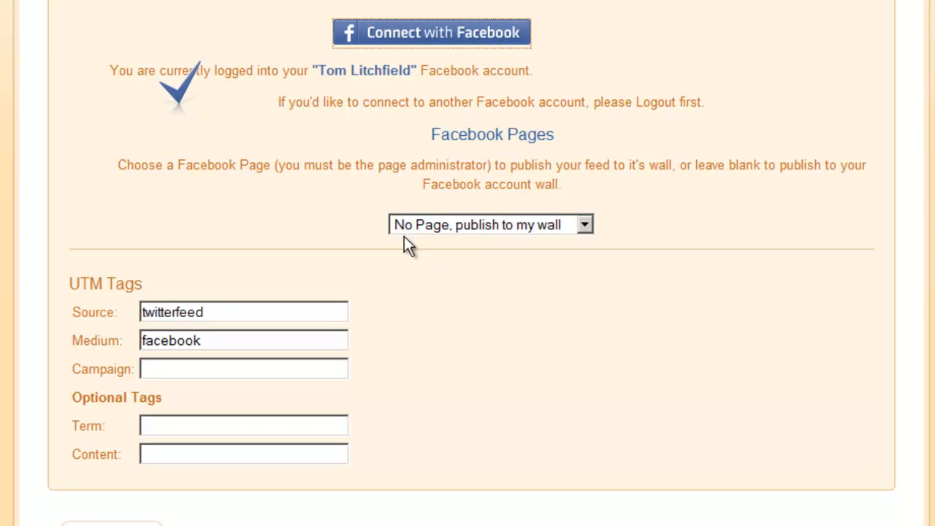
{"action": "mouse_move", "coordinate": [503, 249]}
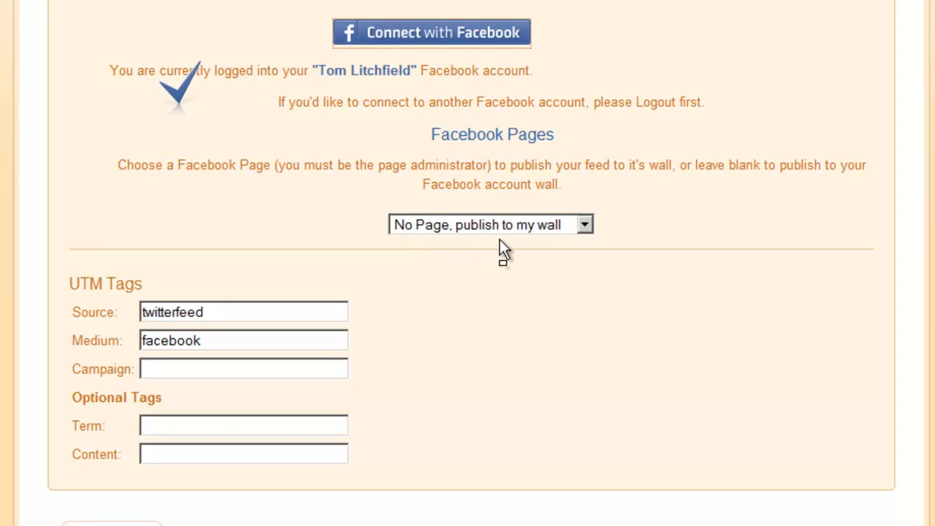
{"action": "mouse_move", "coordinate": [526, 248]}
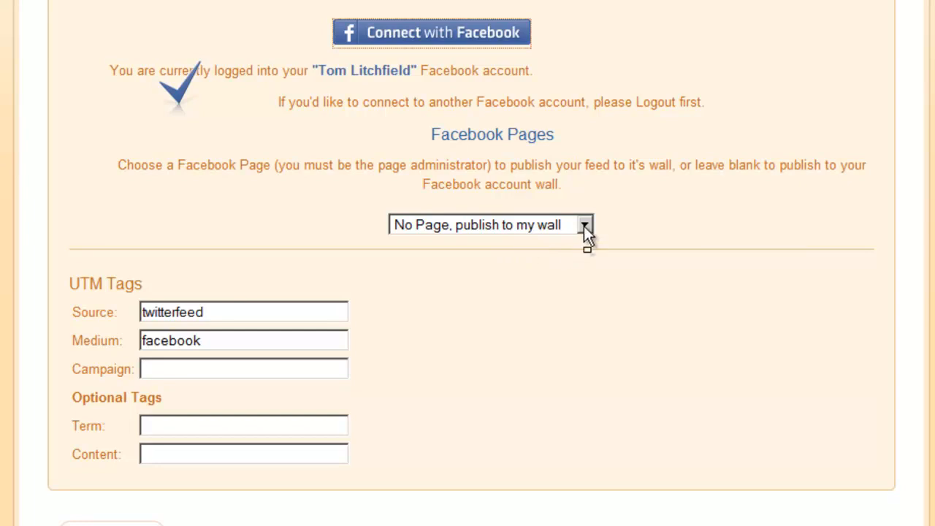
Target the National Indian Justice Center Facebook page, keeping the UTM tags, and scroll to Create Service
{"action": "left_click", "coordinate": [491, 225]}
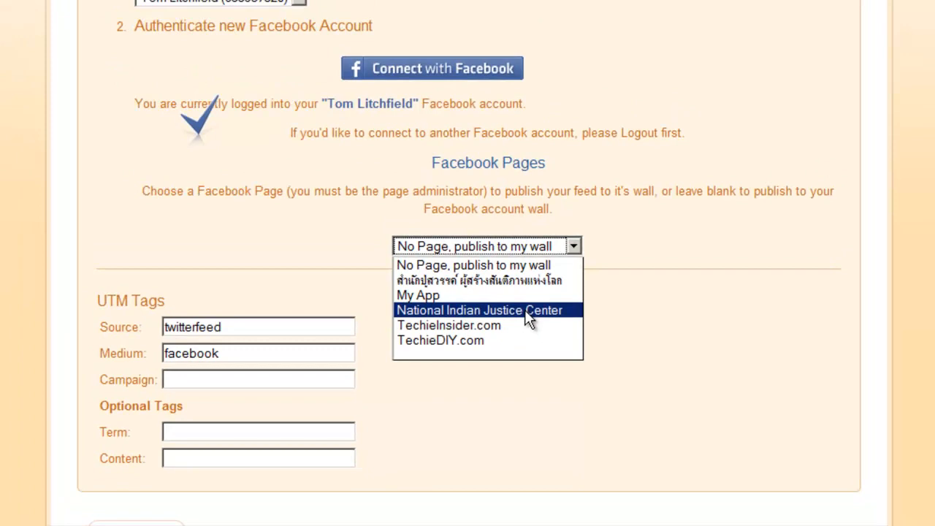
{"action": "left_click", "coordinate": [479, 310]}
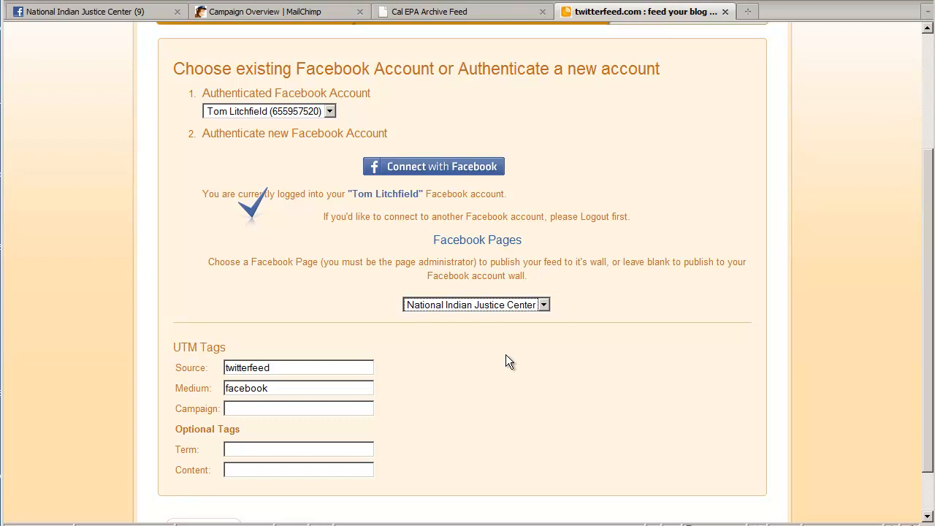
{"action": "mouse_move", "coordinate": [645, 348]}
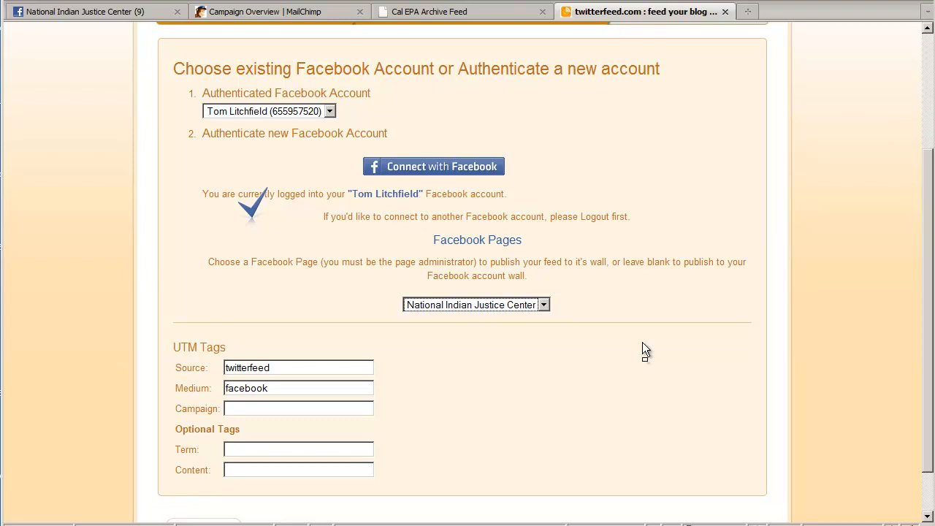
{"action": "mouse_move", "coordinate": [928, 368]}
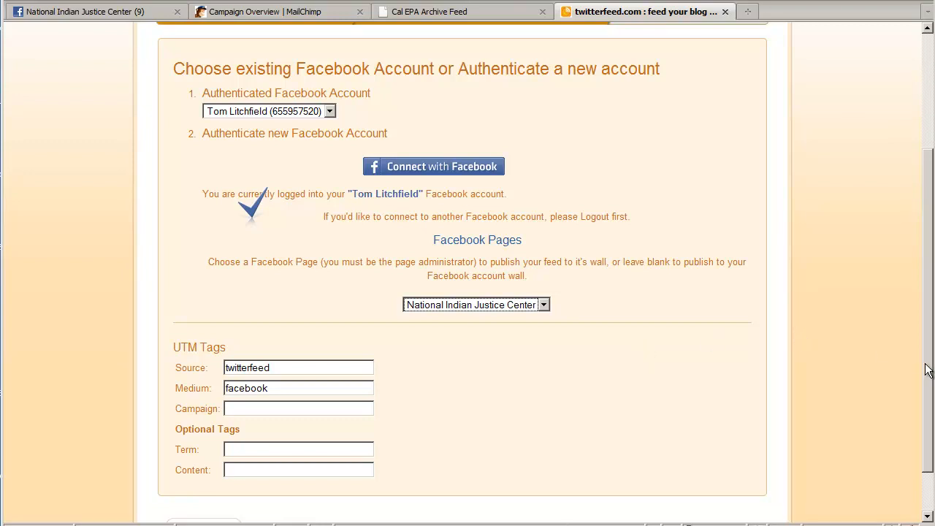
{"action": "mouse_move", "coordinate": [500, 320]}
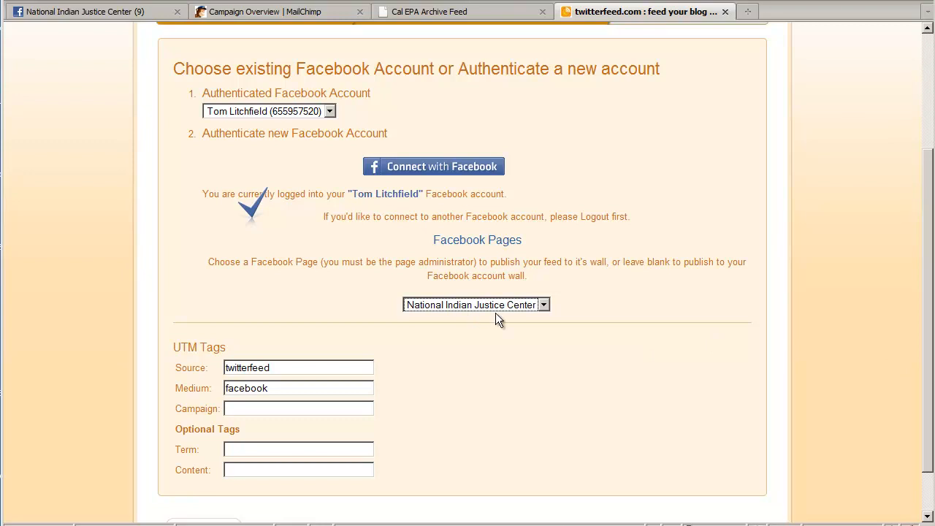
{"action": "mouse_move", "coordinate": [500, 330]}
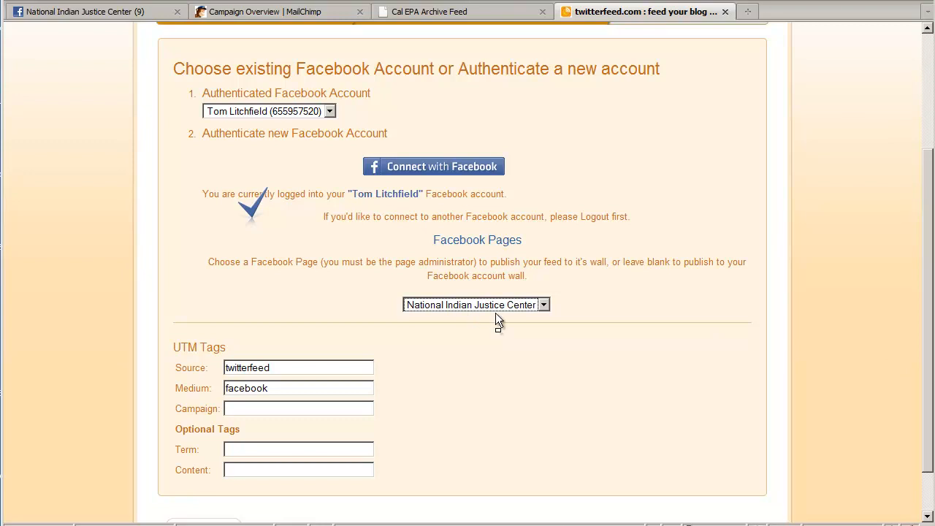
{"action": "mouse_move", "coordinate": [519, 320]}
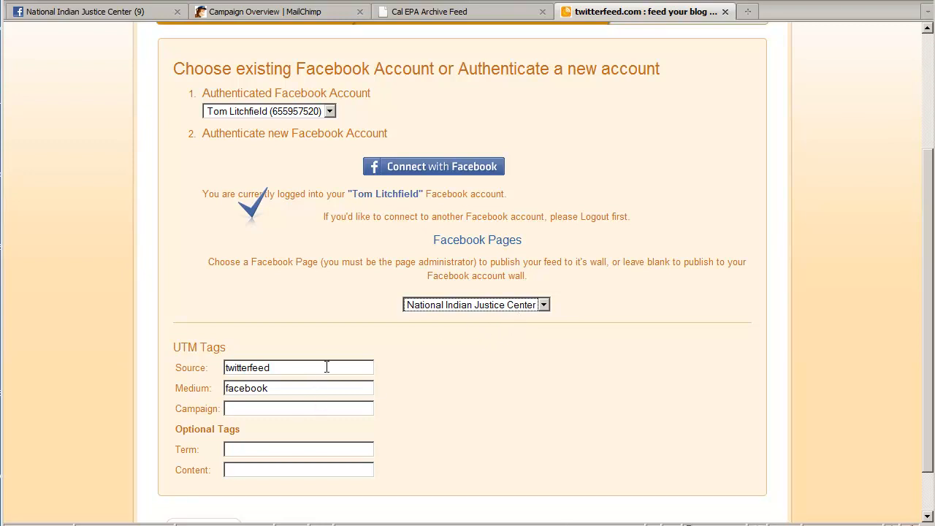
{"action": "mouse_move", "coordinate": [327, 385]}
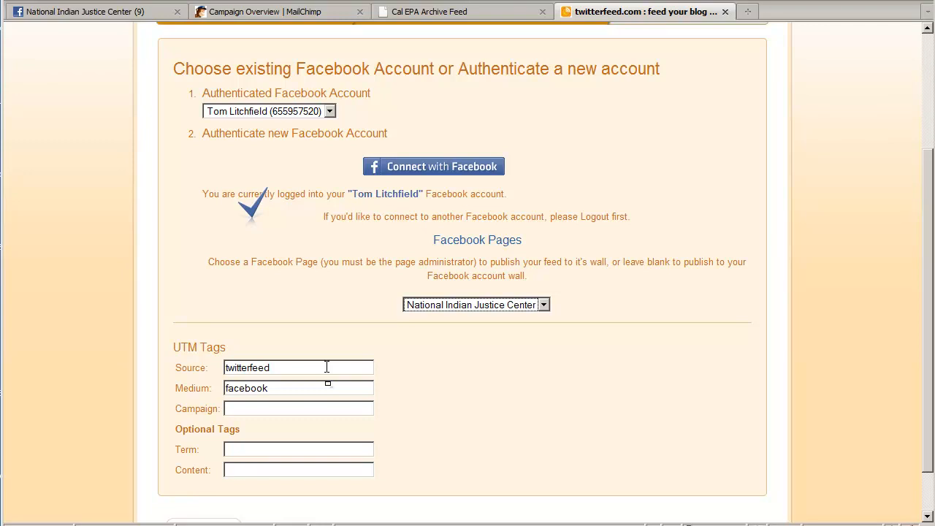
{"action": "mouse_move", "coordinate": [324, 382]}
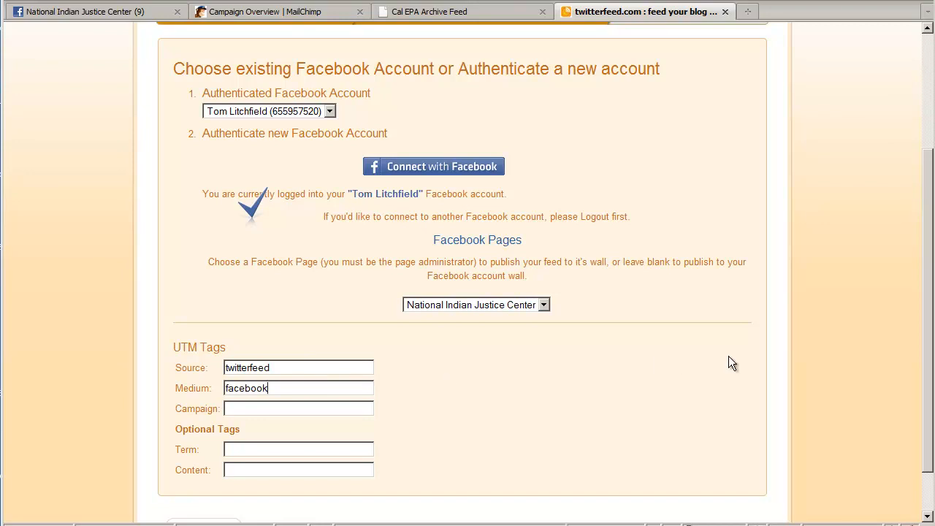
{"action": "scroll", "scroll_direction": "down", "scroll_amount": 3}
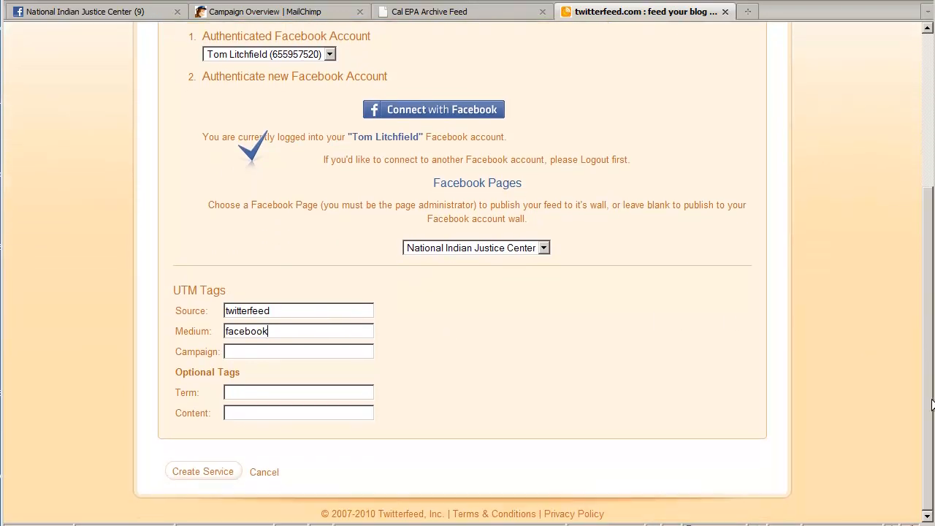
{"action": "mouse_move", "coordinate": [213, 477]}
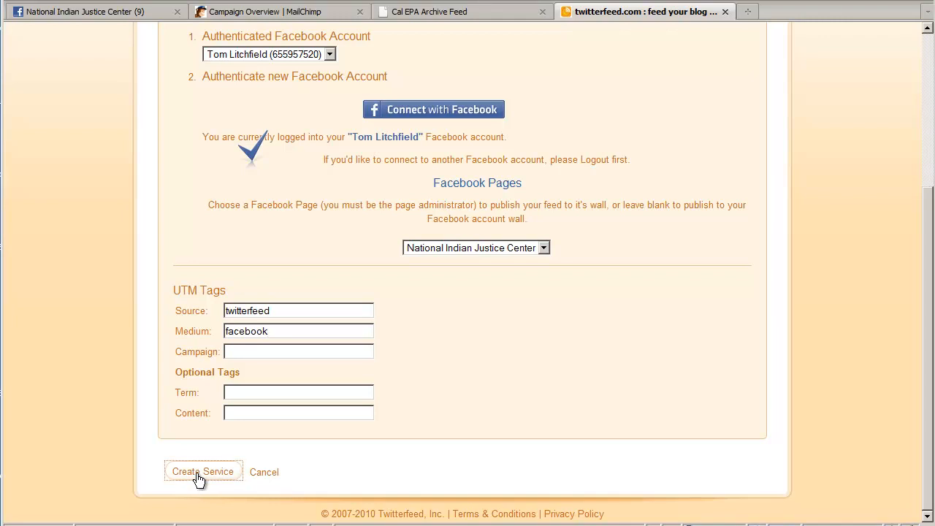
Create the Facebook service, confirm All Done, and return to the Feed Dashboard listing six feeds
{"action": "left_click", "coordinate": [201, 470]}
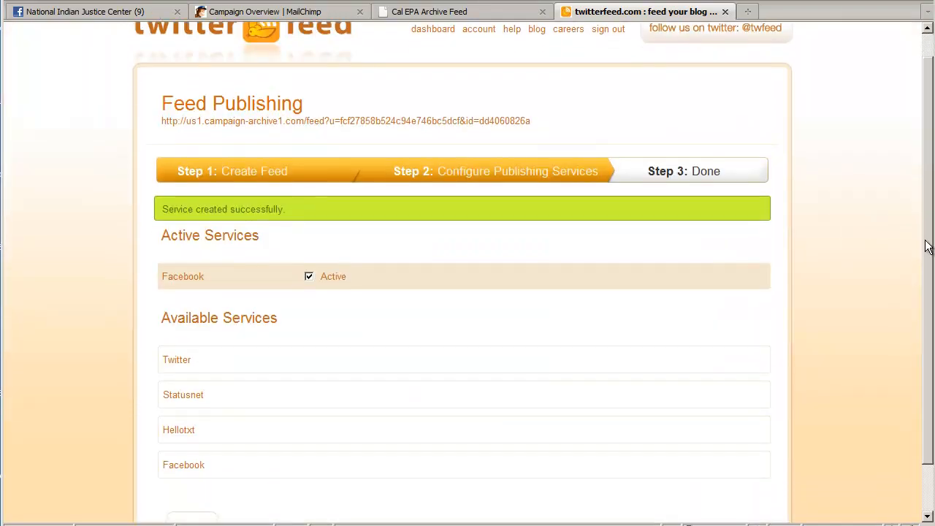
{"action": "scroll", "scroll_direction": "down", "scroll_amount": 3}
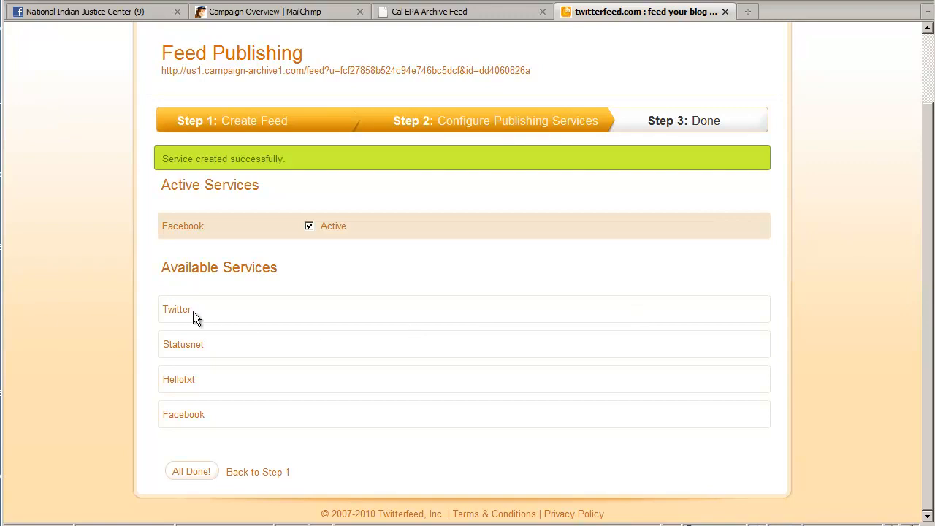
{"action": "mouse_move", "coordinate": [215, 408]}
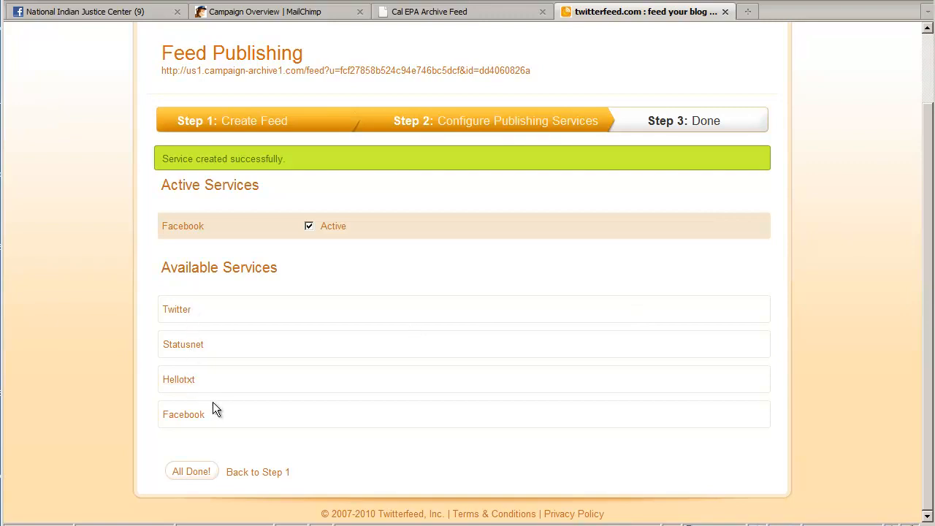
{"action": "mouse_move", "coordinate": [216, 411]}
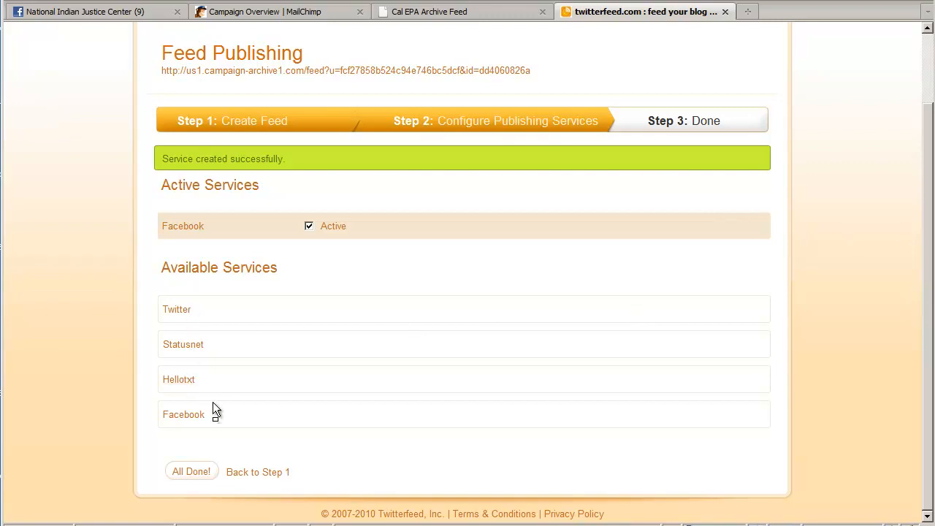
{"action": "mouse_move", "coordinate": [160, 477]}
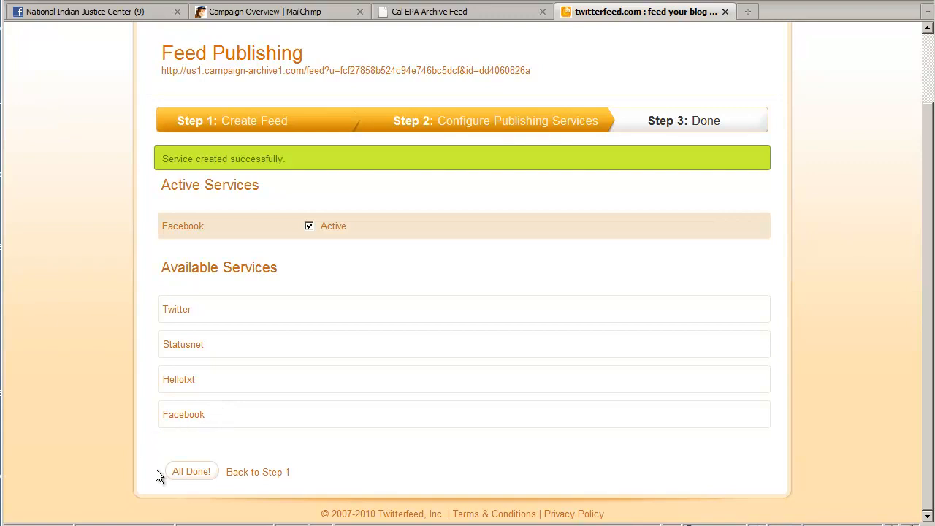
{"action": "left_click", "coordinate": [192, 470]}
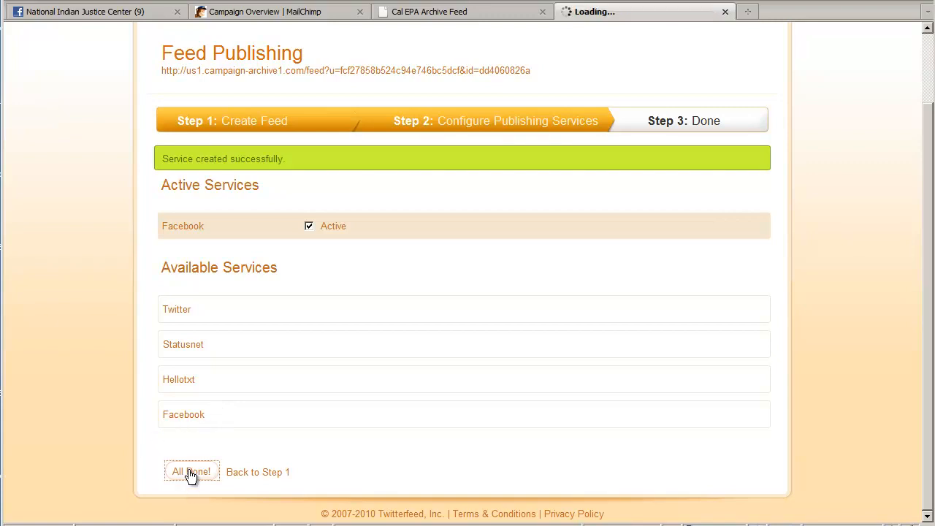
{"action": "left_click", "coordinate": [191, 470]}
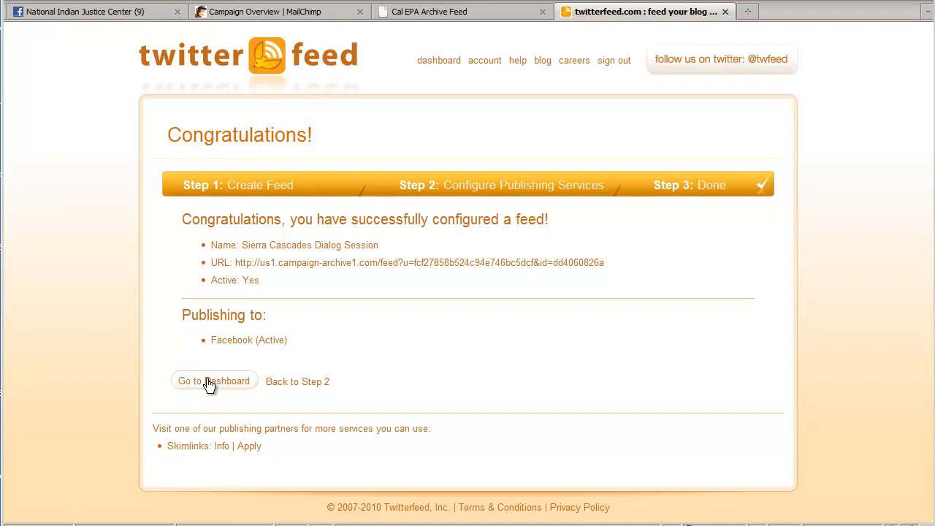
{"action": "left_click", "coordinate": [214, 379]}
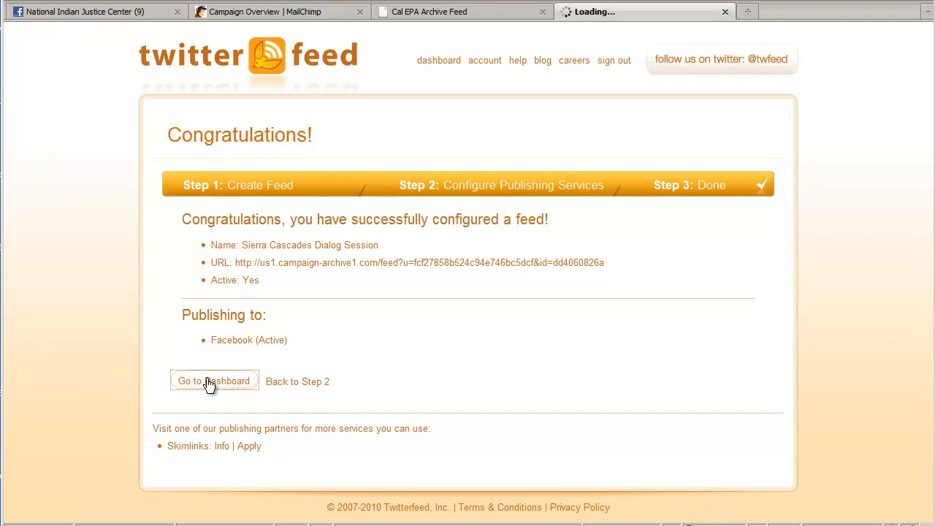
{"action": "left_click", "coordinate": [213, 380]}
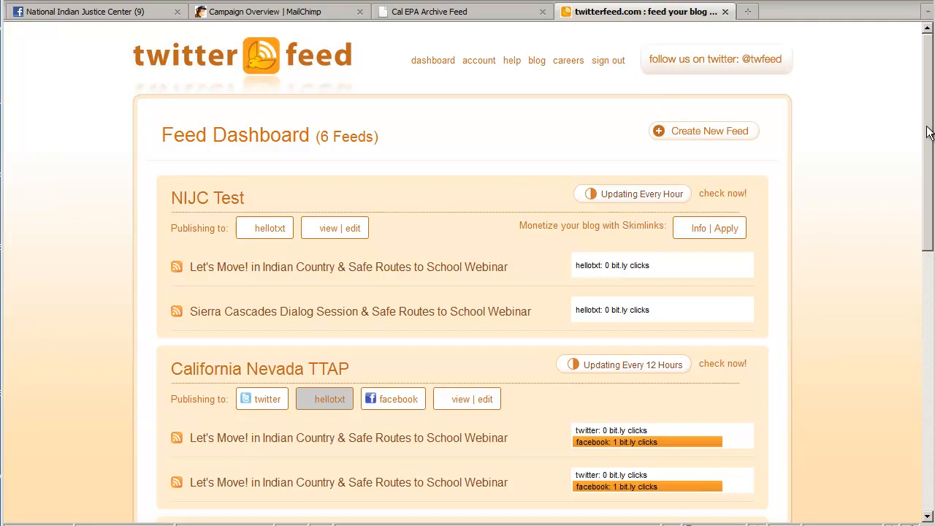
Move to the second page of the feed dashboard
{"action": "scroll", "scroll_direction": "down", "scroll_amount": 3}
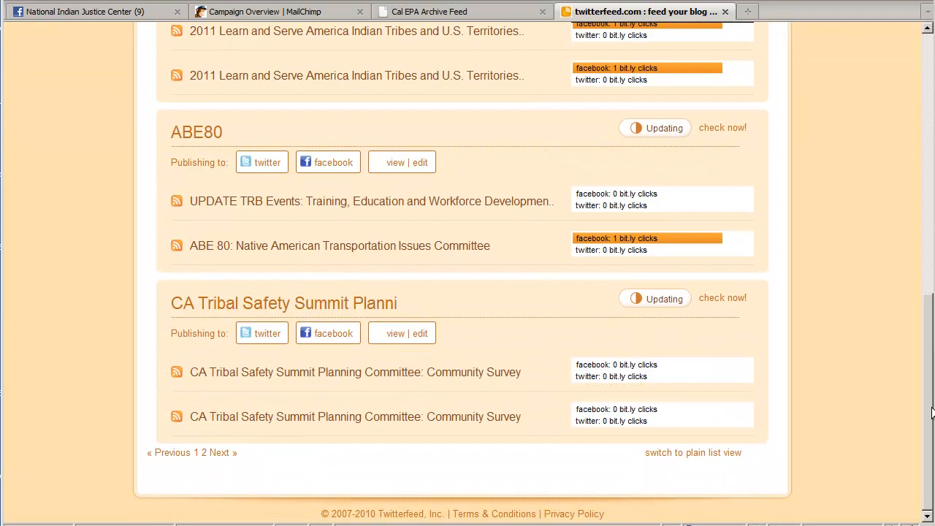
{"action": "scroll", "scroll_direction": "down", "scroll_amount": 3}
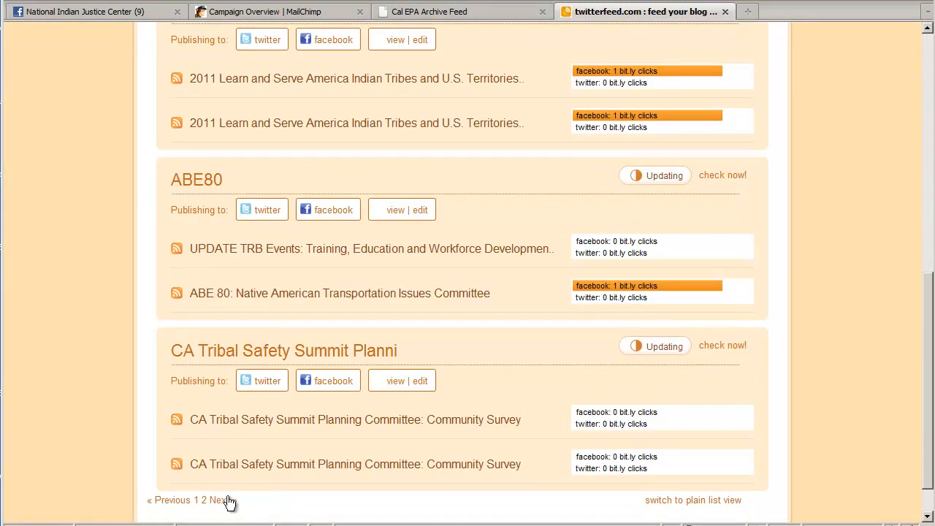
{"action": "left_click", "coordinate": [221, 500]}
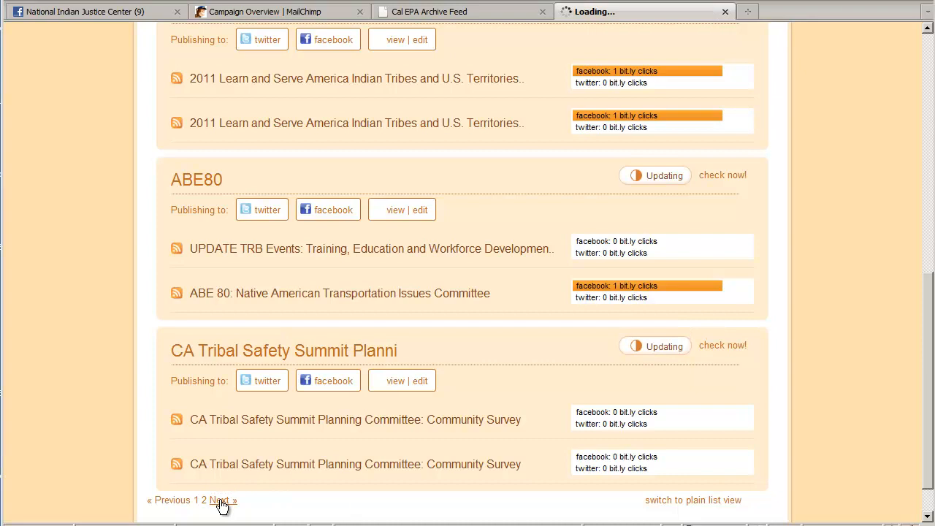
{"action": "left_click", "coordinate": [225, 499]}
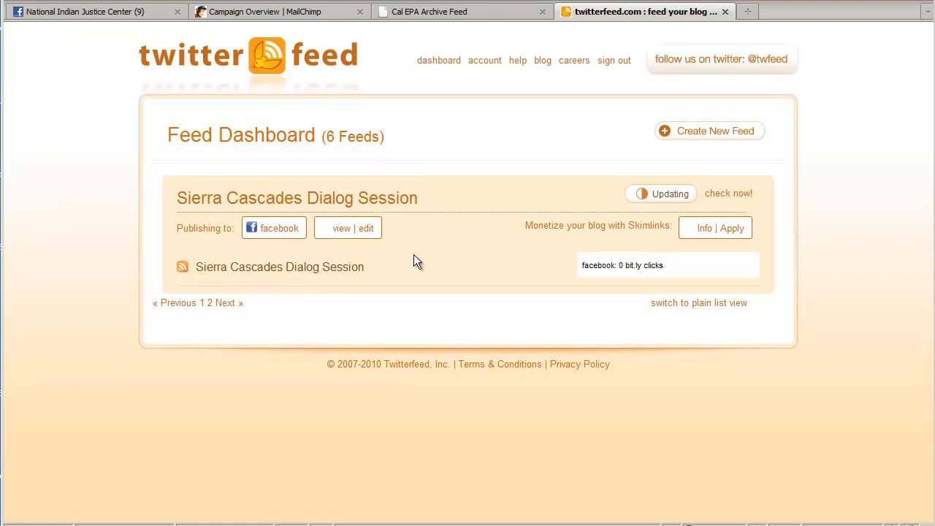
Run a 'check now' update on the Sierra Cascades Dialog Session feed, then view the Facebook wall
{"action": "left_click", "coordinate": [727, 193]}
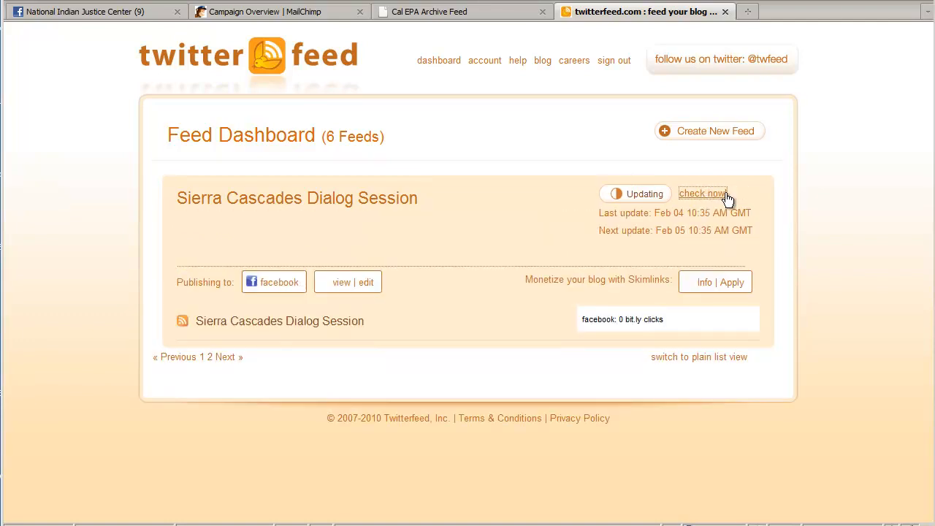
{"action": "left_click", "coordinate": [702, 192]}
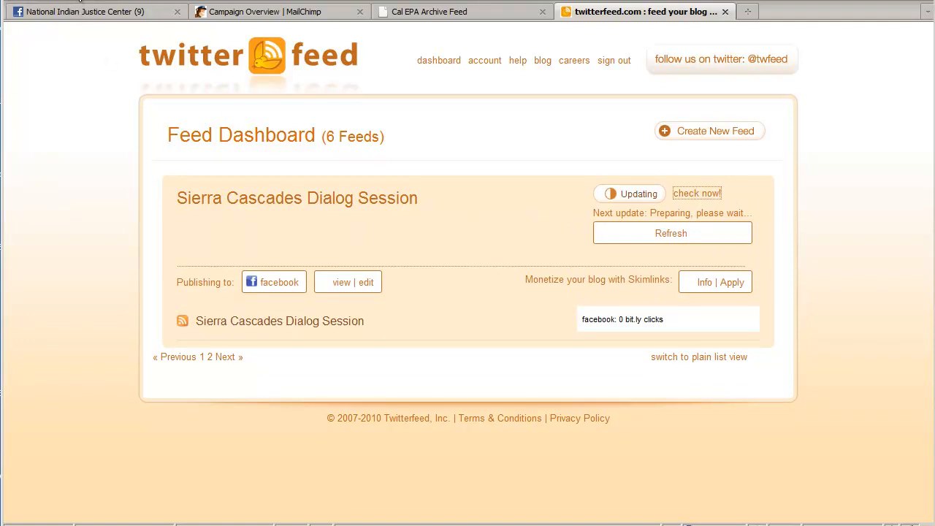
{"action": "mouse_move", "coordinate": [114, 266]}
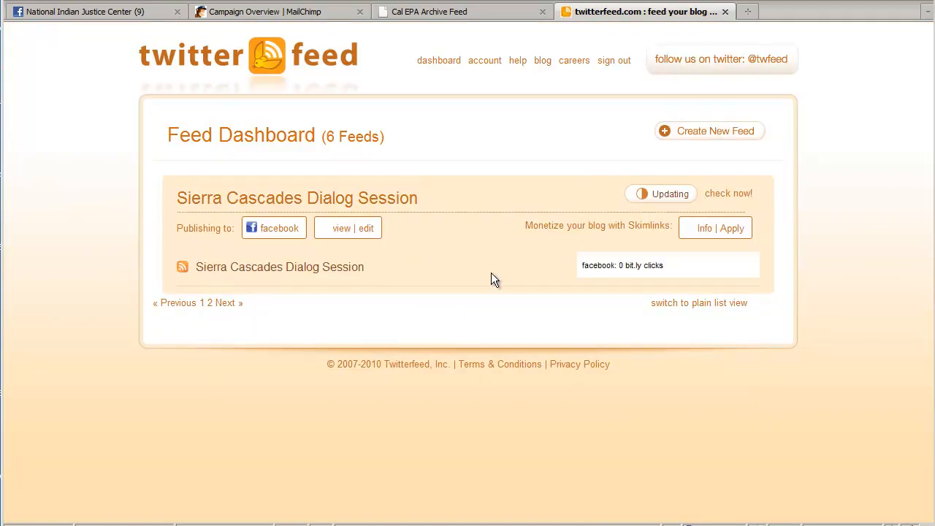
{"action": "mouse_move", "coordinate": [631, 278]}
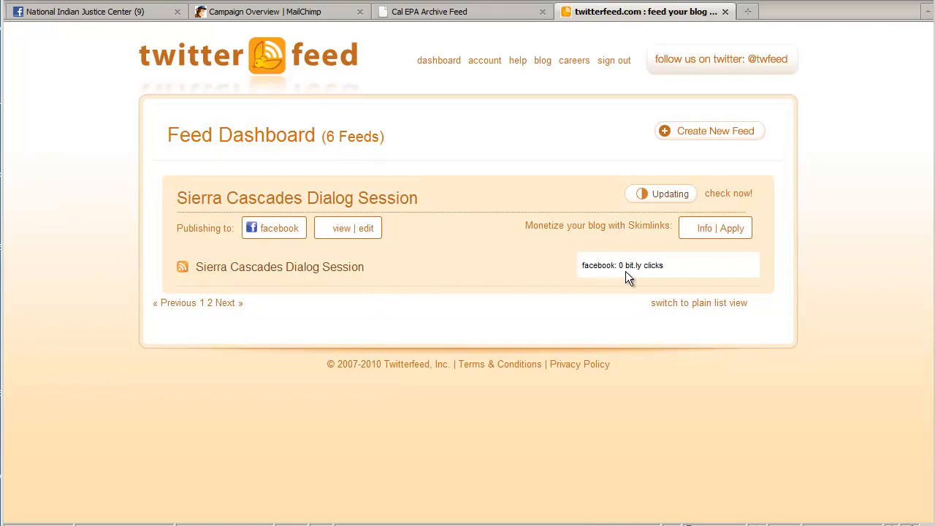
{"action": "mouse_move", "coordinate": [566, 275]}
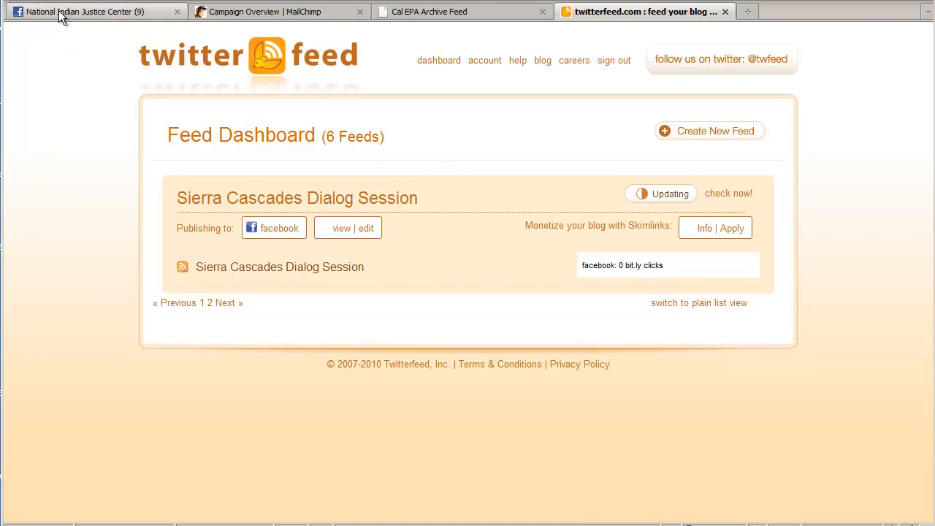
{"action": "left_click", "coordinate": [95, 12]}
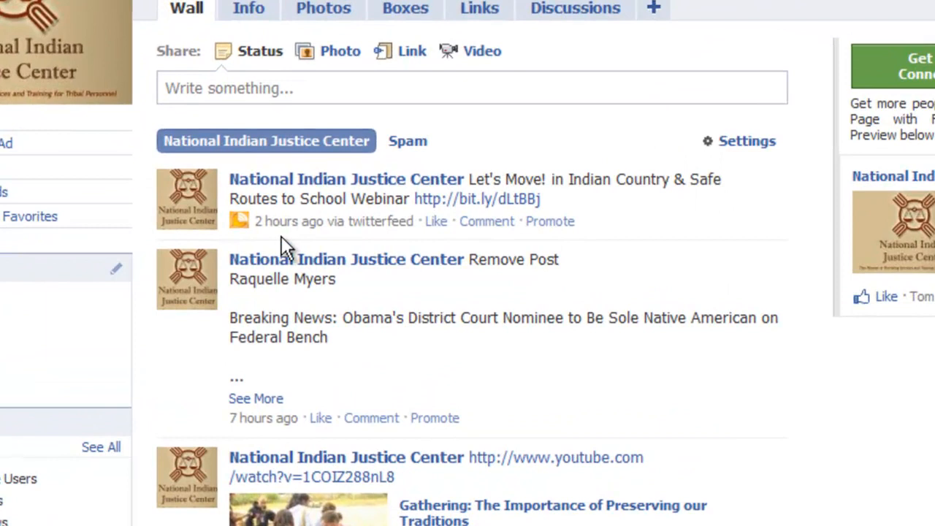
{"action": "mouse_move", "coordinate": [299, 51]}
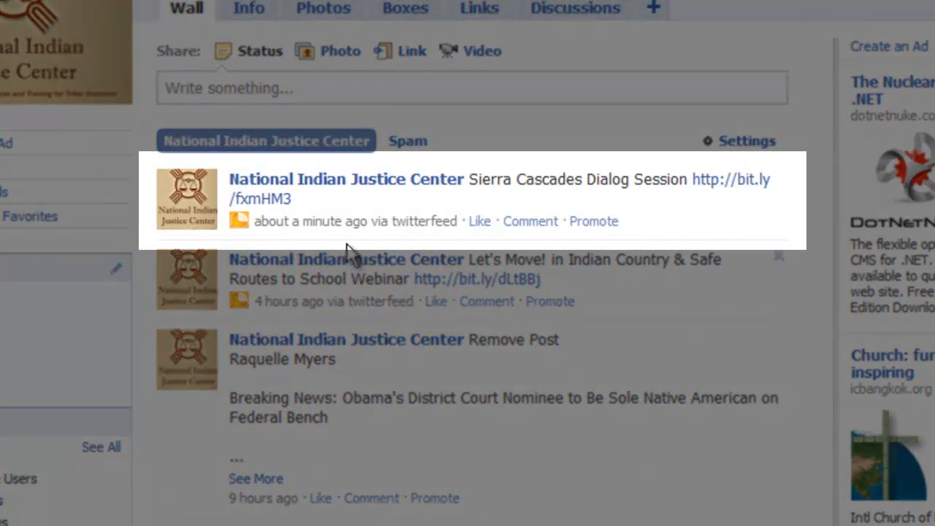
{"action": "mouse_move", "coordinate": [285, 241]}
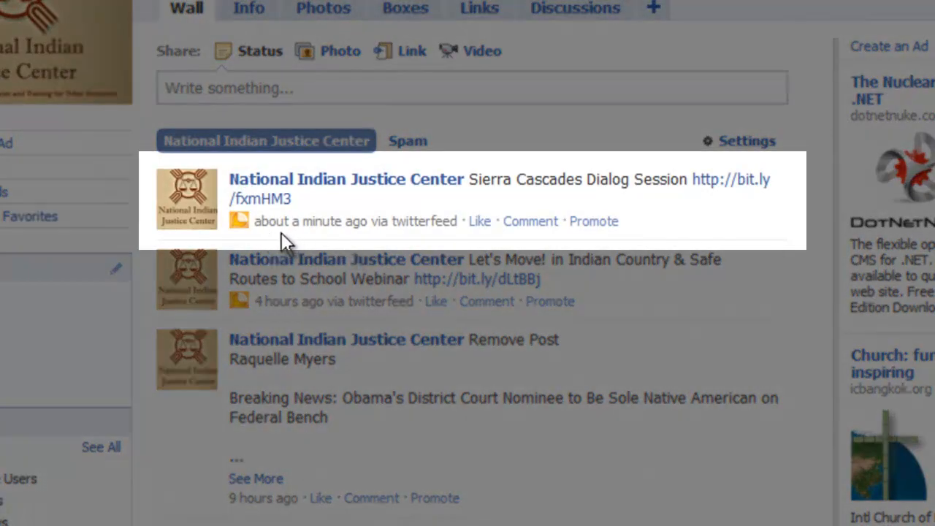
{"action": "mouse_move", "coordinate": [438, 207]}
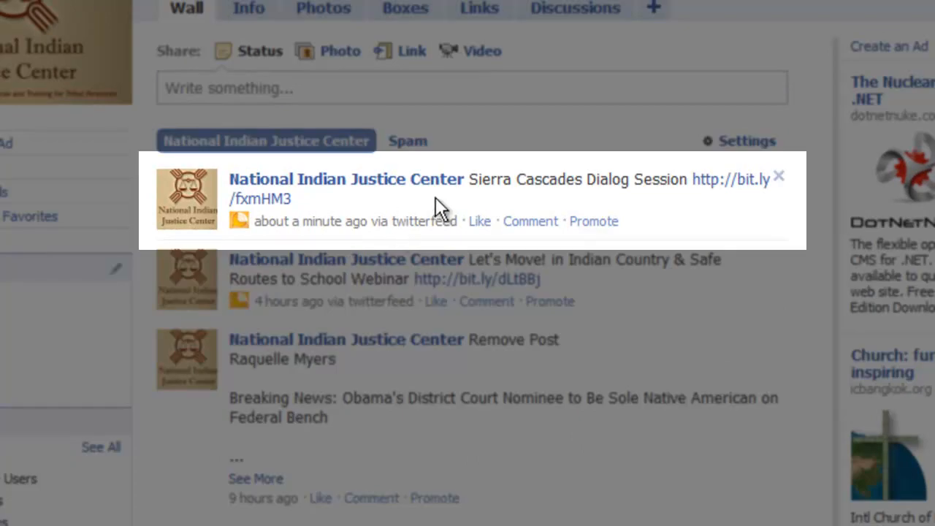
{"action": "mouse_move", "coordinate": [644, 199]}
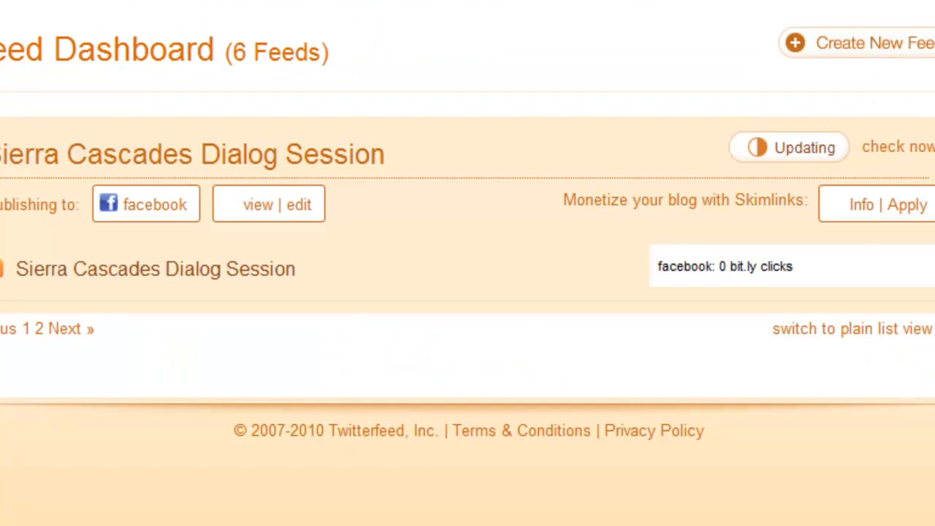
{"action": "mouse_move", "coordinate": [149, 276]}
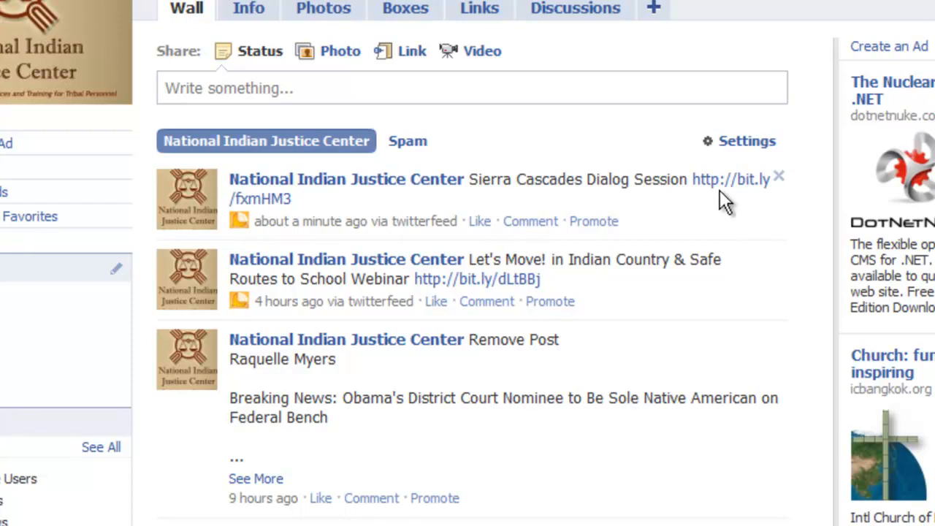
Follow the bit.ly link in the new Sierra Cascades Dialog Session wall post
{"action": "left_click", "coordinate": [730, 179]}
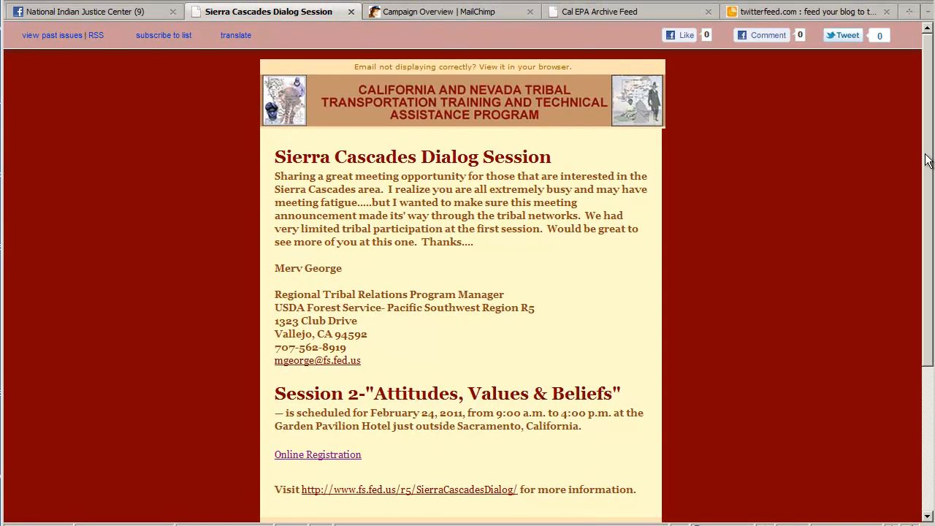
Return from the campaign archive page to the twitterfeed dashboard
{"action": "left_click", "coordinate": [88, 12]}
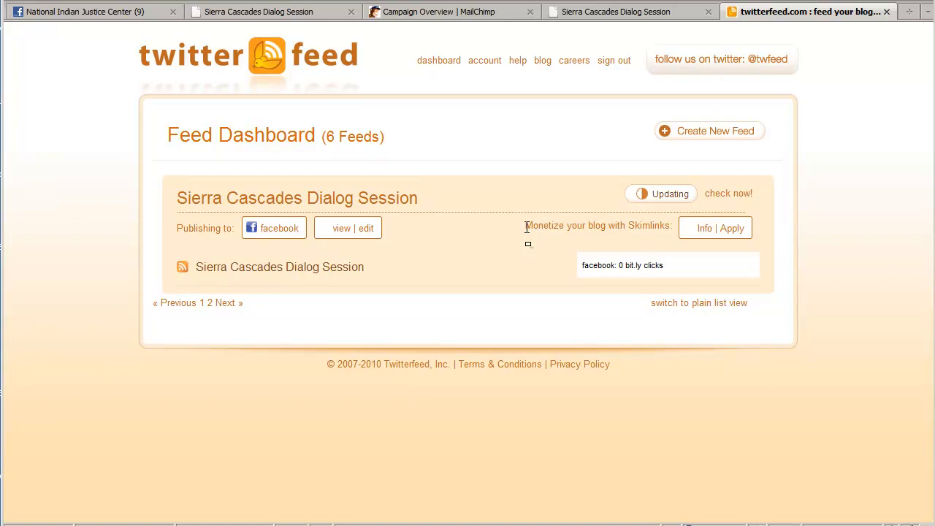
{"action": "mouse_move", "coordinate": [368, 245]}
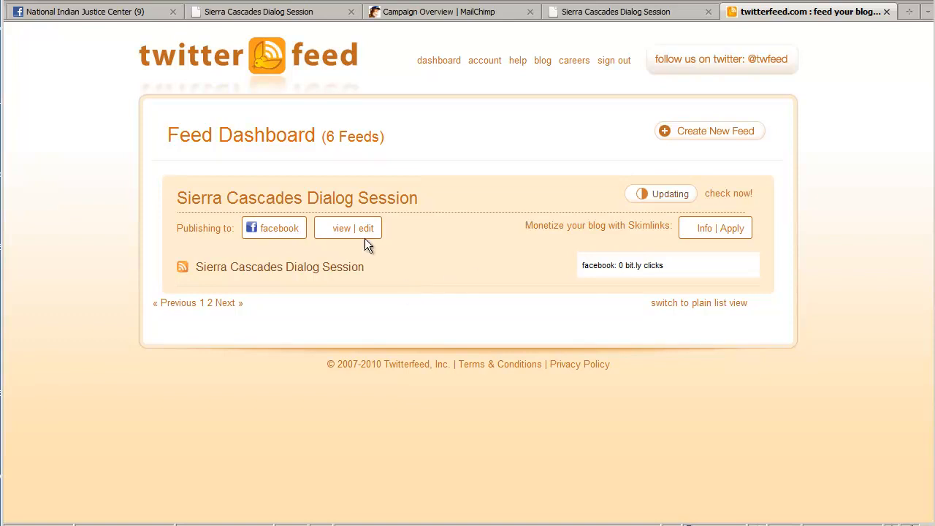
{"action": "mouse_move", "coordinate": [366, 232]}
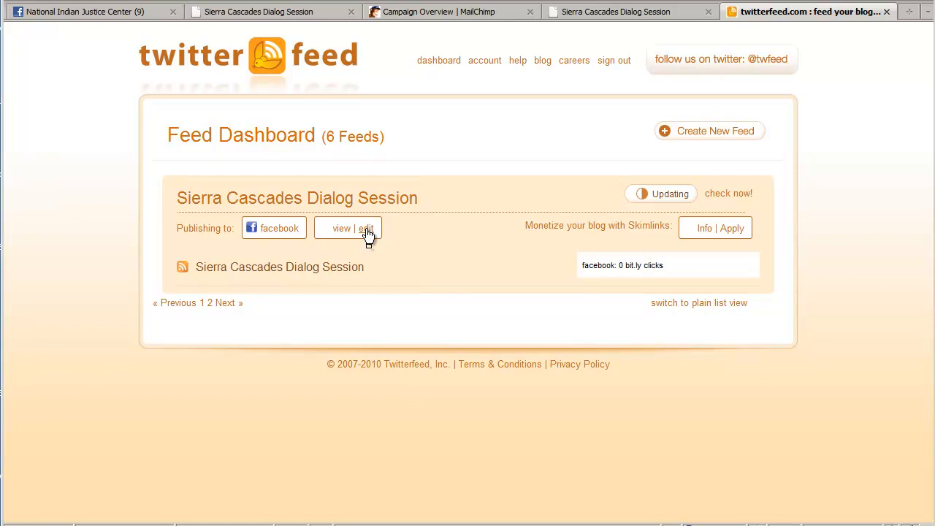
{"action": "left_click", "coordinate": [366, 228]}
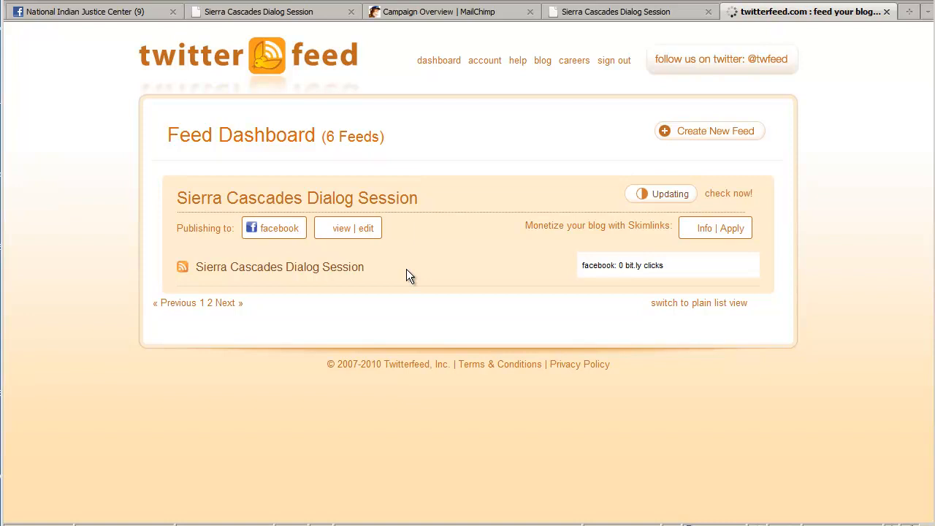
{"action": "left_click", "coordinate": [348, 227]}
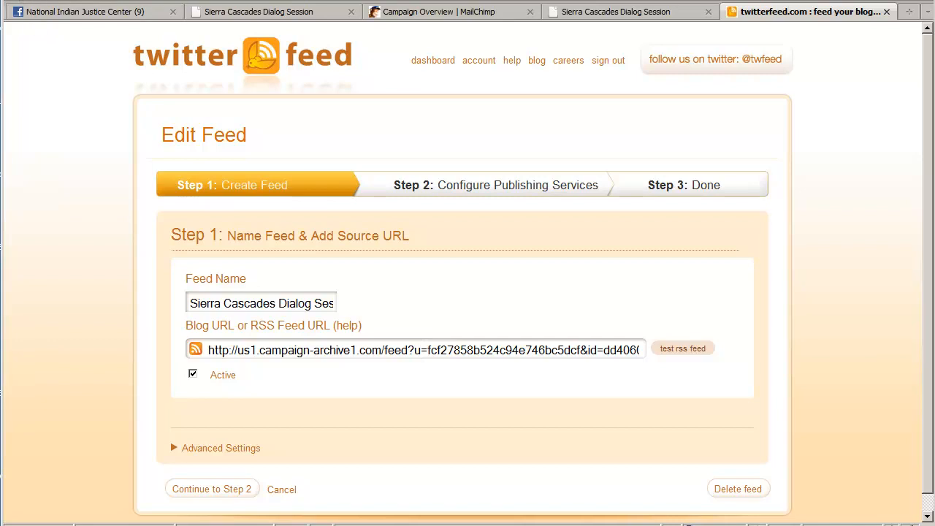
{"action": "left_click", "coordinate": [280, 489]}
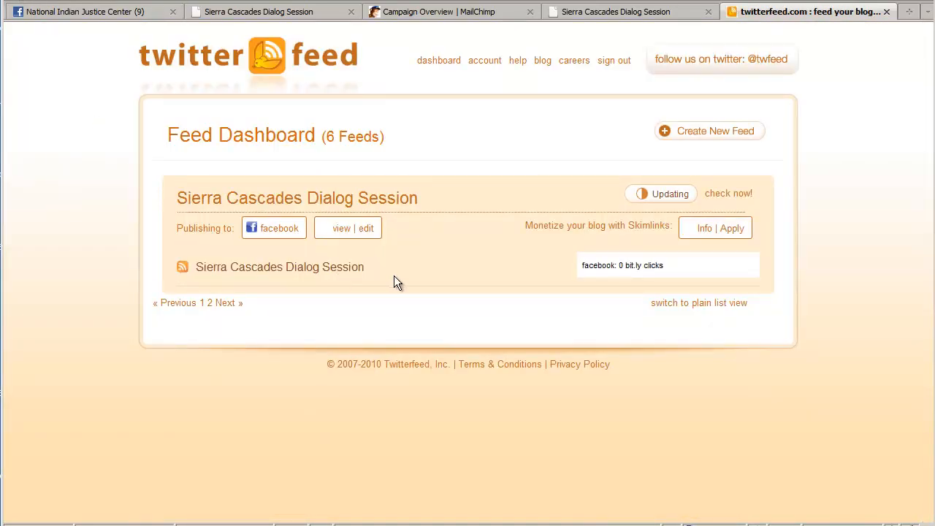
{"action": "left_click", "coordinate": [174, 302]}
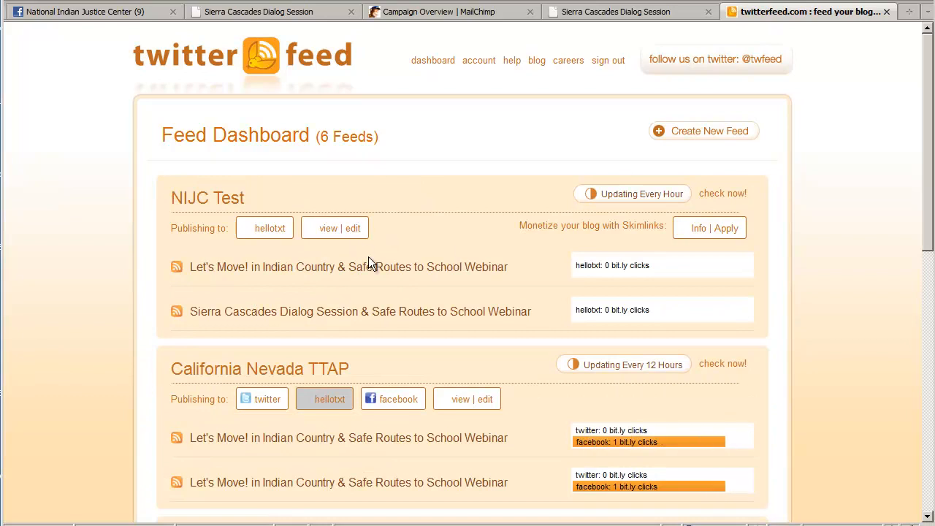
{"action": "scroll", "scroll_direction": "down", "scroll_amount": 3}
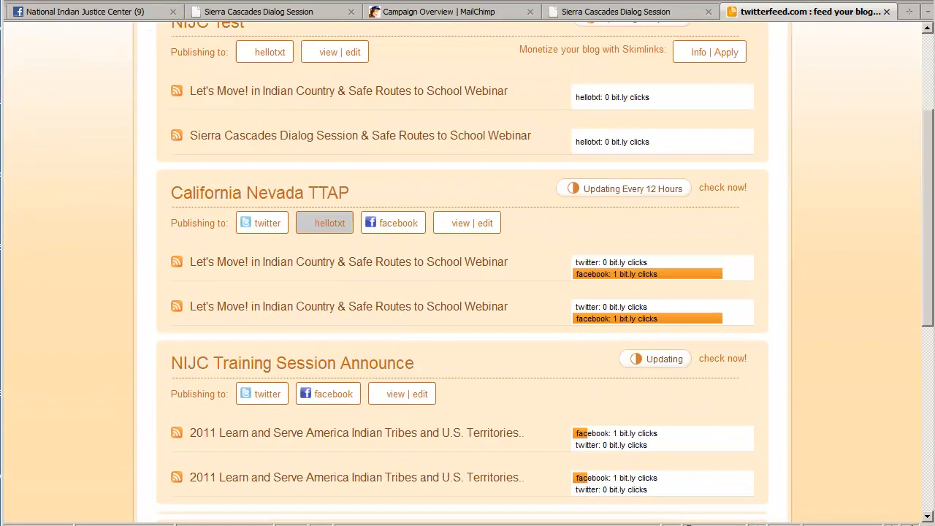
{"action": "scroll", "scroll_direction": "down", "scroll_amount": 3}
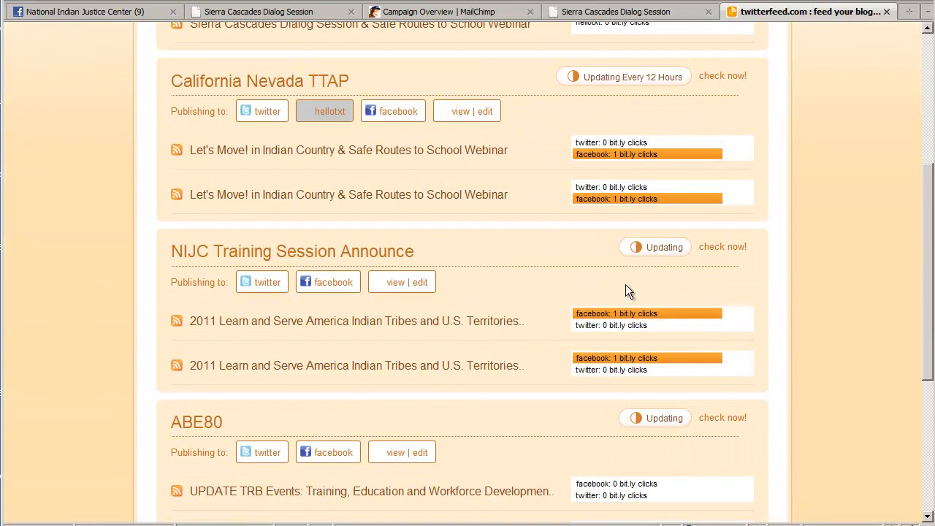
{"action": "scroll", "scroll_direction": "down", "scroll_amount": 3}
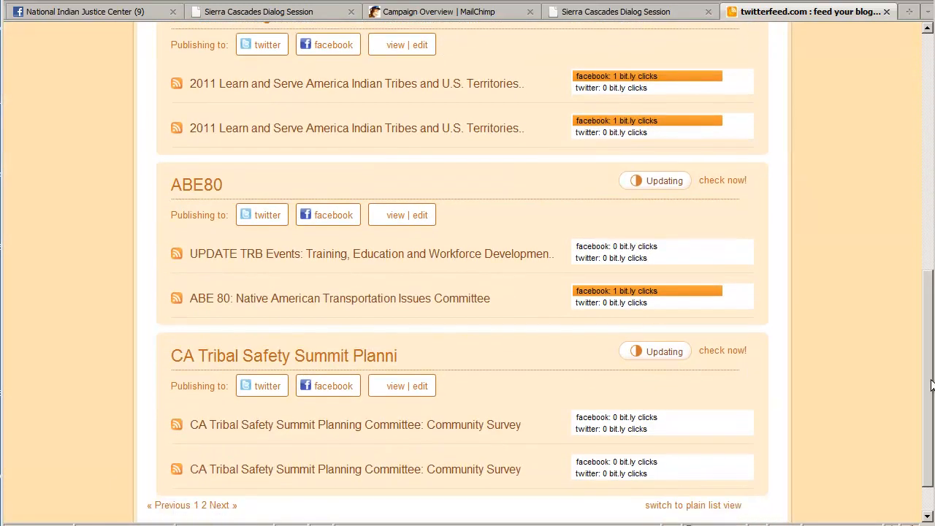
{"action": "scroll", "scroll_direction": "down", "scroll_amount": 3}
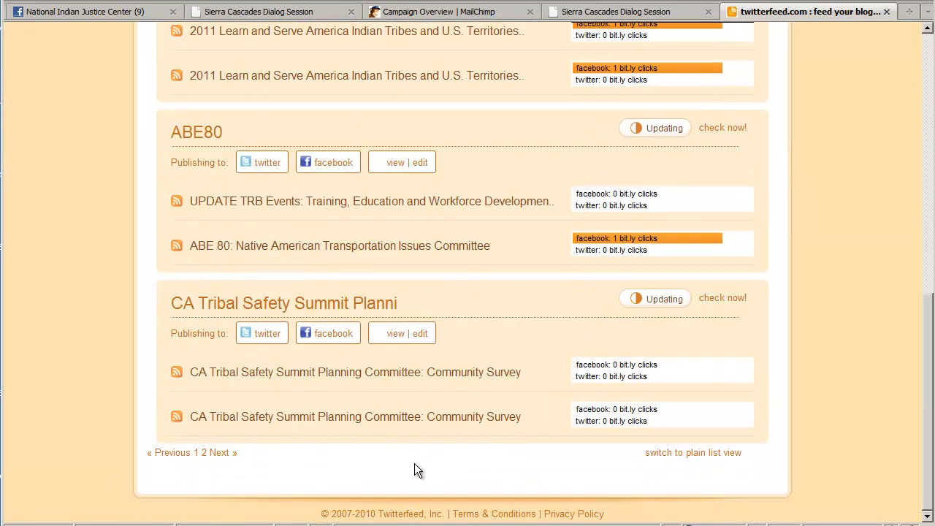
{"action": "mouse_move", "coordinate": [364, 465]}
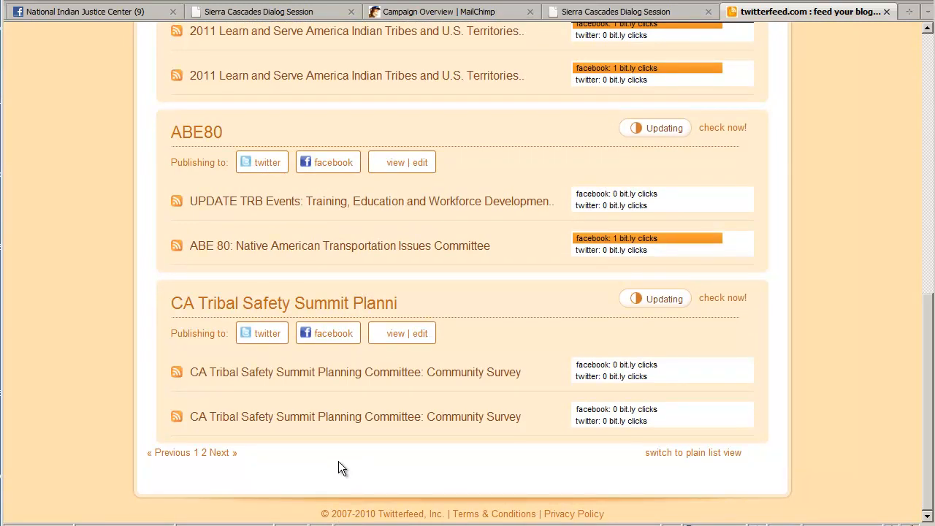
{"action": "left_click", "coordinate": [222, 453]}
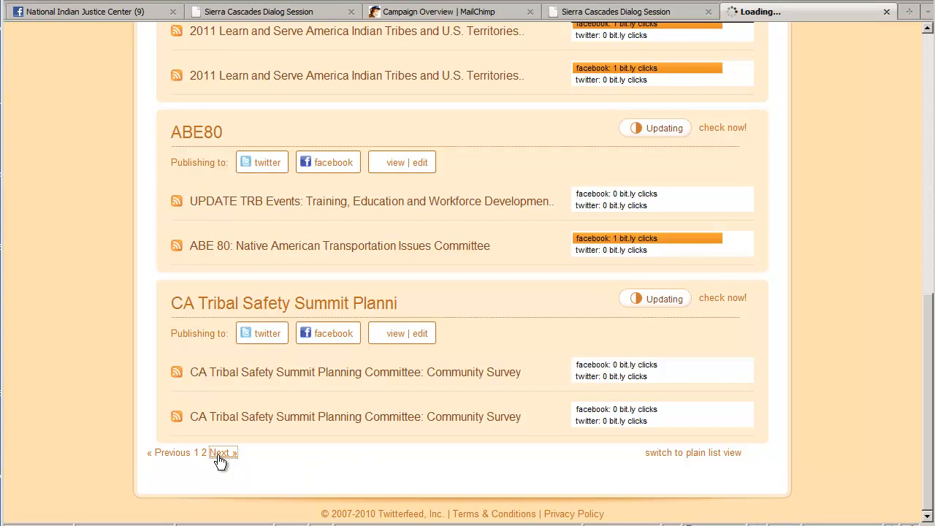
{"action": "left_click", "coordinate": [219, 453]}
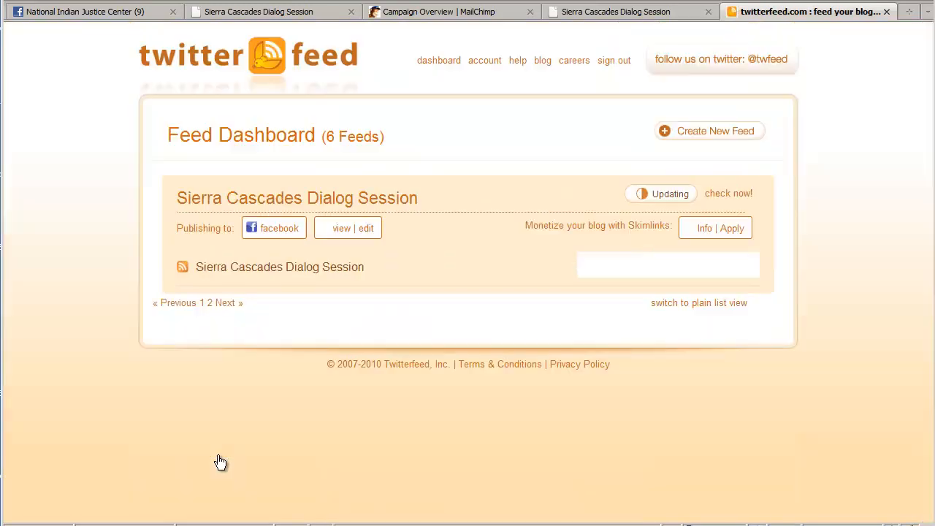
Reopen the Sierra Cascades Dialog Session feed for editing and continue to Step 2 services
{"action": "left_click", "coordinate": [366, 228]}
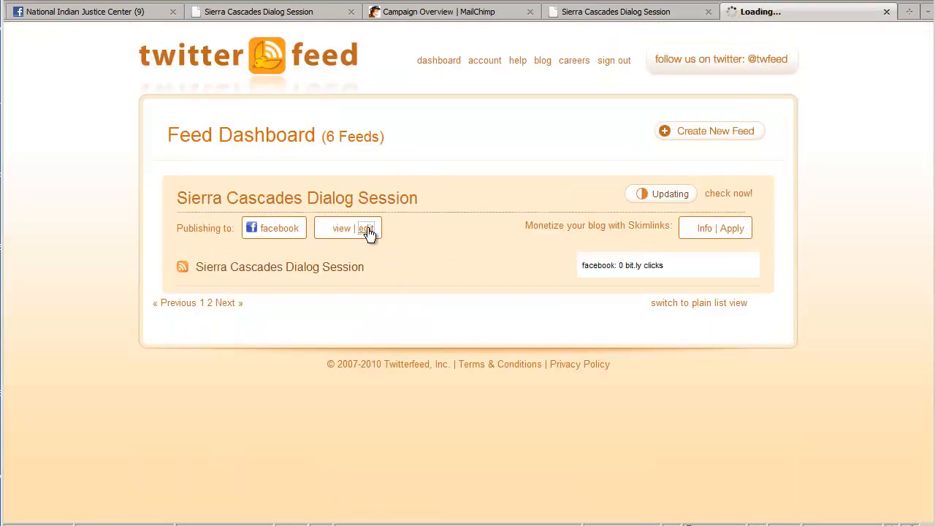
{"action": "left_click", "coordinate": [365, 227]}
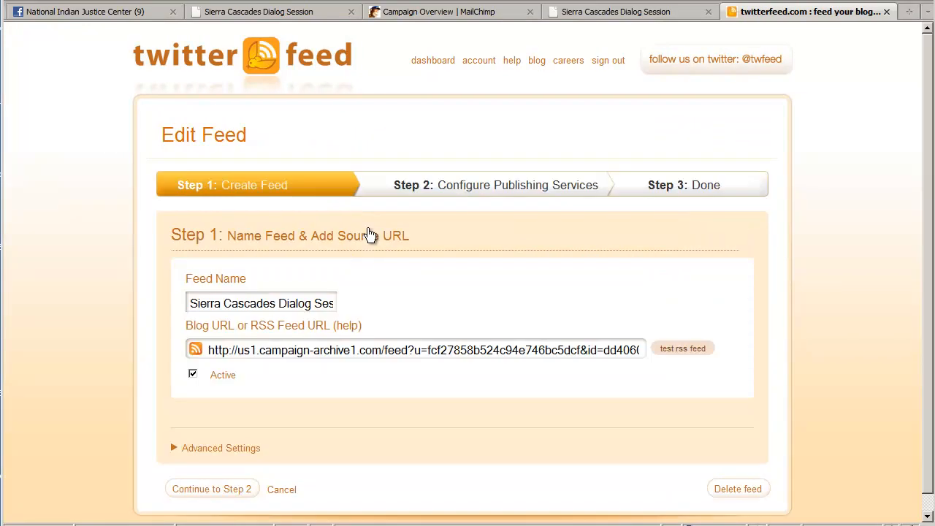
{"action": "mouse_move", "coordinate": [289, 453]}
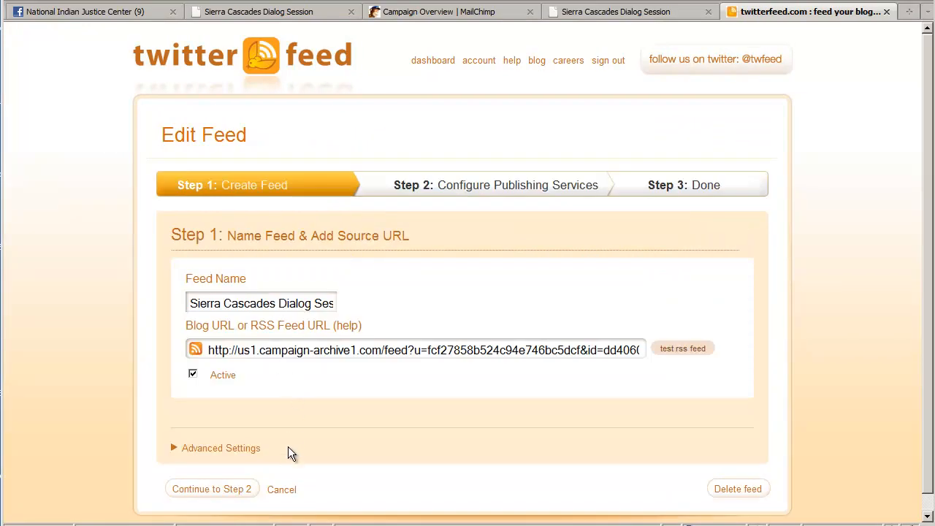
{"action": "mouse_move", "coordinate": [208, 496]}
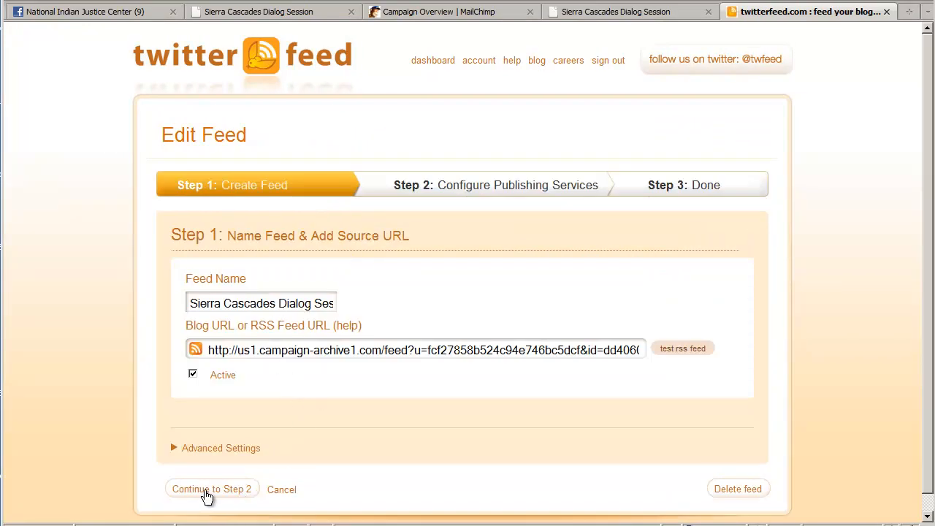
{"action": "left_click", "coordinate": [210, 488]}
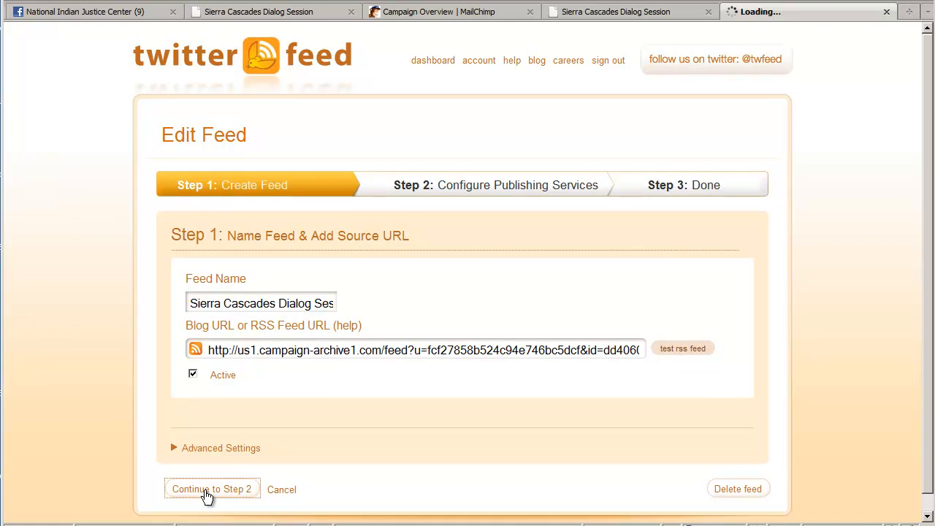
{"action": "left_click", "coordinate": [211, 488]}
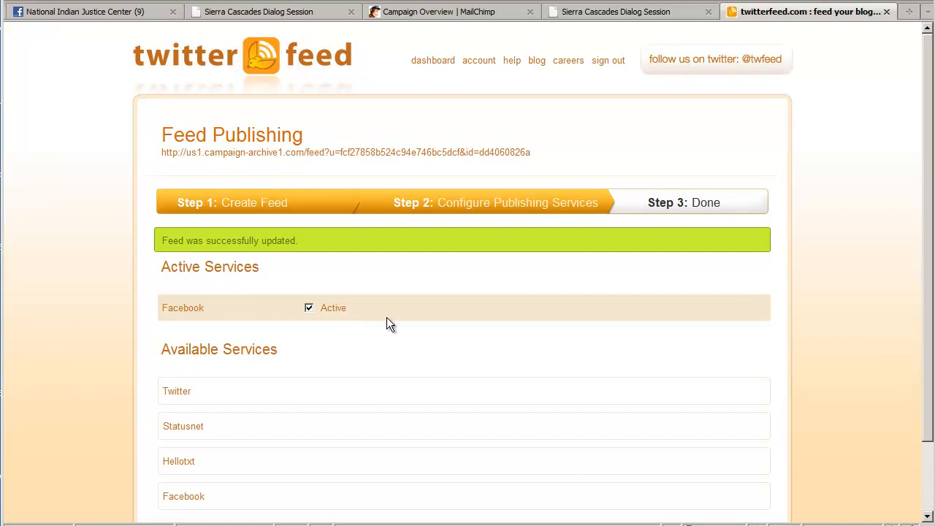
Choose Twitter under Available Services to add alongside Facebook
{"action": "scroll", "scroll_direction": "down", "scroll_amount": 3}
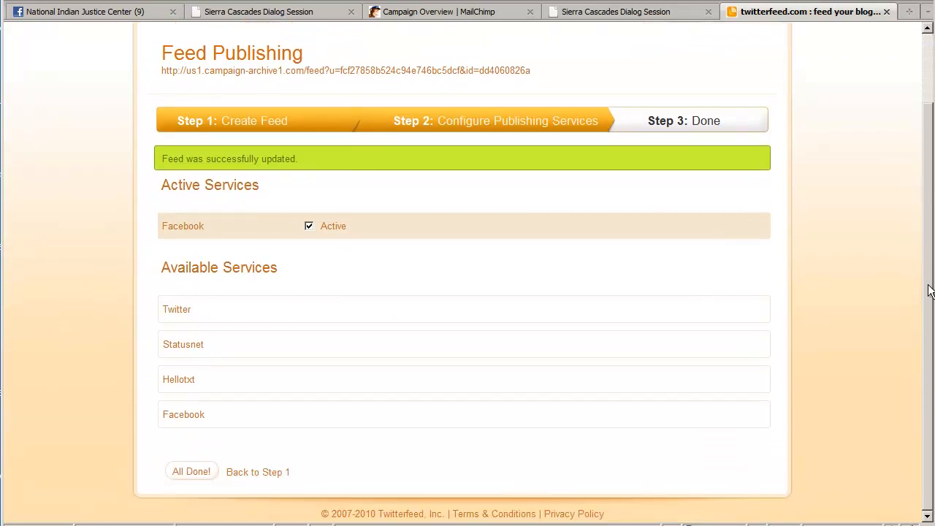
{"action": "mouse_move", "coordinate": [175, 310]}
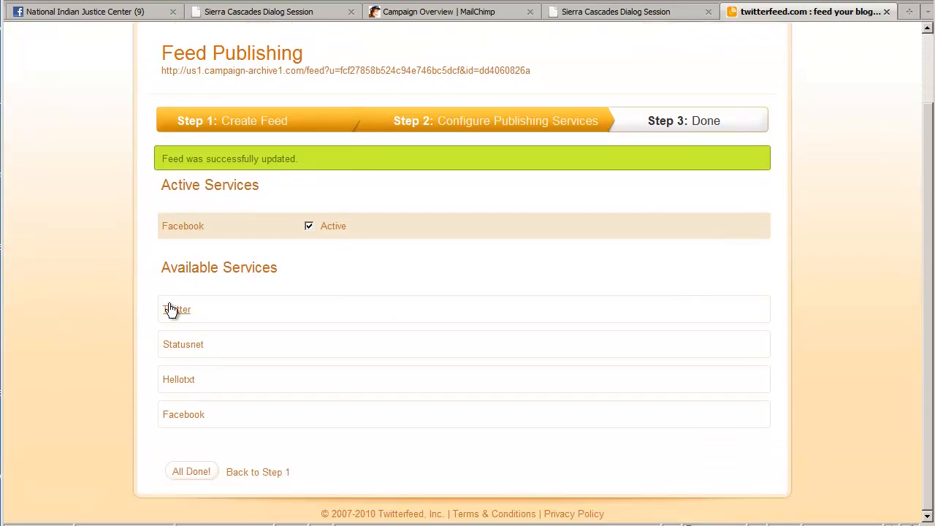
{"action": "left_click", "coordinate": [177, 309]}
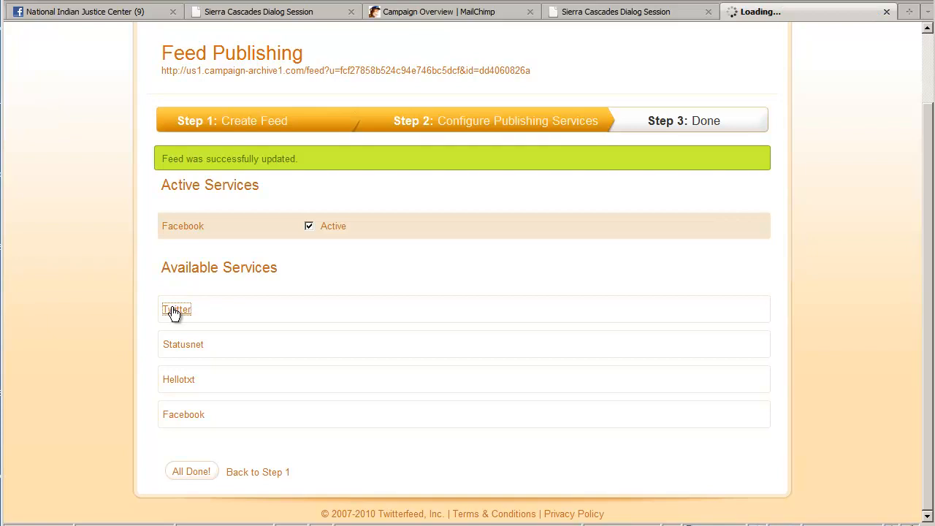
{"action": "left_click", "coordinate": [175, 309]}
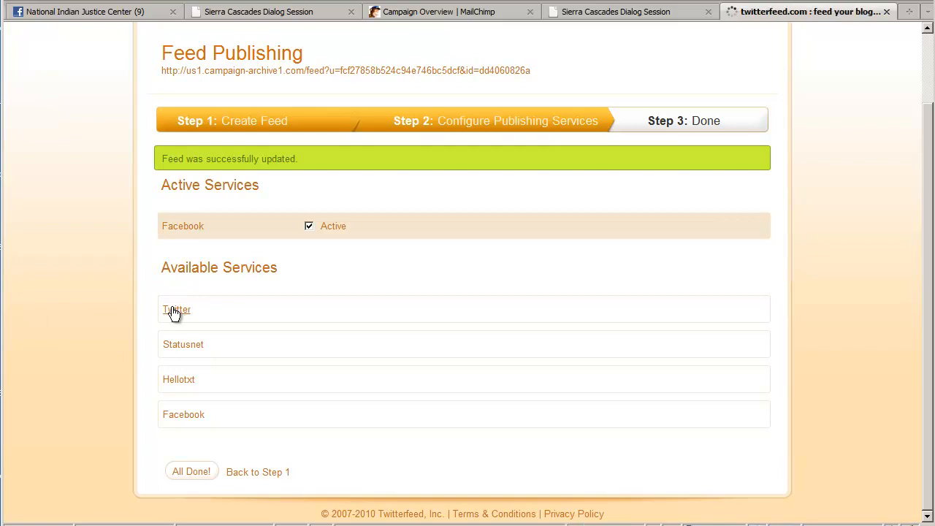
Start authenticating a new Twitter account for the Twitter service
{"action": "left_click", "coordinate": [175, 309]}
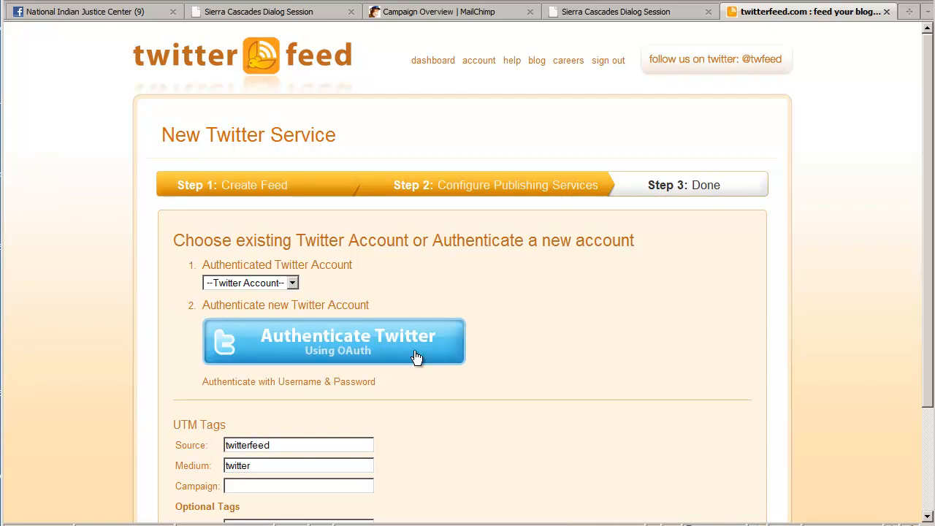
{"action": "left_click", "coordinate": [250, 283]}
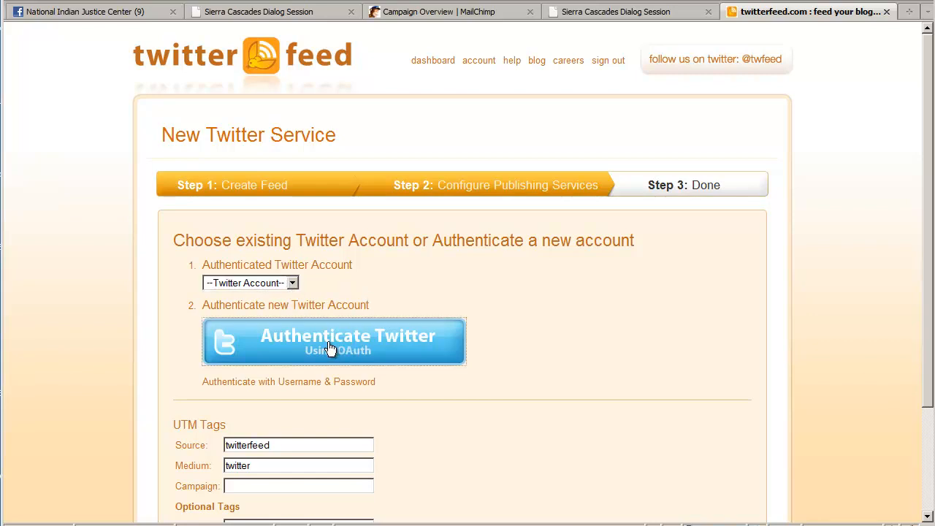
{"action": "left_click", "coordinate": [333, 341]}
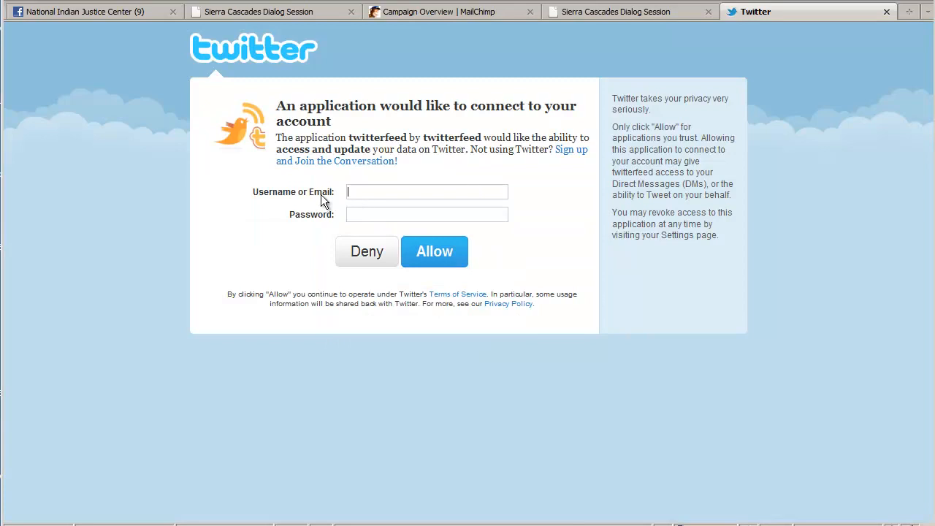
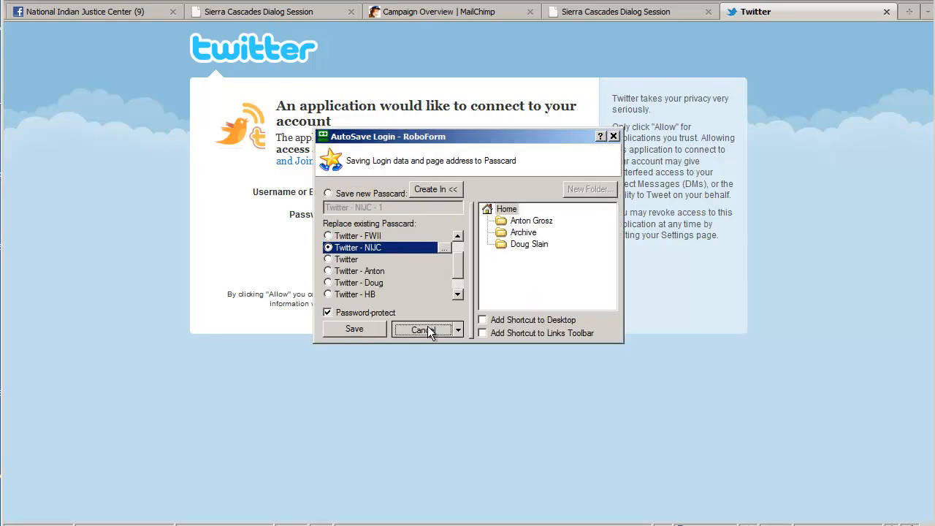
{"action": "left_click", "coordinate": [422, 330]}
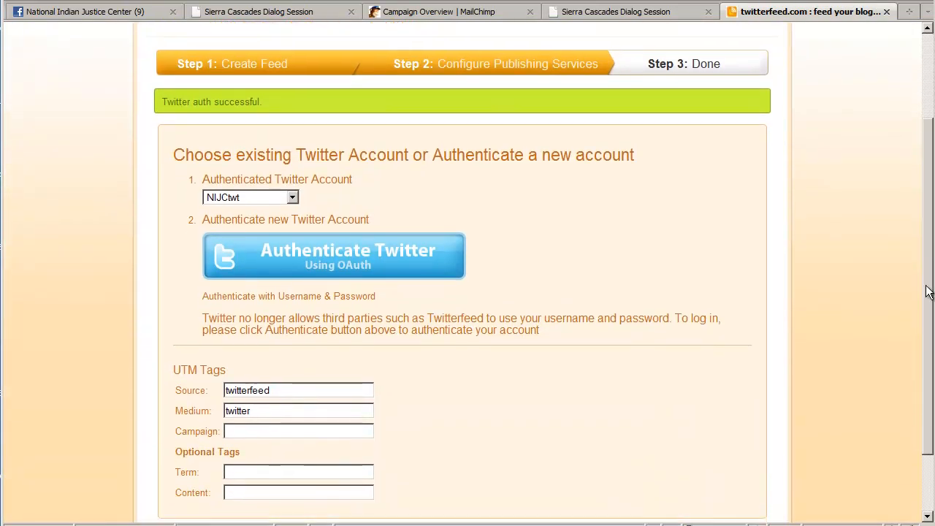
Create the Twitter - NUCtwt service so it is active beside Facebook
{"action": "scroll", "scroll_direction": "down", "scroll_amount": 3}
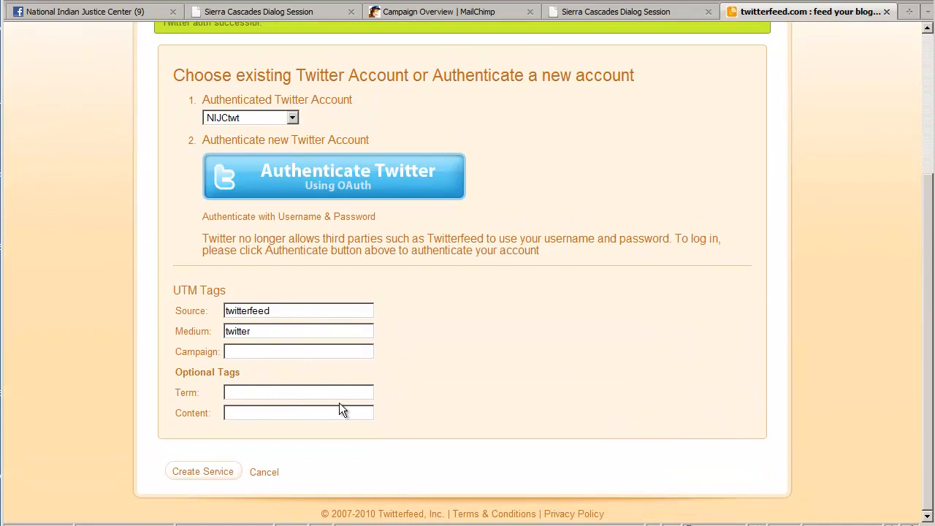
{"action": "mouse_move", "coordinate": [201, 471]}
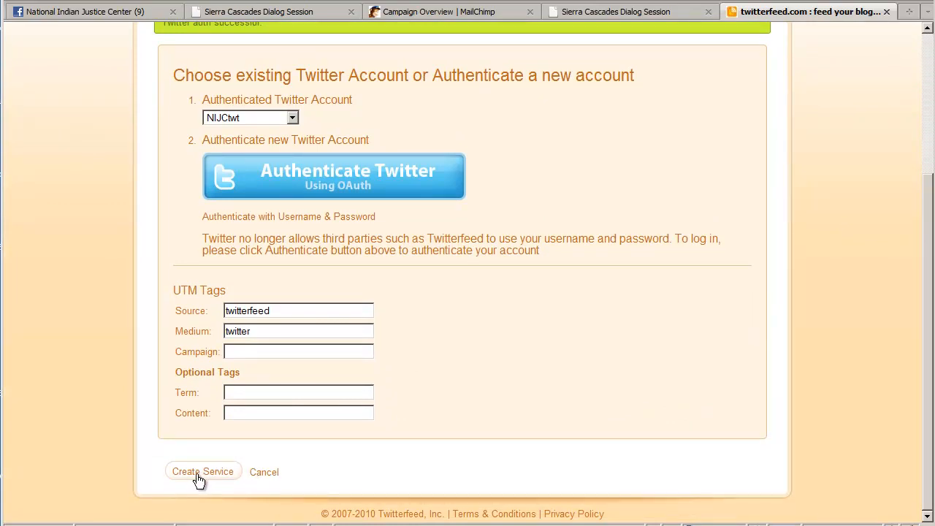
{"action": "left_click", "coordinate": [201, 470]}
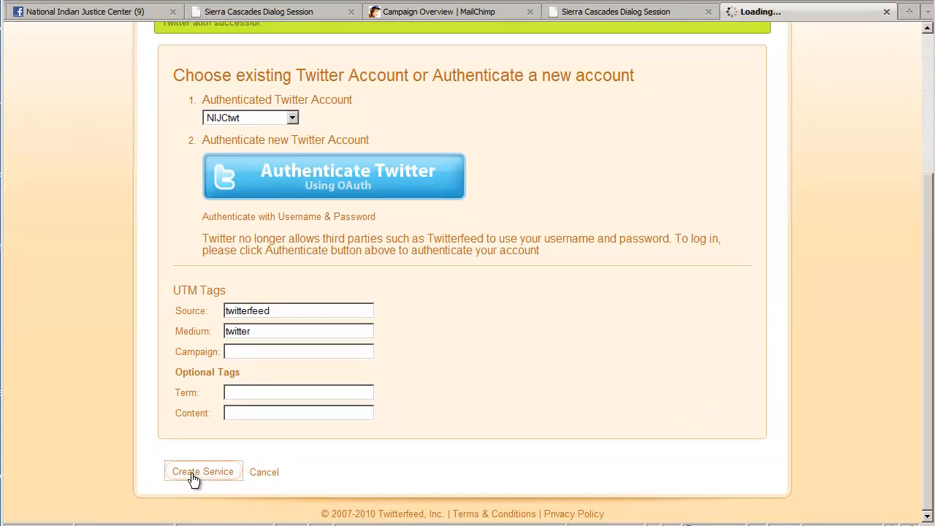
{"action": "left_click", "coordinate": [202, 470]}
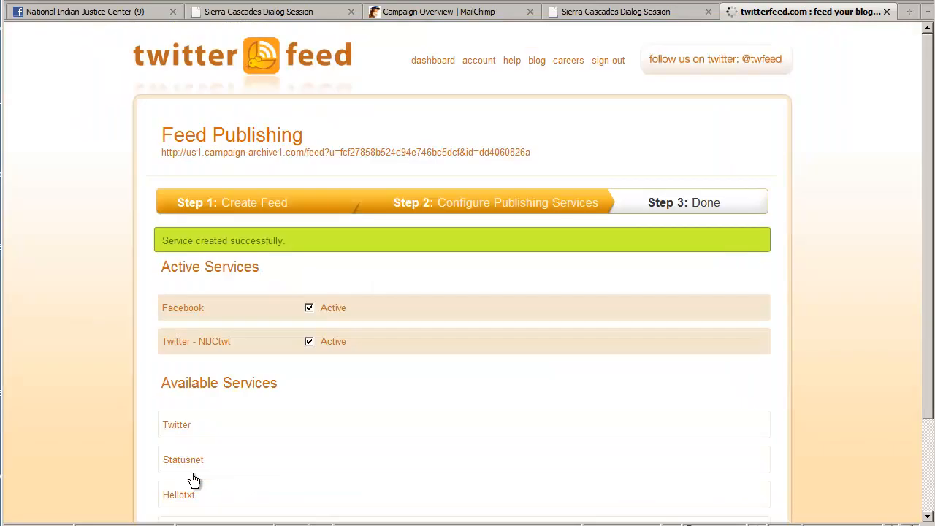
{"action": "mouse_move", "coordinate": [896, 204]}
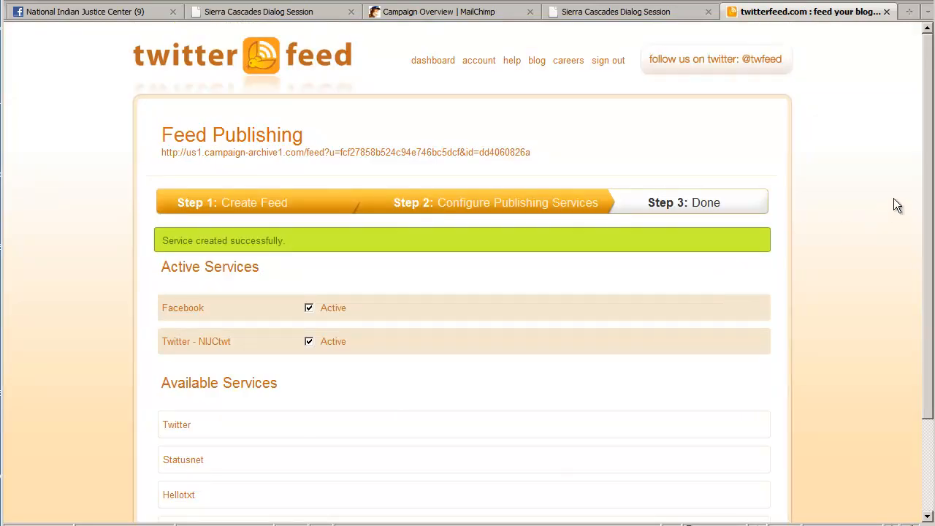
{"action": "scroll", "scroll_direction": "down", "scroll_amount": 3}
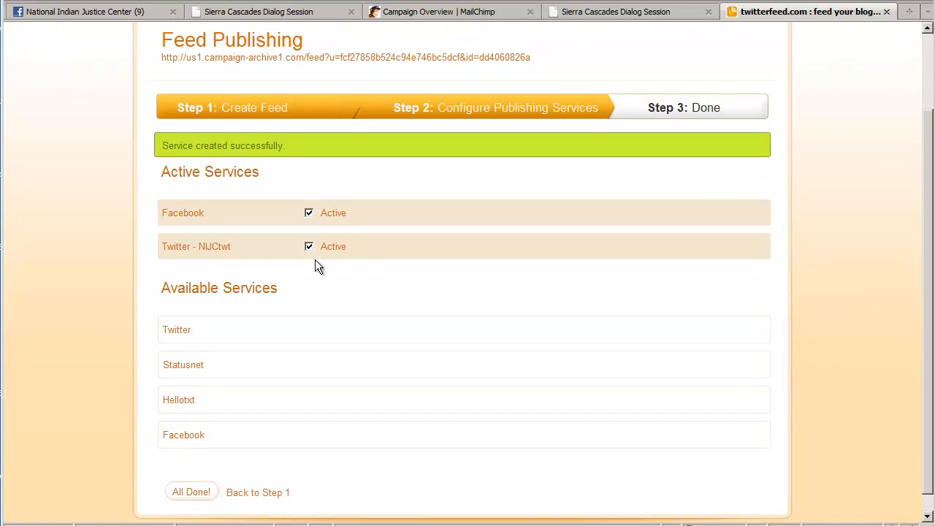
{"action": "mouse_move", "coordinate": [929, 298]}
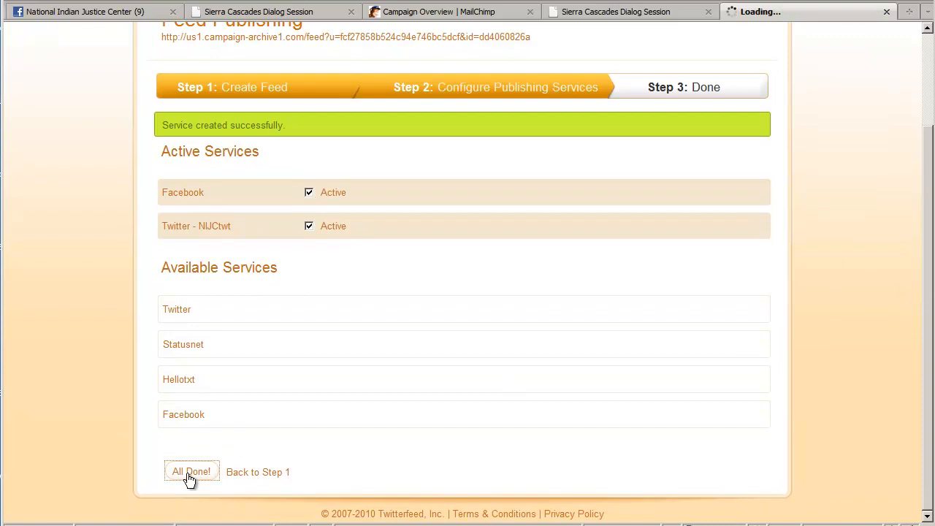
Confirm All Done for Facebook and Twitter publishing and review the dashboard's six feeds
{"action": "left_click", "coordinate": [192, 471]}
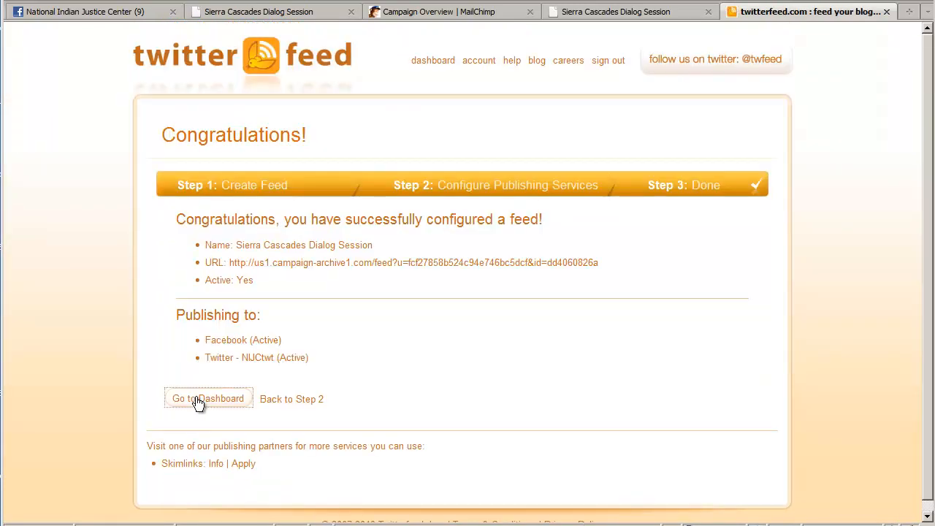
{"action": "left_click", "coordinate": [208, 397]}
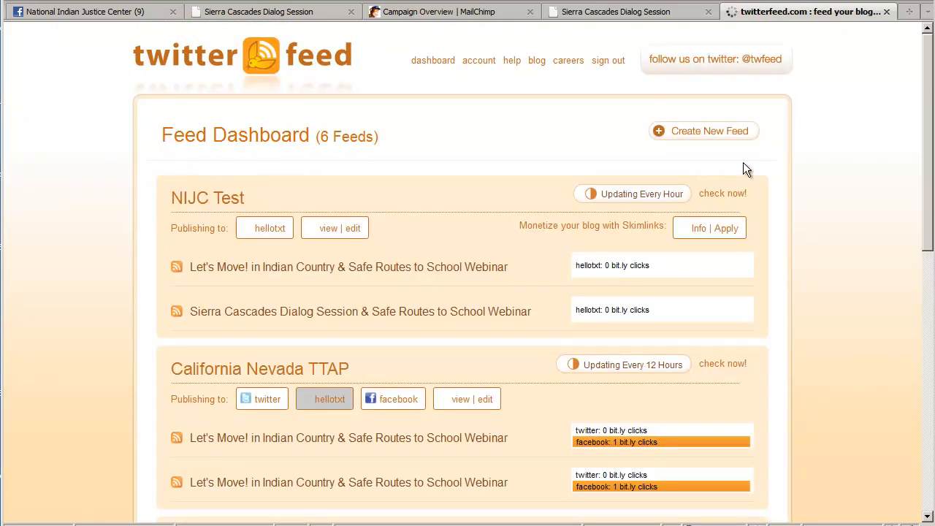
{"action": "scroll", "scroll_direction": "down", "scroll_amount": 3}
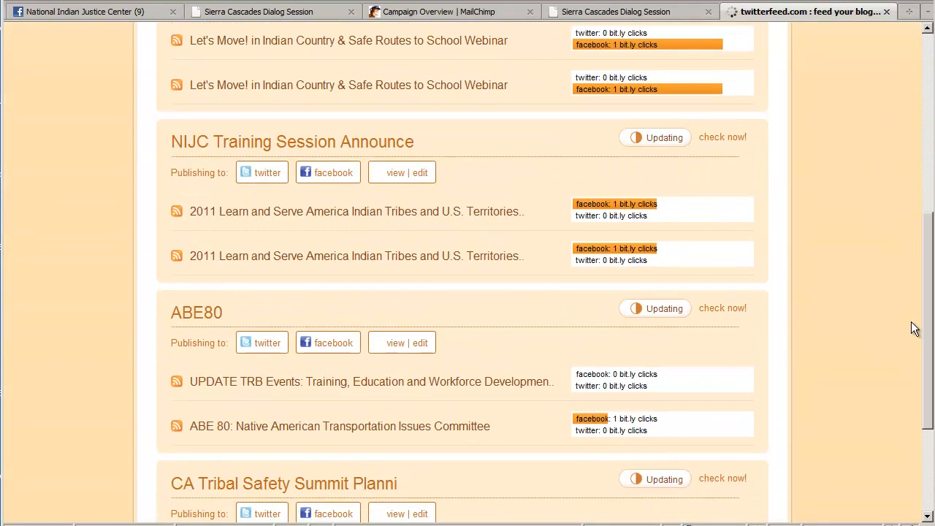